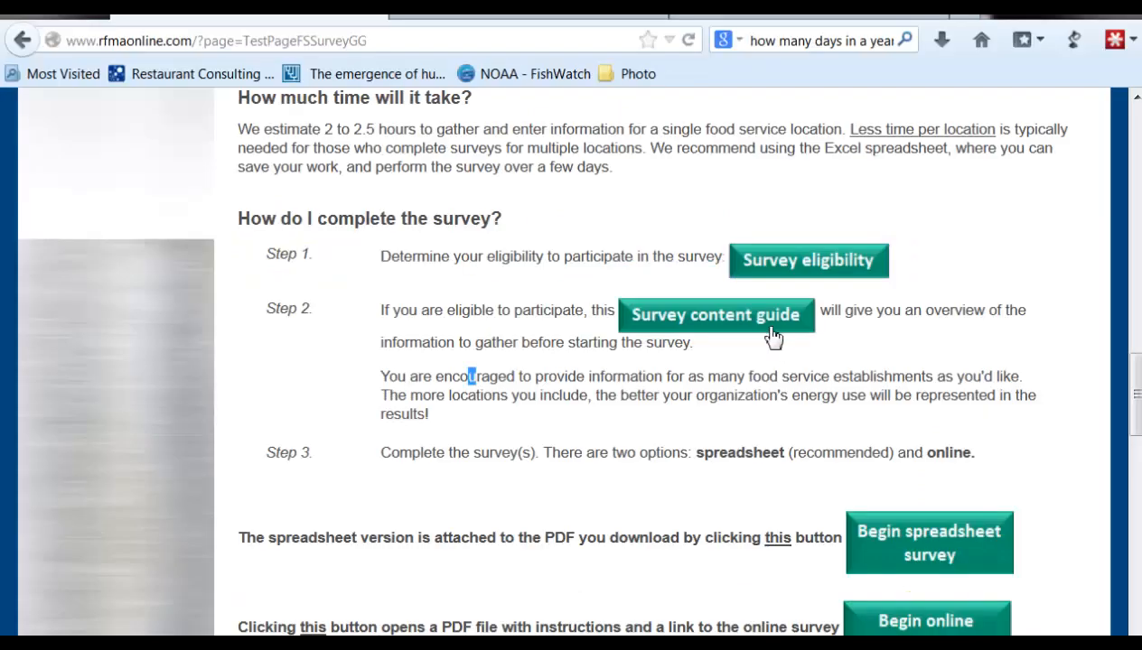
pyautogui.moveTo(768, 282)
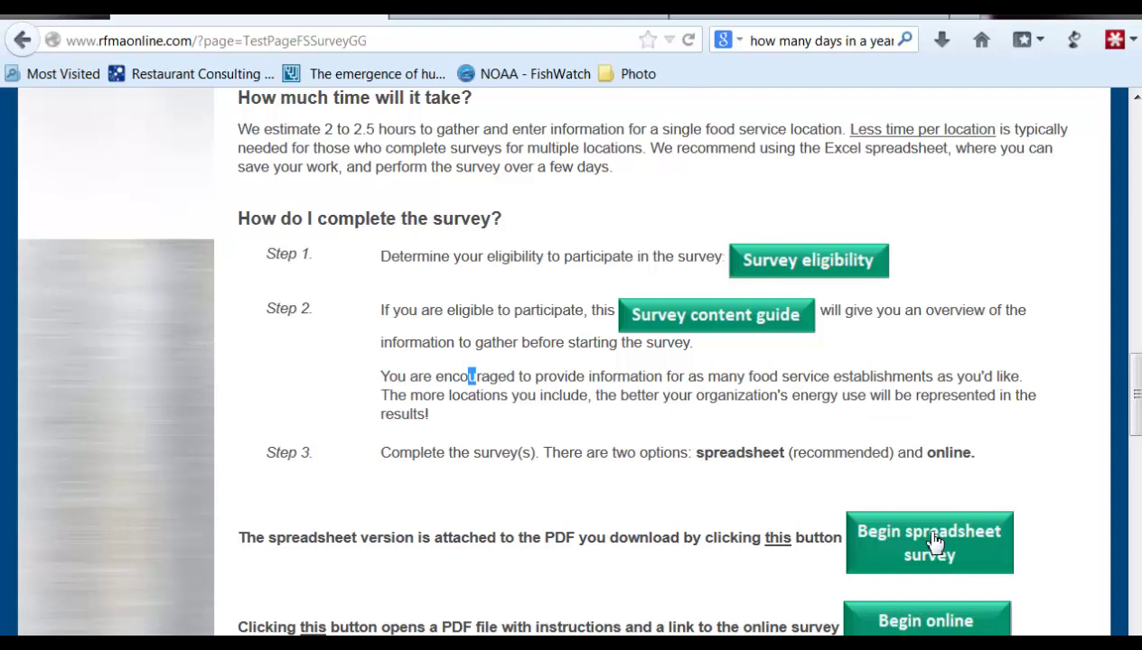
pyautogui.moveTo(935, 551)
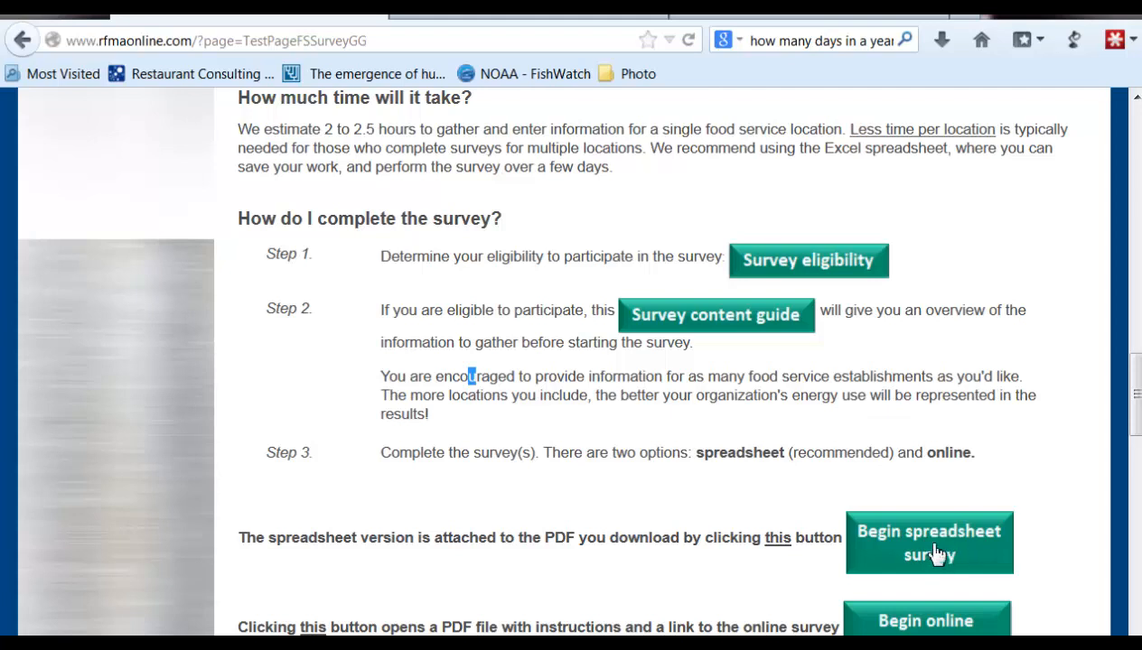
# View the spreadsheet survey instructions PDF via the Begin spreadsheet survey button.
pyautogui.click(929, 542)
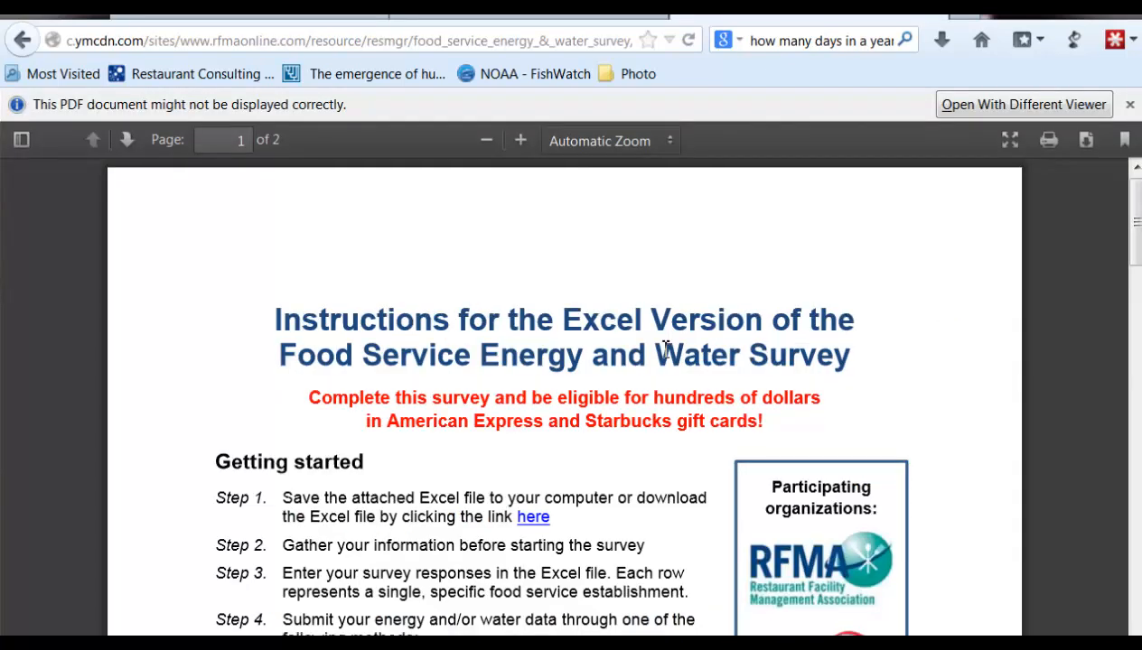
pyautogui.scroll(-3)
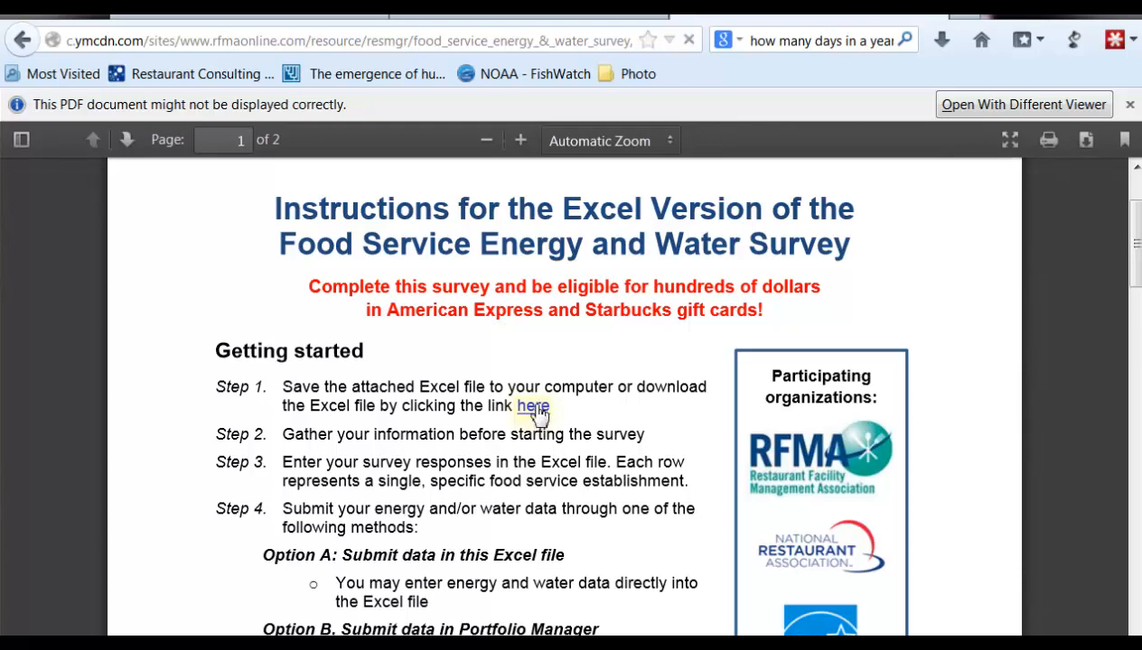
# Download Food Service Survey_v13(1).xlsx via the 'here' link and show Firefox's downloads list.
pyautogui.click(532, 407)
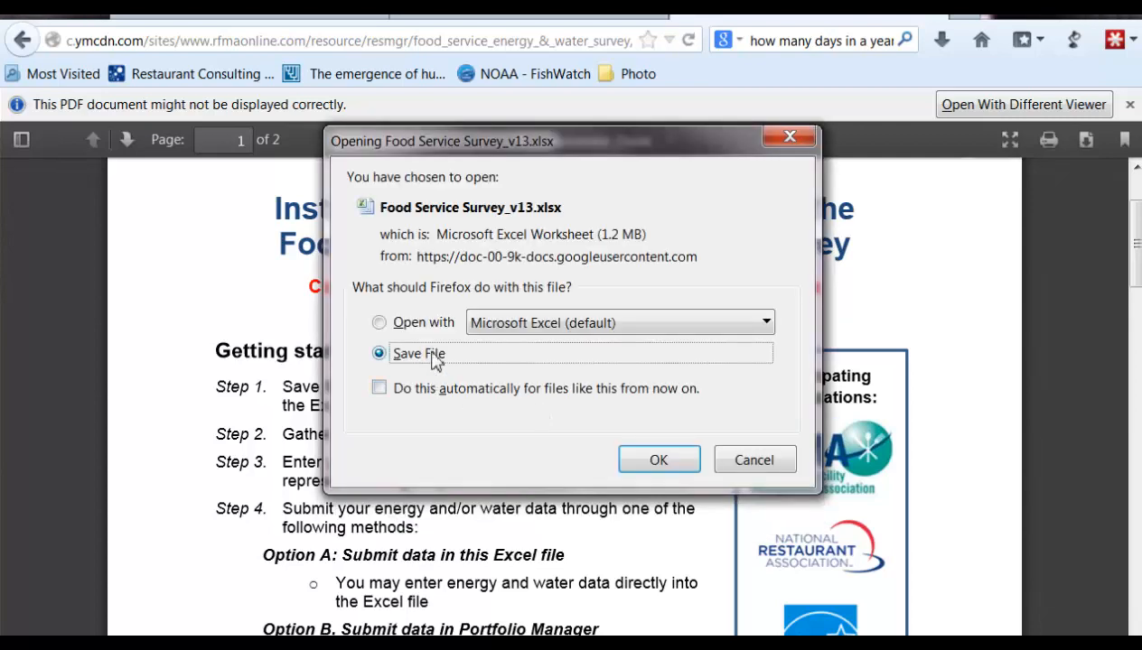
pyautogui.moveTo(658, 461)
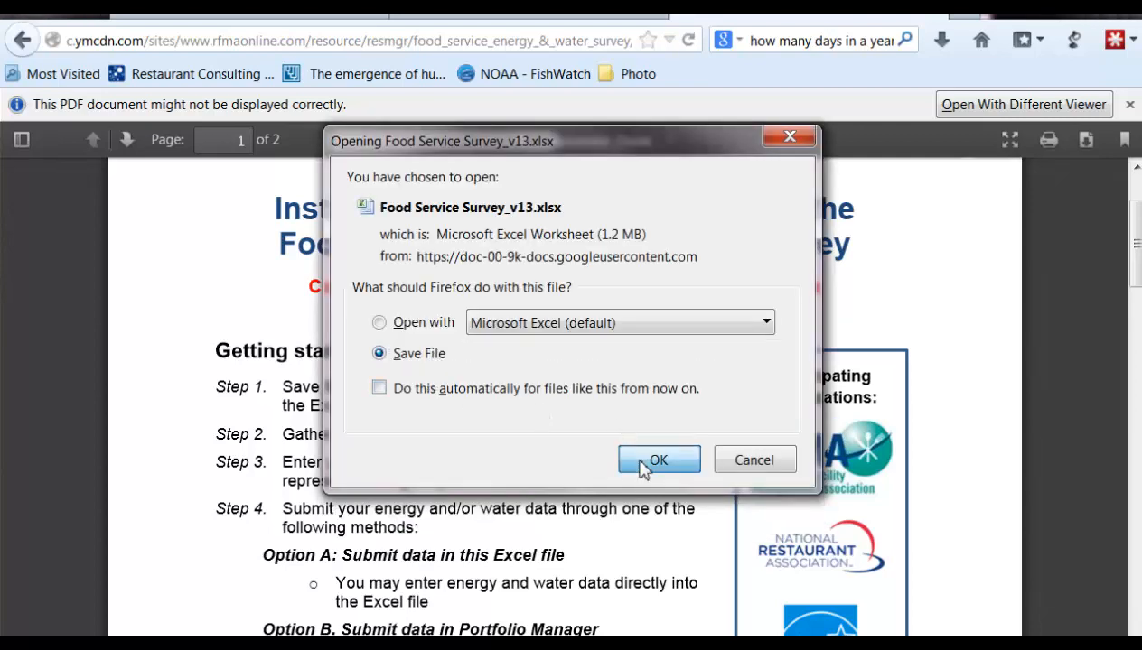
pyautogui.click(657, 461)
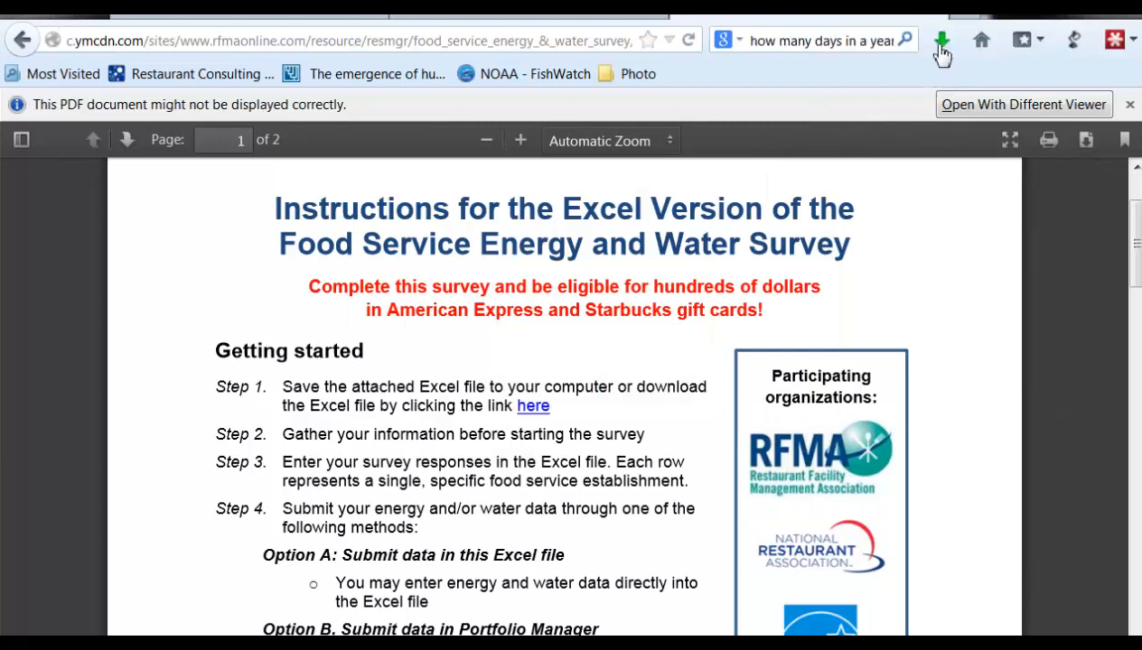
pyautogui.click(941, 40)
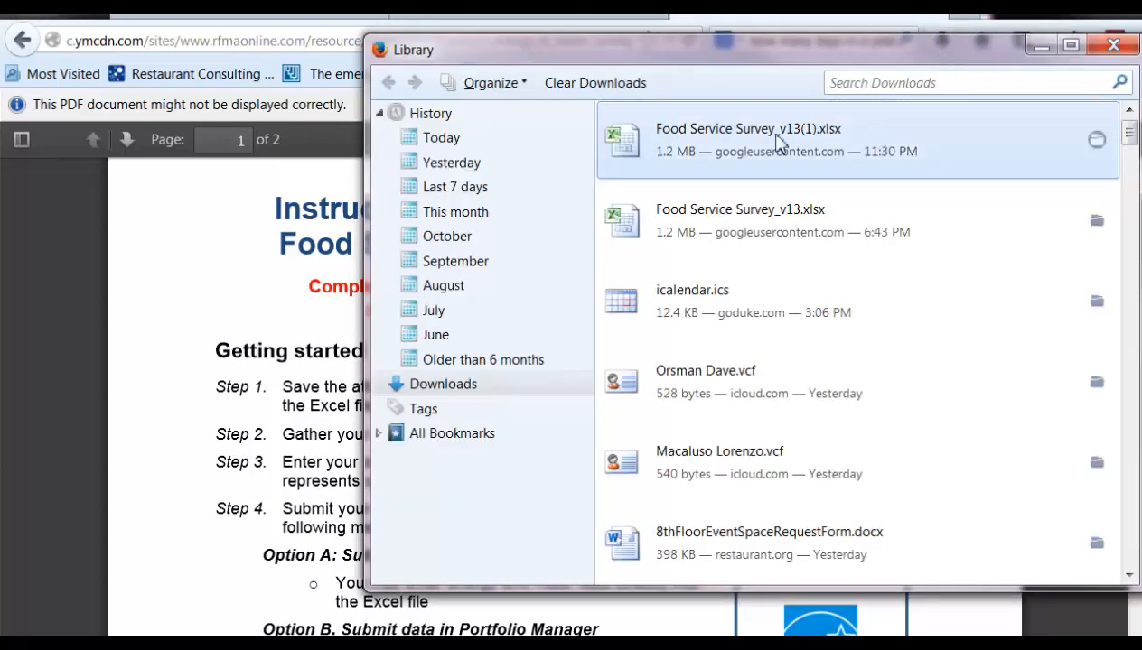
# Launch the downloaded survey workbook in Excel and enable editing.
pyautogui.doubleClick(748, 141)
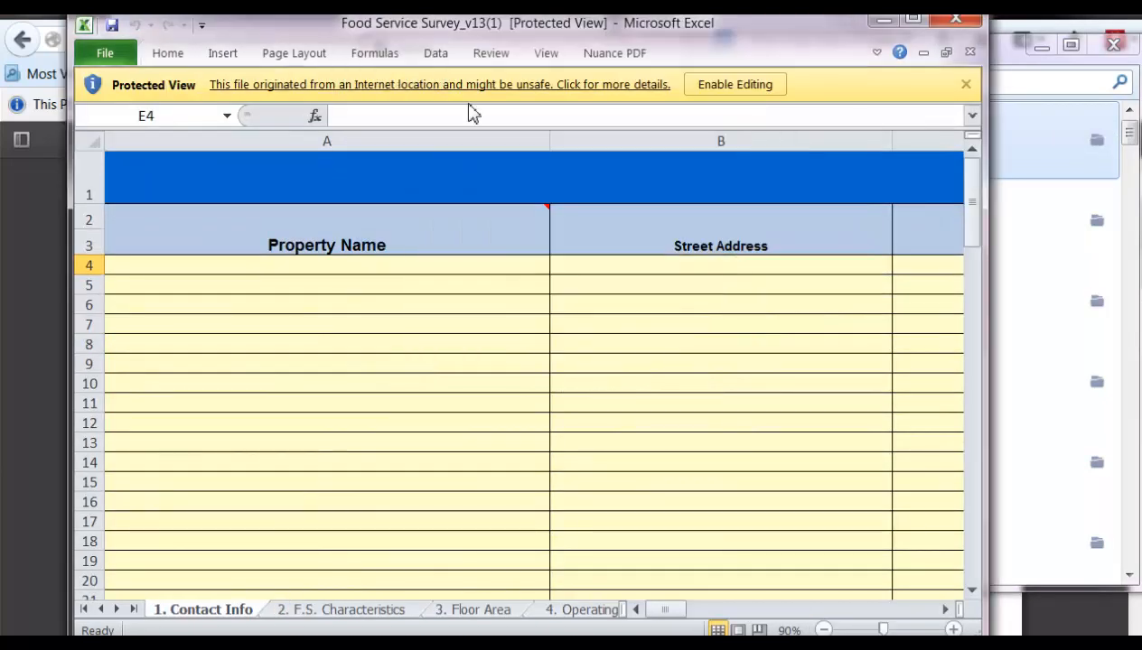
pyautogui.moveTo(199, 109)
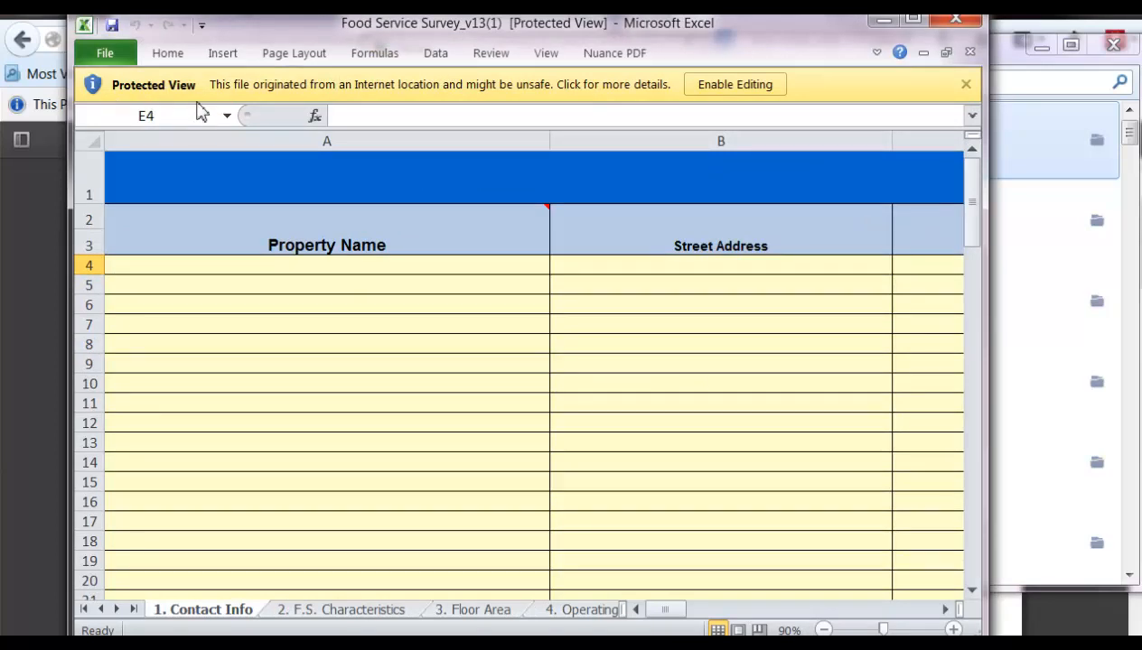
pyautogui.moveTo(612, 102)
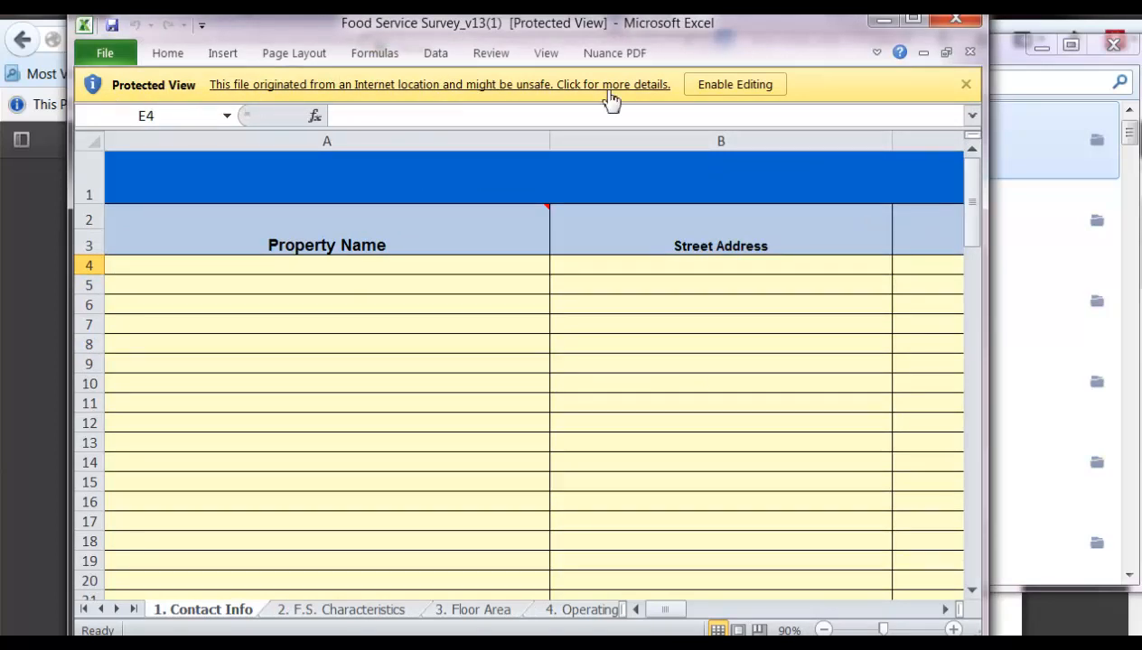
pyautogui.moveTo(734, 85)
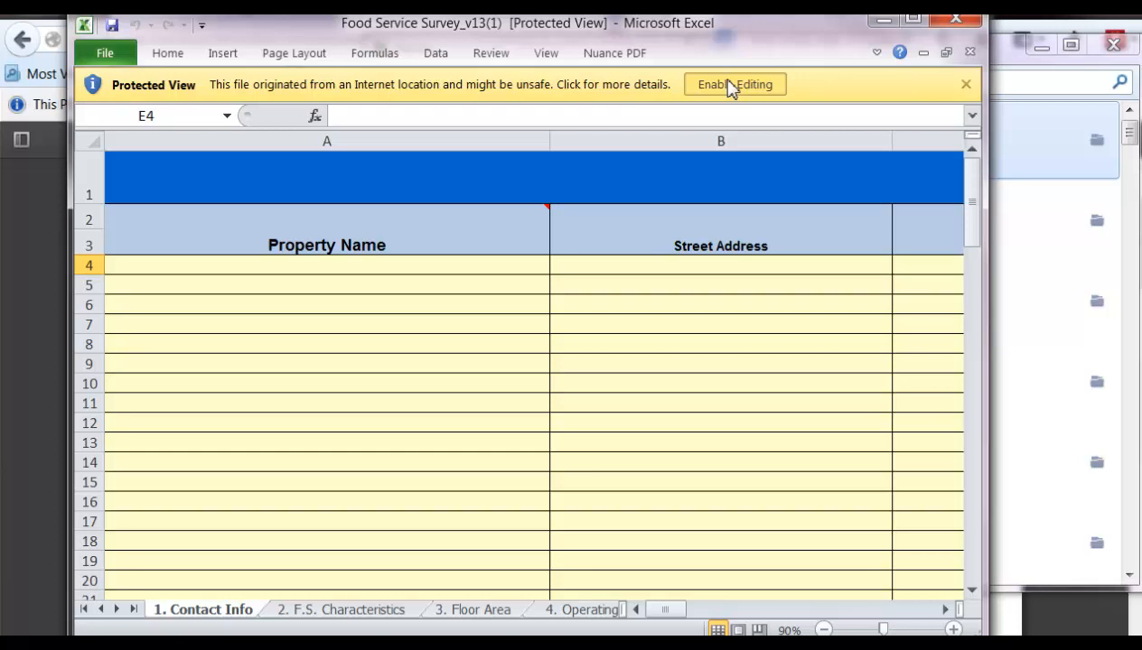
pyautogui.click(733, 85)
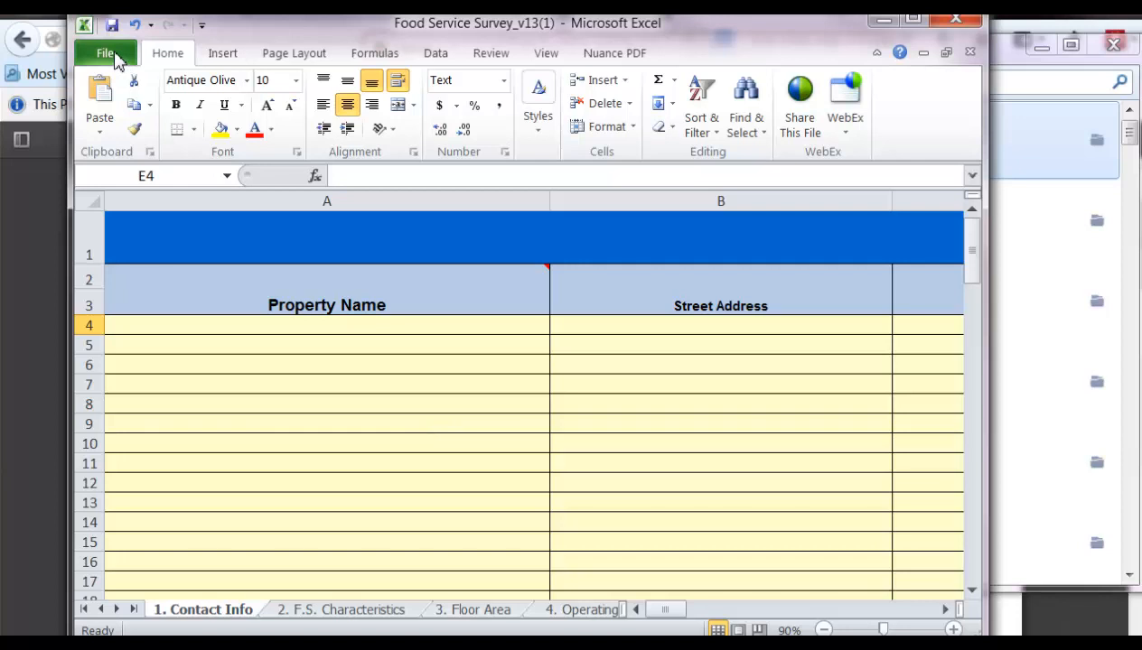
# Save the workbook under its current name into the Downloads folder.
pyautogui.click(105, 52)
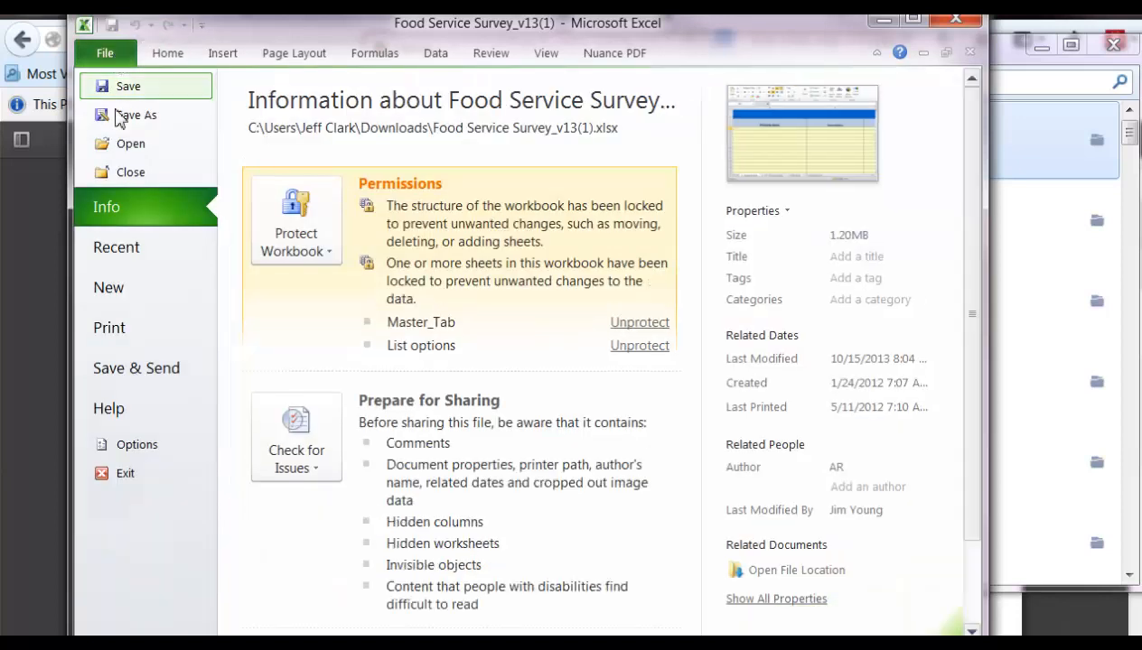
pyautogui.click(138, 116)
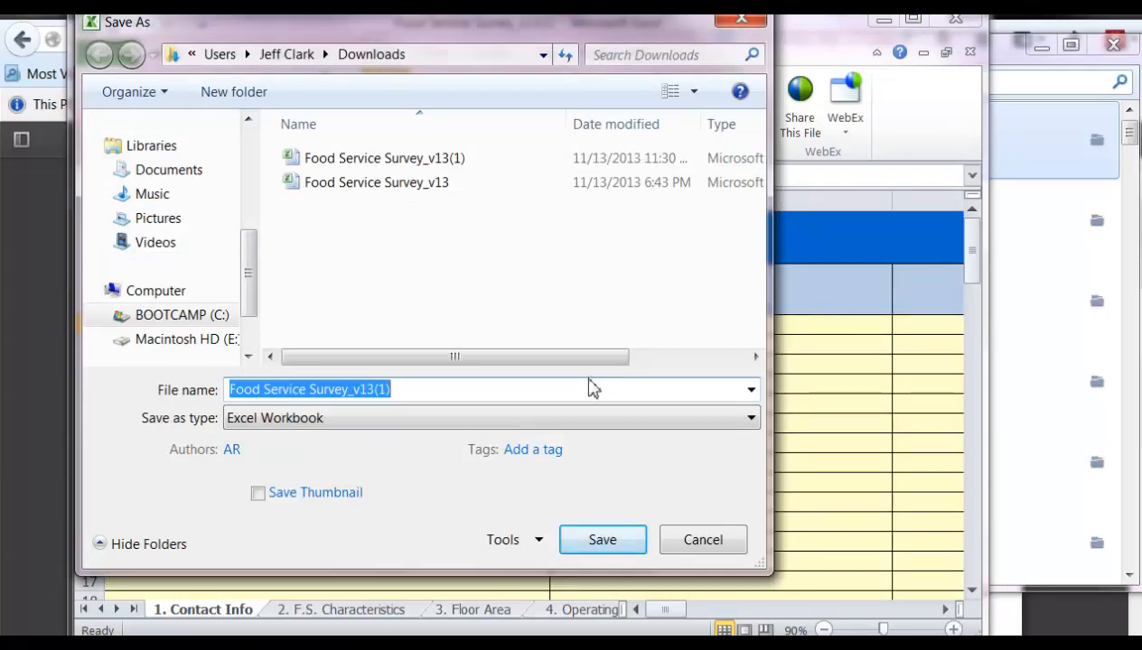
pyautogui.moveTo(470, 489)
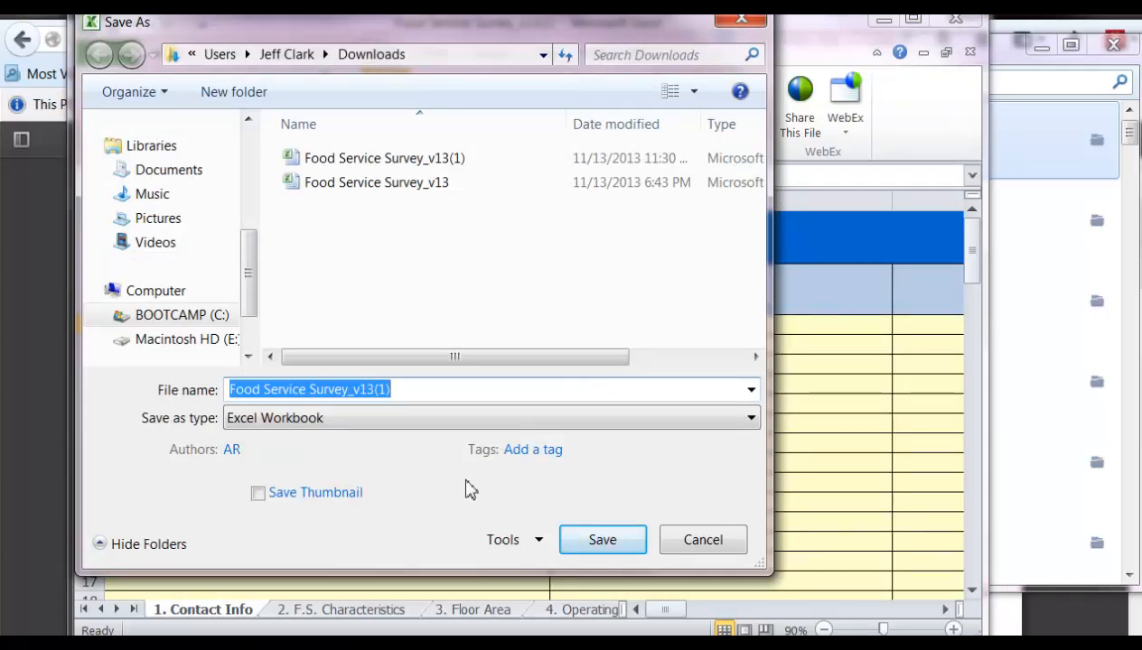
pyautogui.moveTo(603, 538)
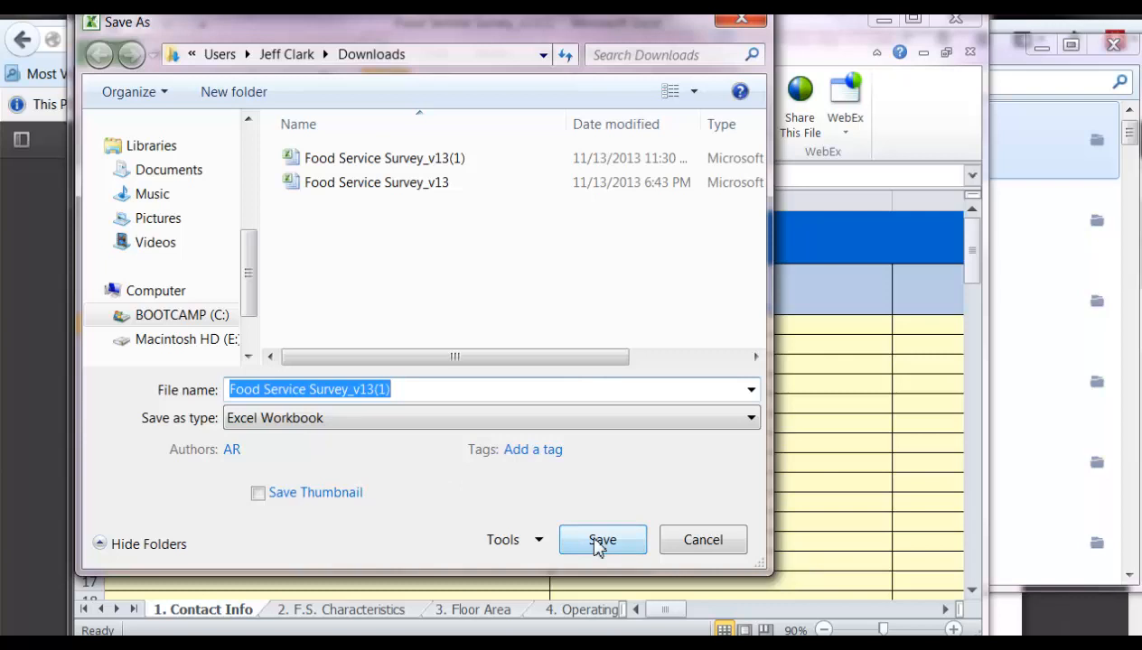
pyautogui.click(602, 538)
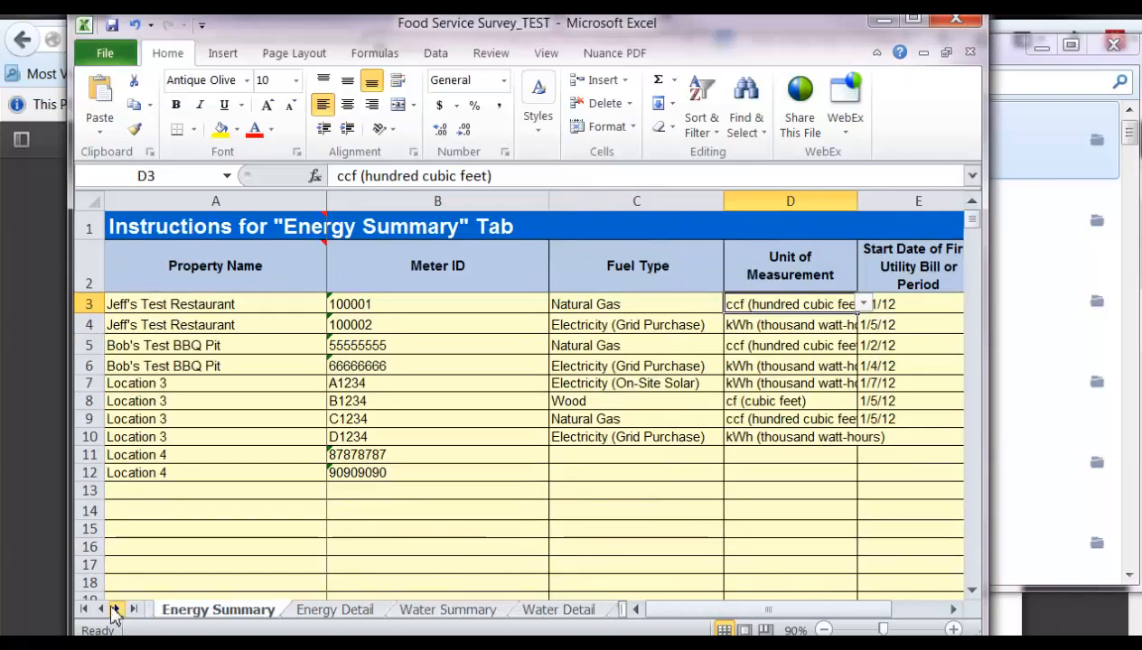
# Show the TEST workbook's 1. Contact Info sheet with Jeff's Test Restaurant entered.
pyautogui.click(115, 608)
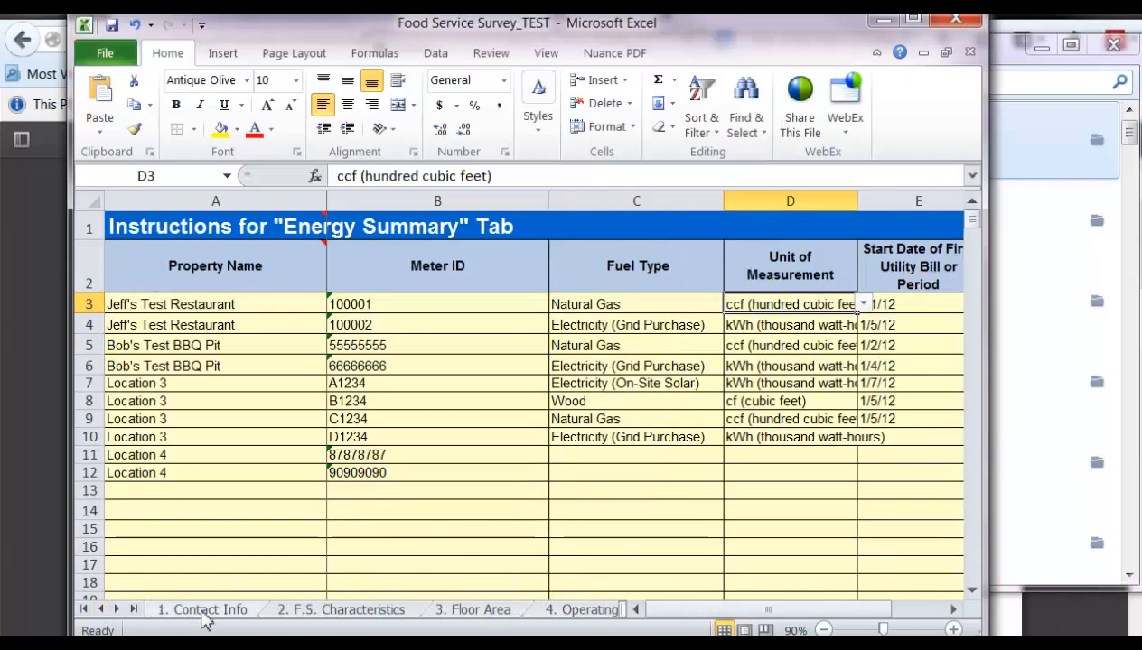
pyautogui.click(206, 610)
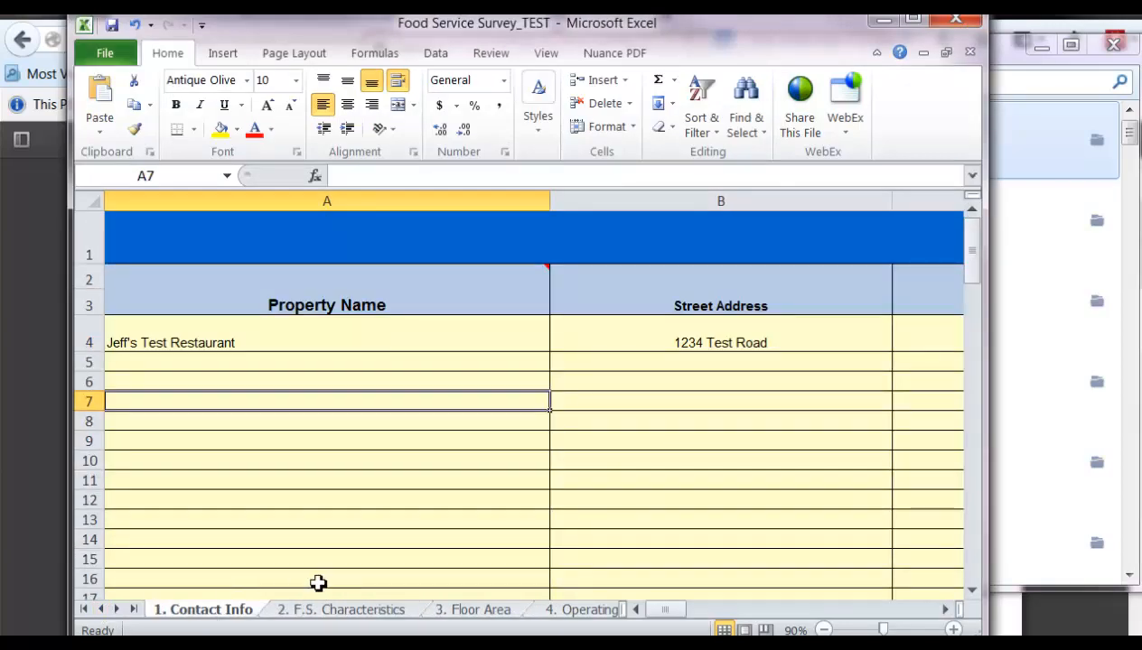
pyautogui.moveTo(239, 589)
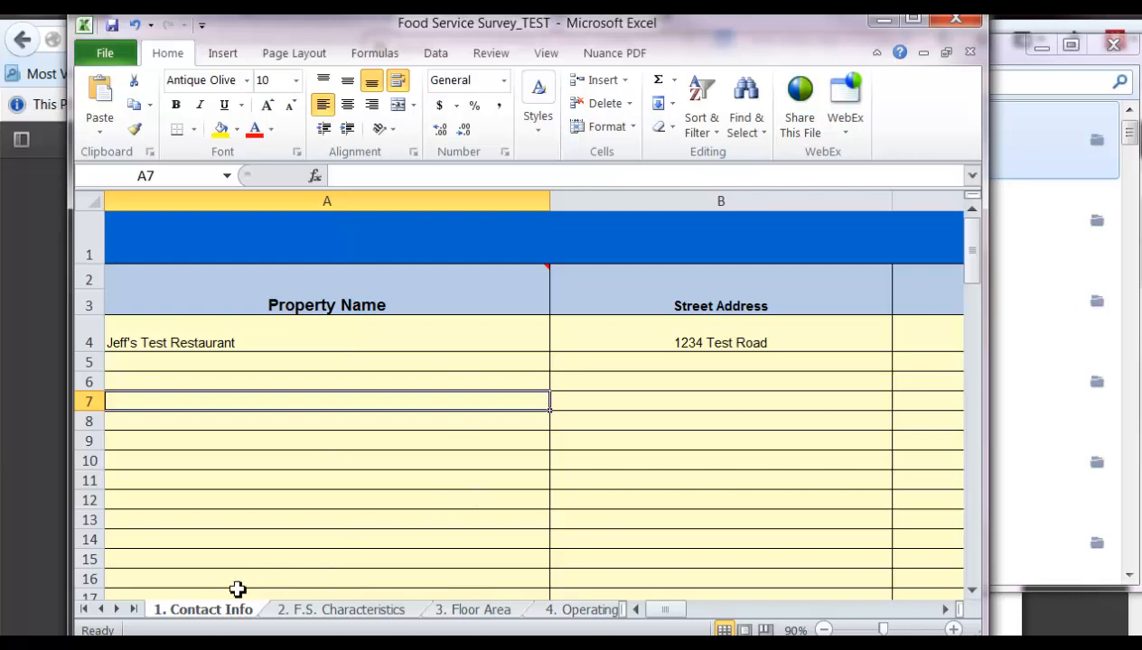
pyautogui.moveTo(314, 611)
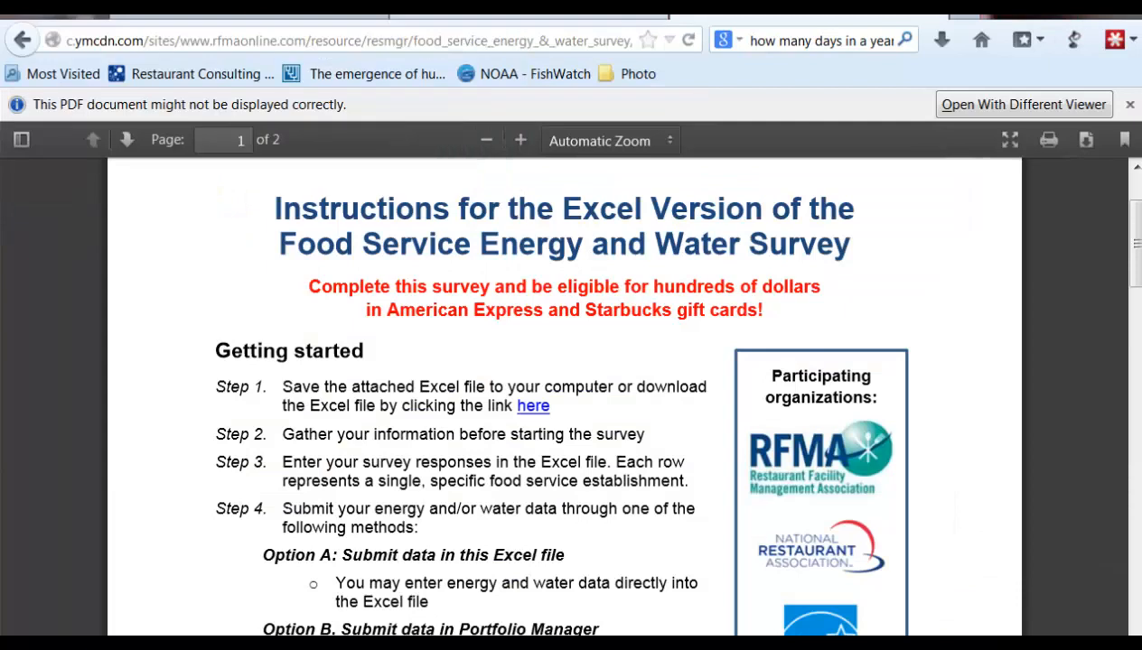
# Scroll through the Content Guide's table of required survey information.
pyautogui.scroll(-3)
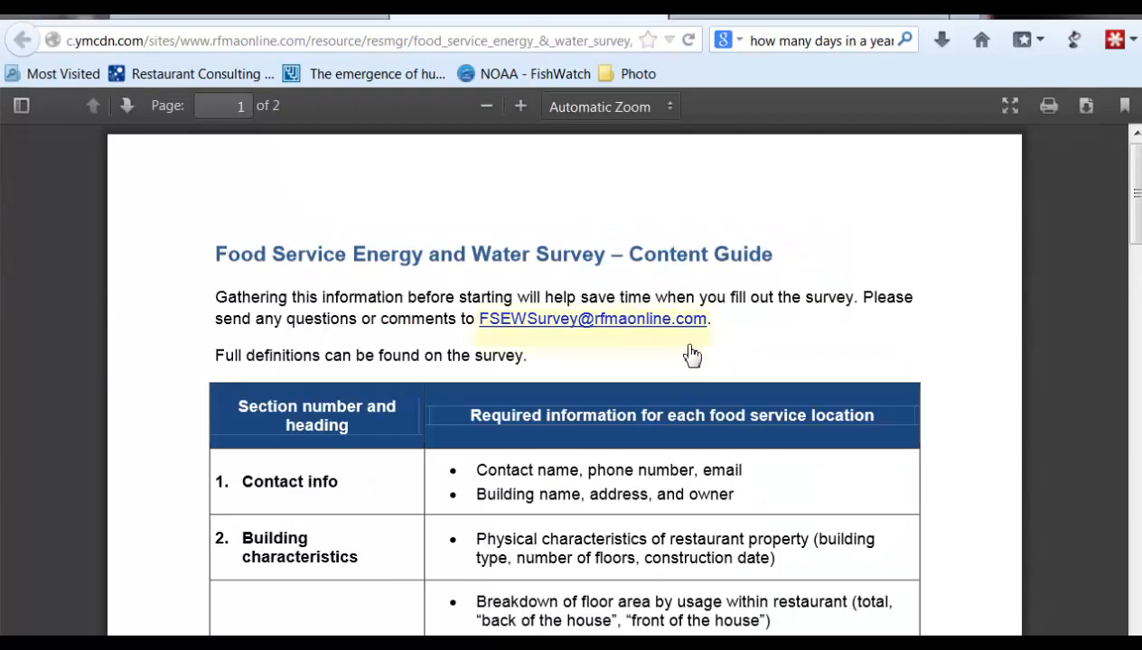
pyautogui.scroll(-3)
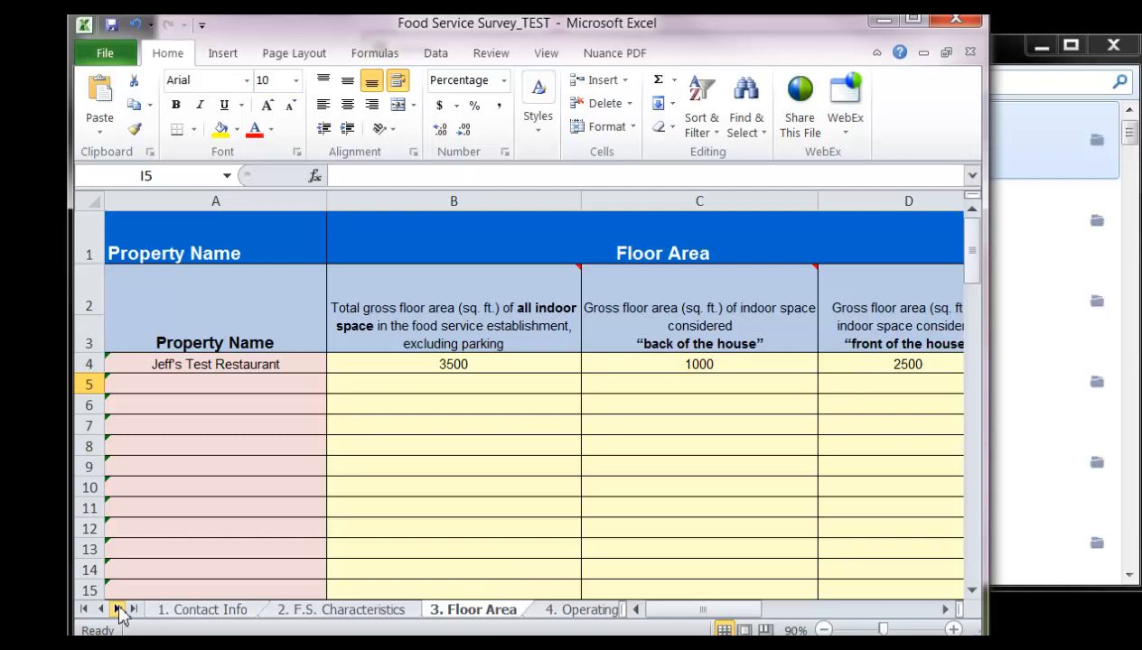
# Show the 3. Floor Area sheet listing 3500, 1000 and 2500 square feet.
pyautogui.click(203, 609)
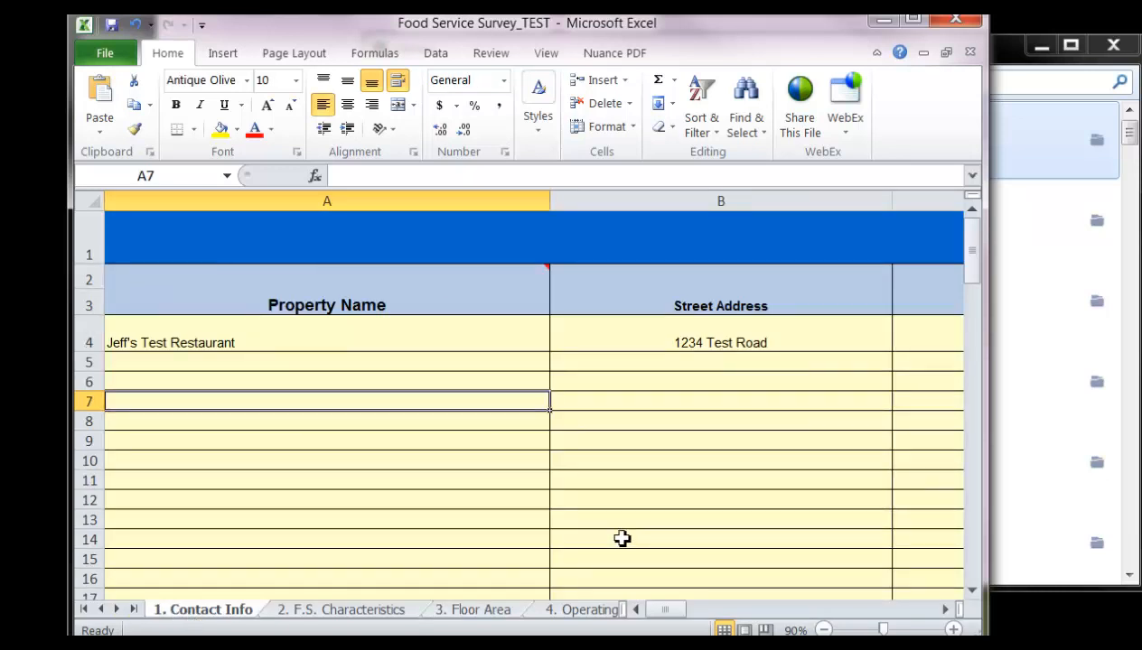
pyautogui.moveTo(545, 271)
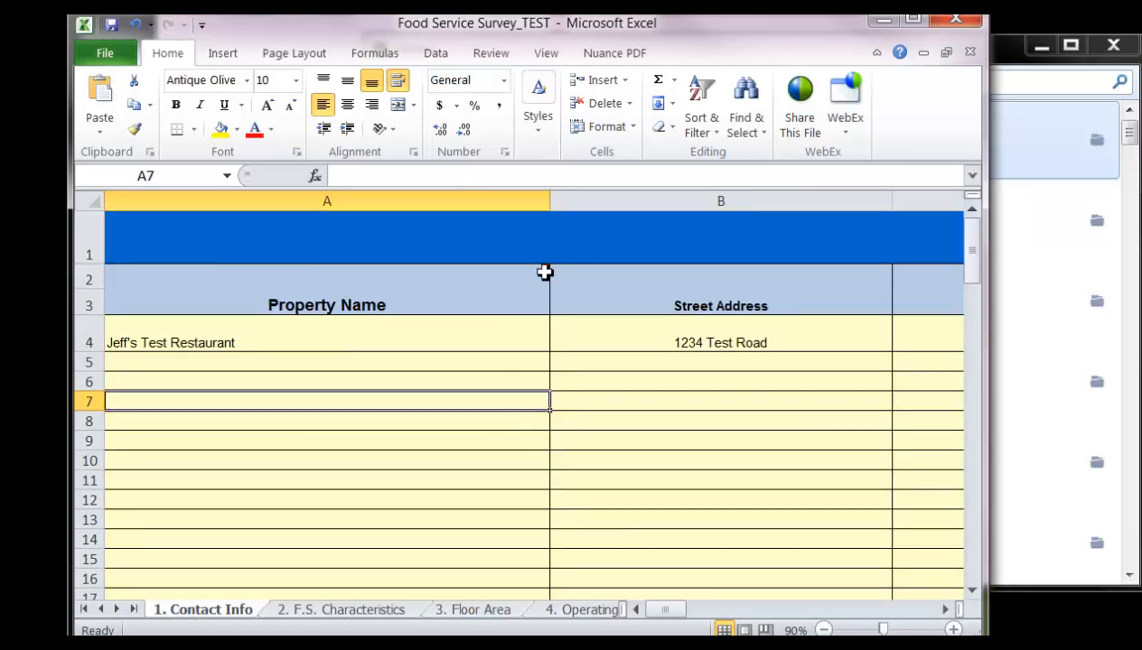
pyautogui.moveTo(549, 264)
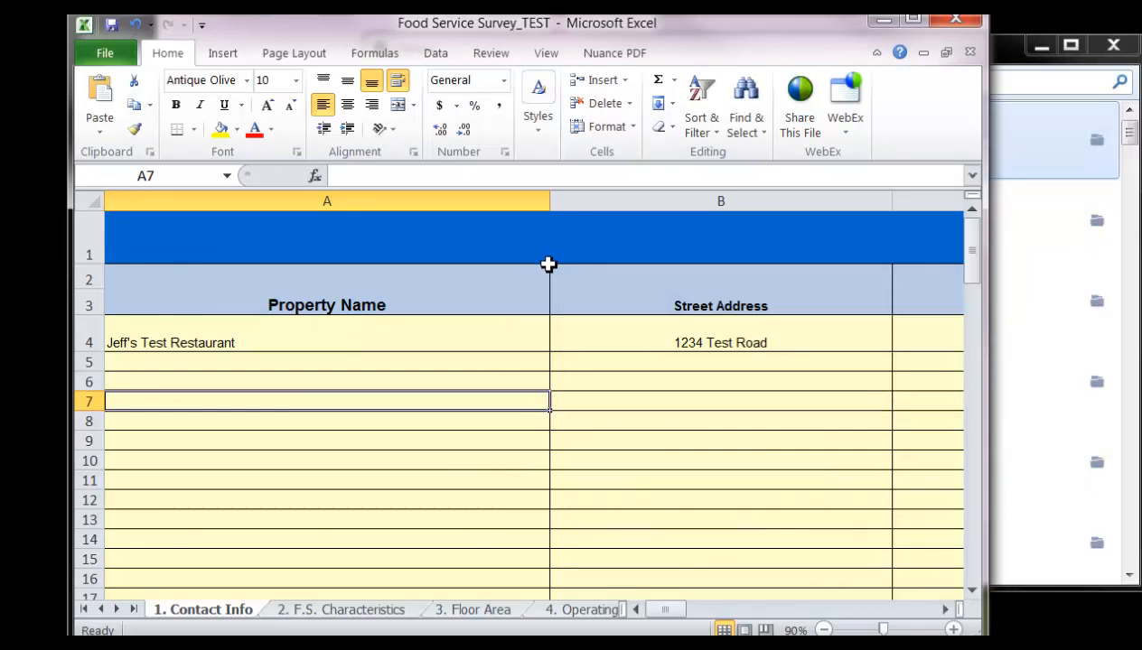
pyautogui.moveTo(549, 265)
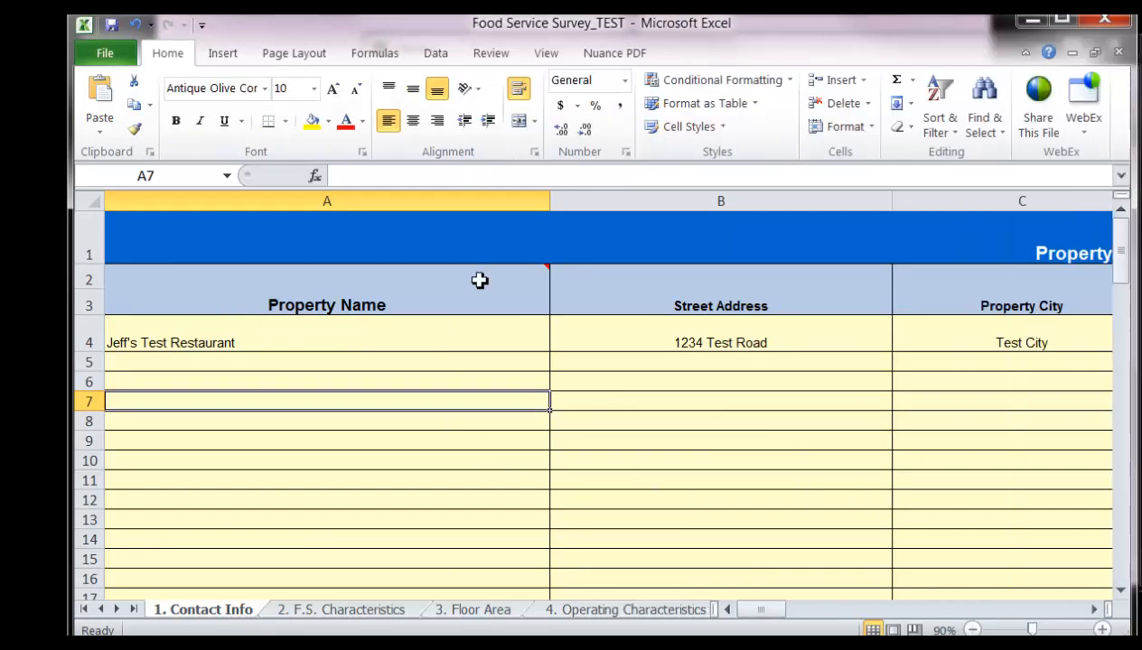
pyautogui.moveTo(545, 267)
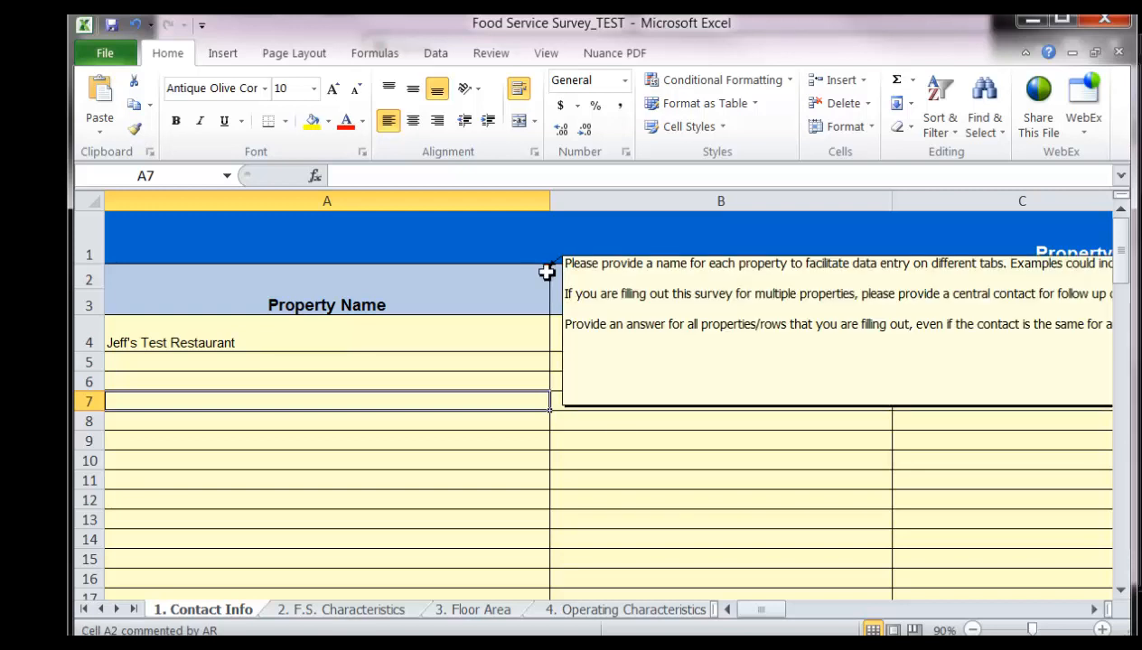
pyautogui.click(340, 609)
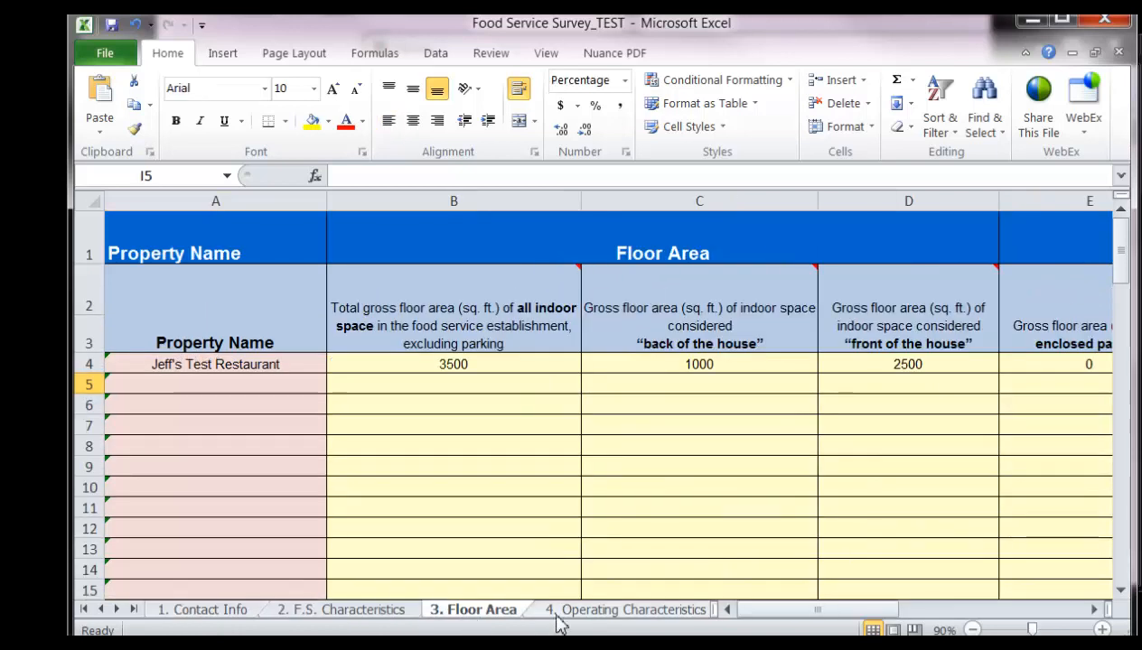
# Review the Operating Characteristics and Energy & Water Data sheets, ending on Energy Summary.
pyautogui.click(632, 610)
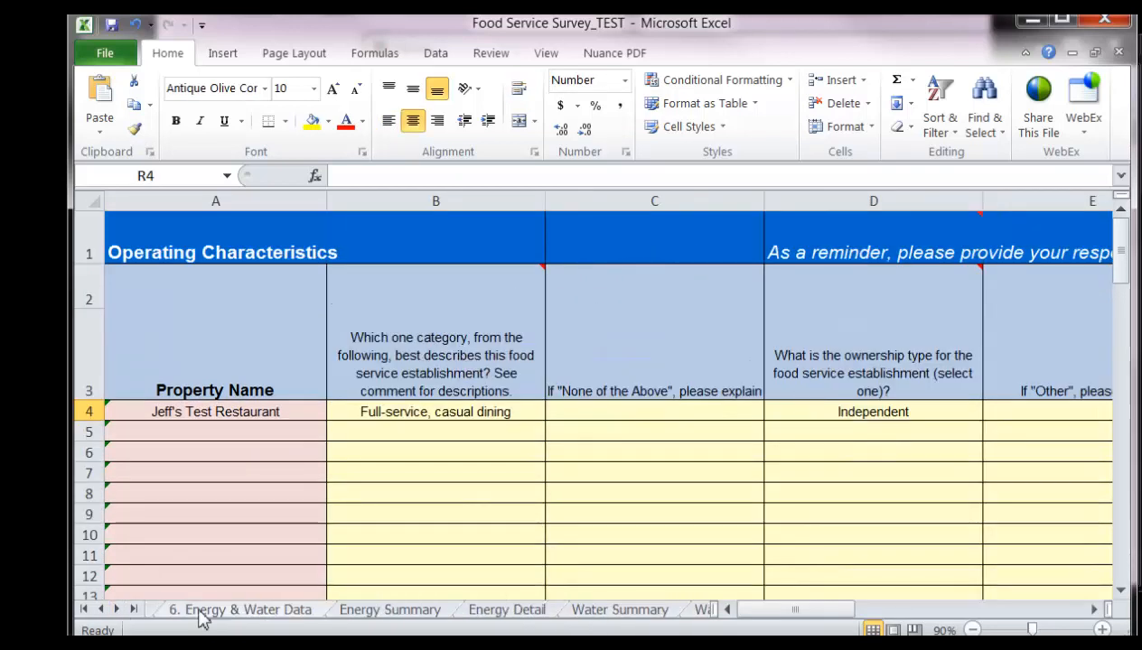
pyautogui.click(239, 611)
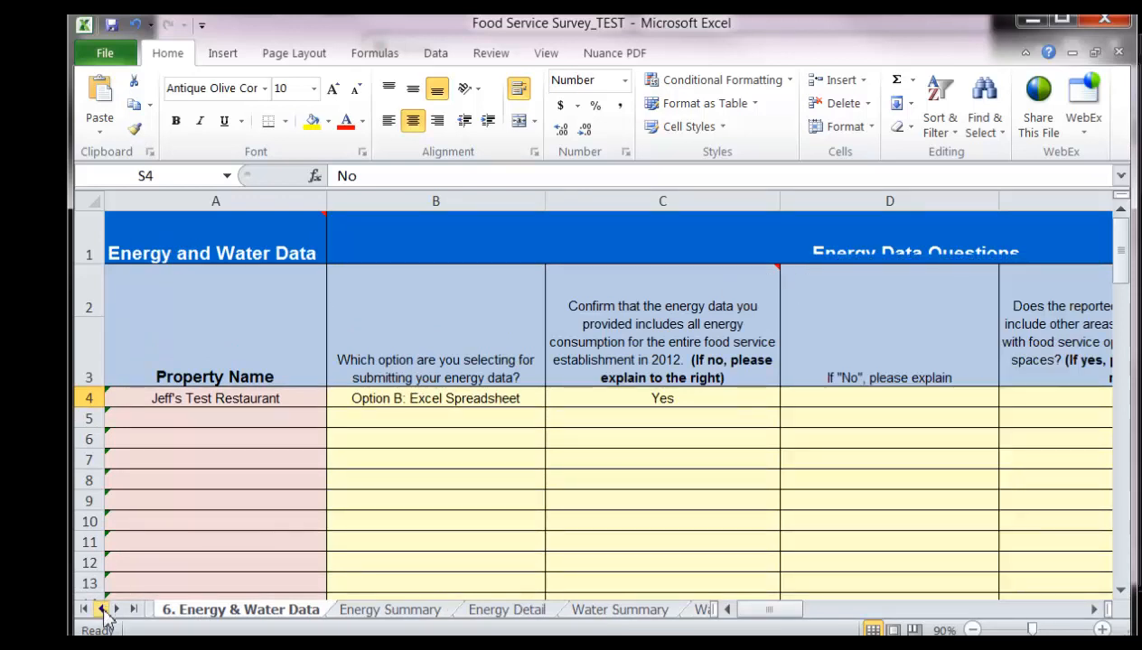
pyautogui.click(101, 609)
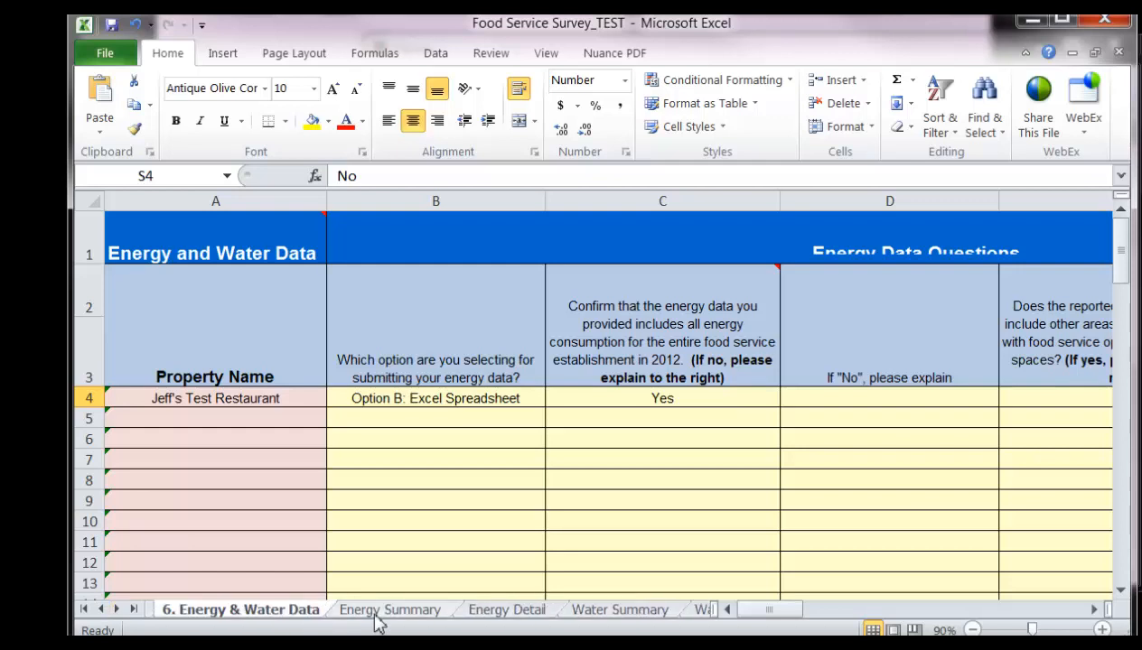
pyautogui.click(390, 611)
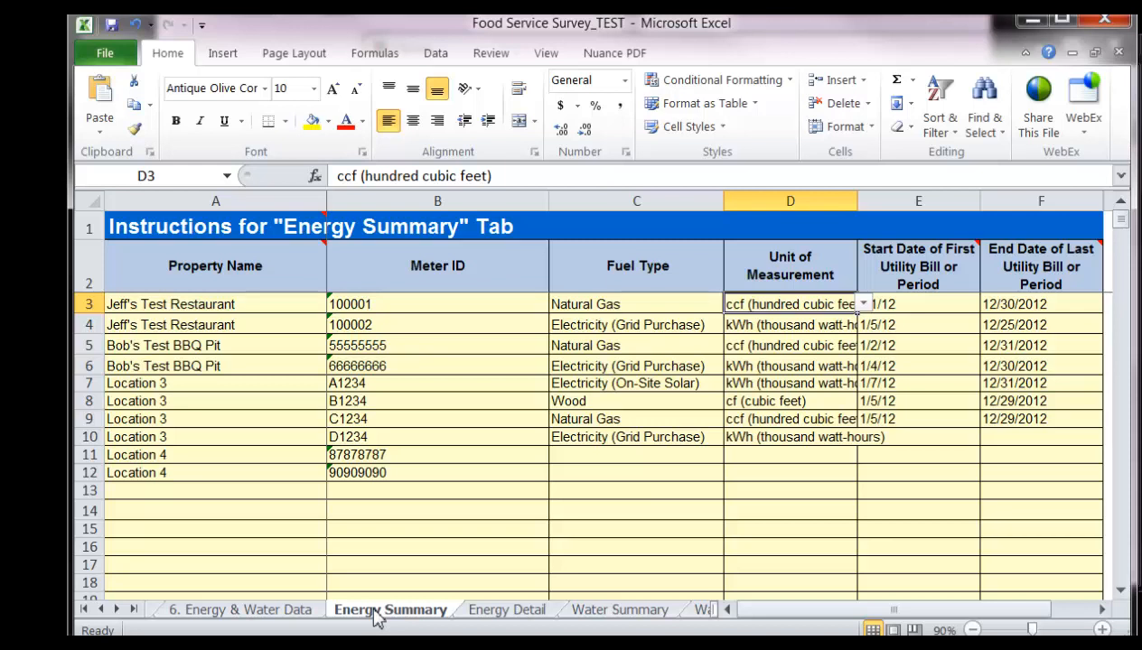
pyautogui.moveTo(744, 502)
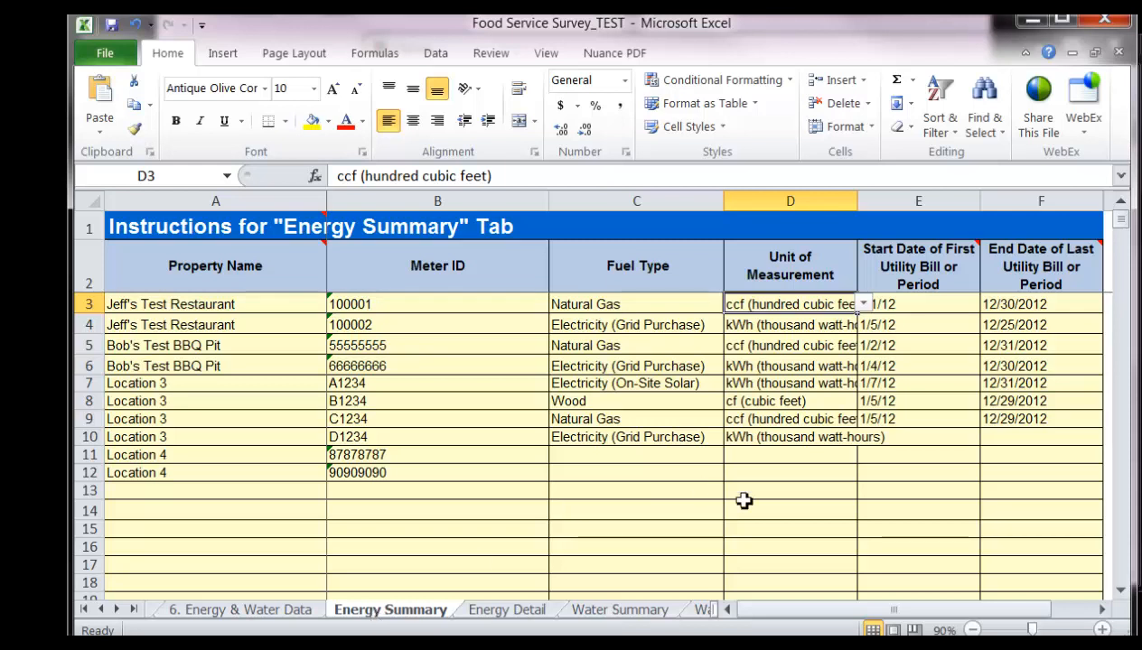
pyautogui.click(790, 419)
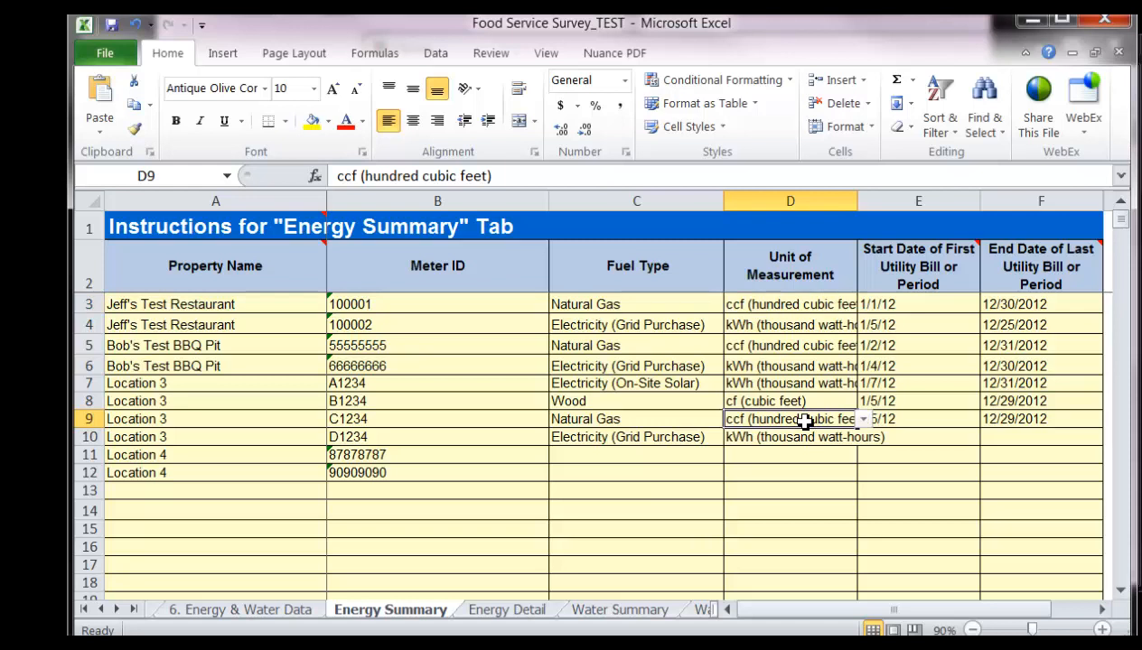
pyautogui.click(787, 455)
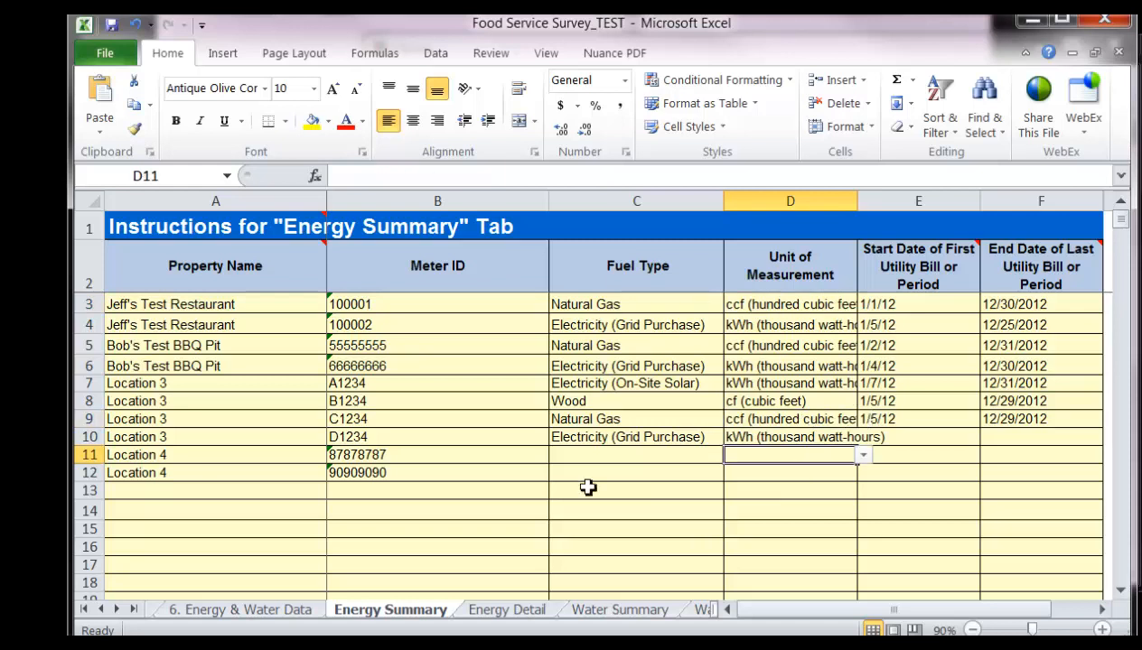
pyautogui.moveTo(390, 621)
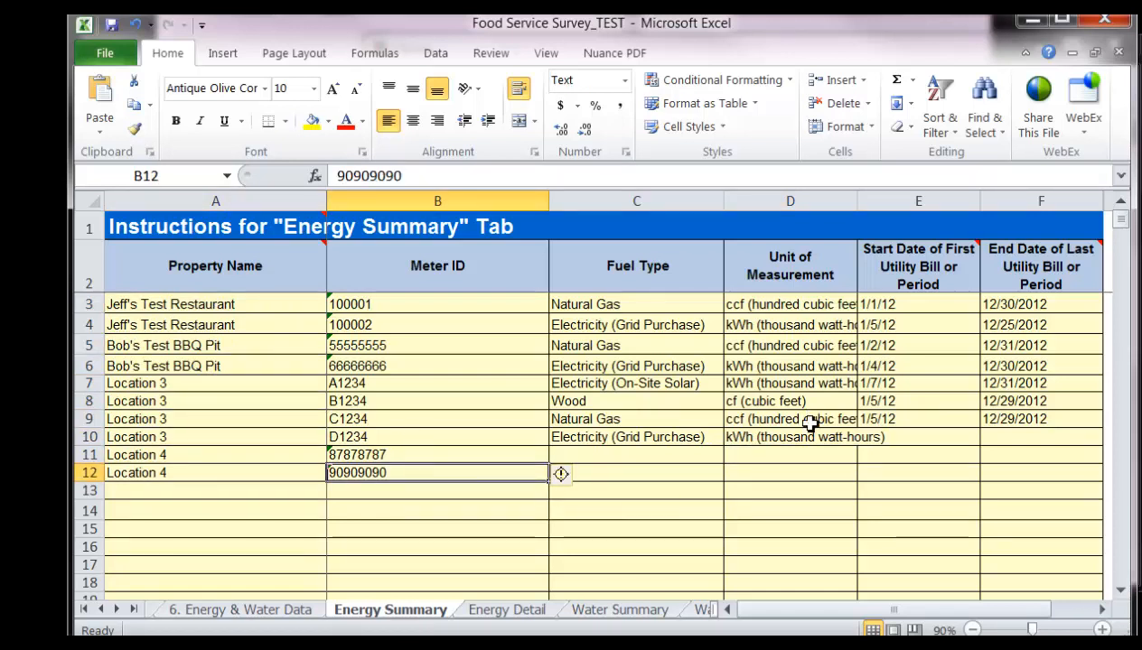
pyautogui.click(636, 435)
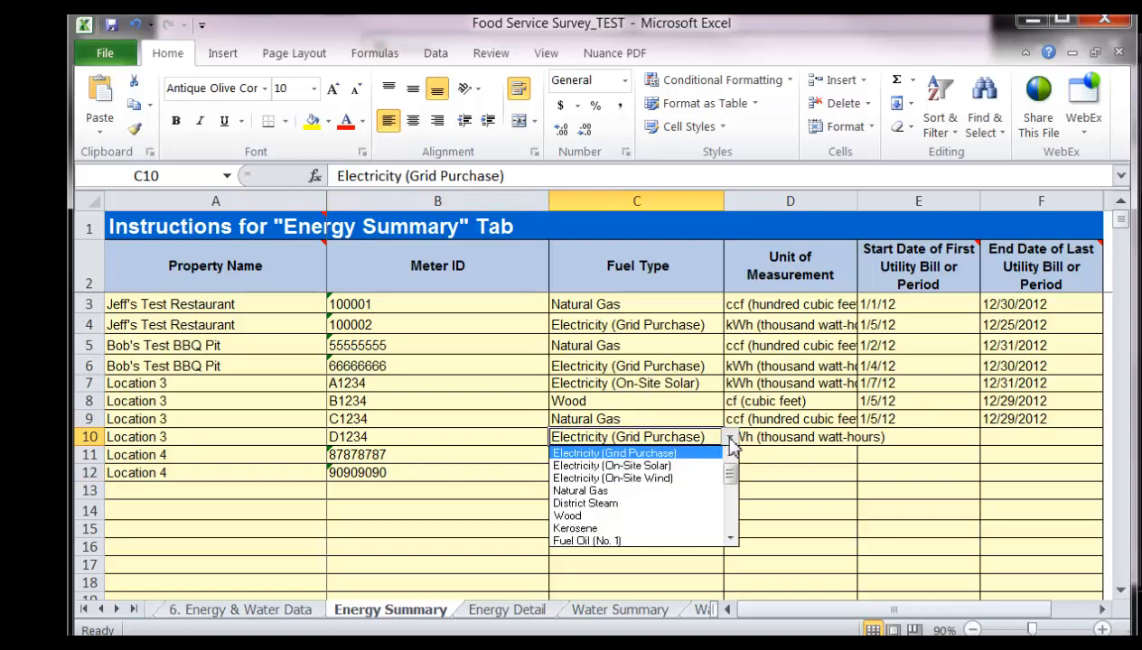
pyautogui.moveTo(642, 462)
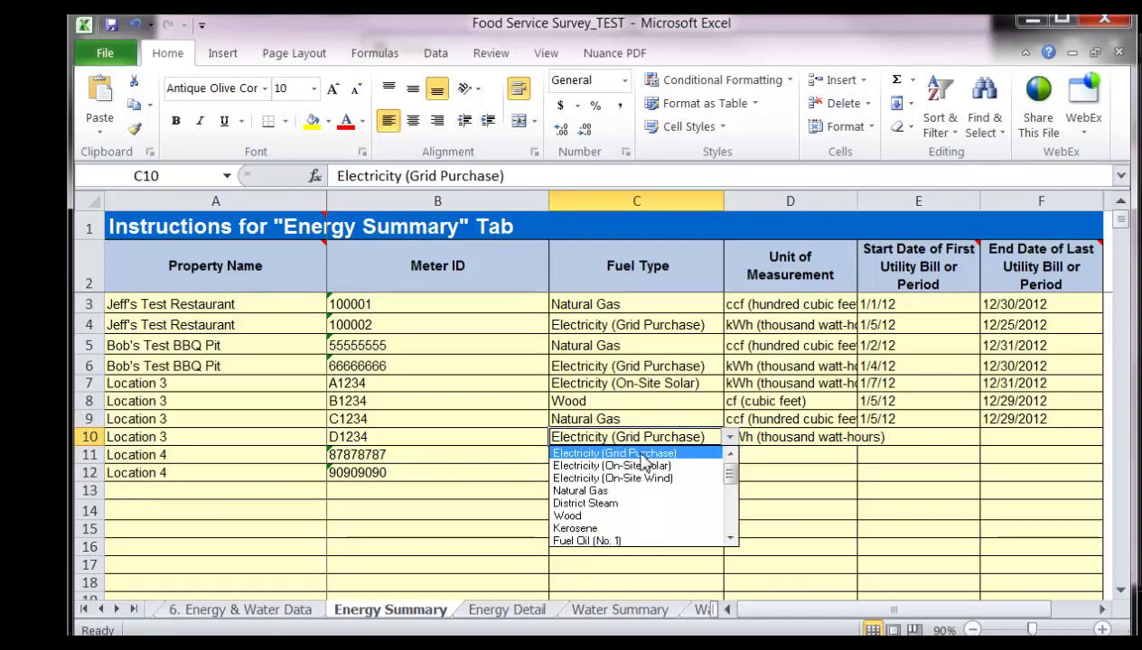
pyautogui.click(614, 452)
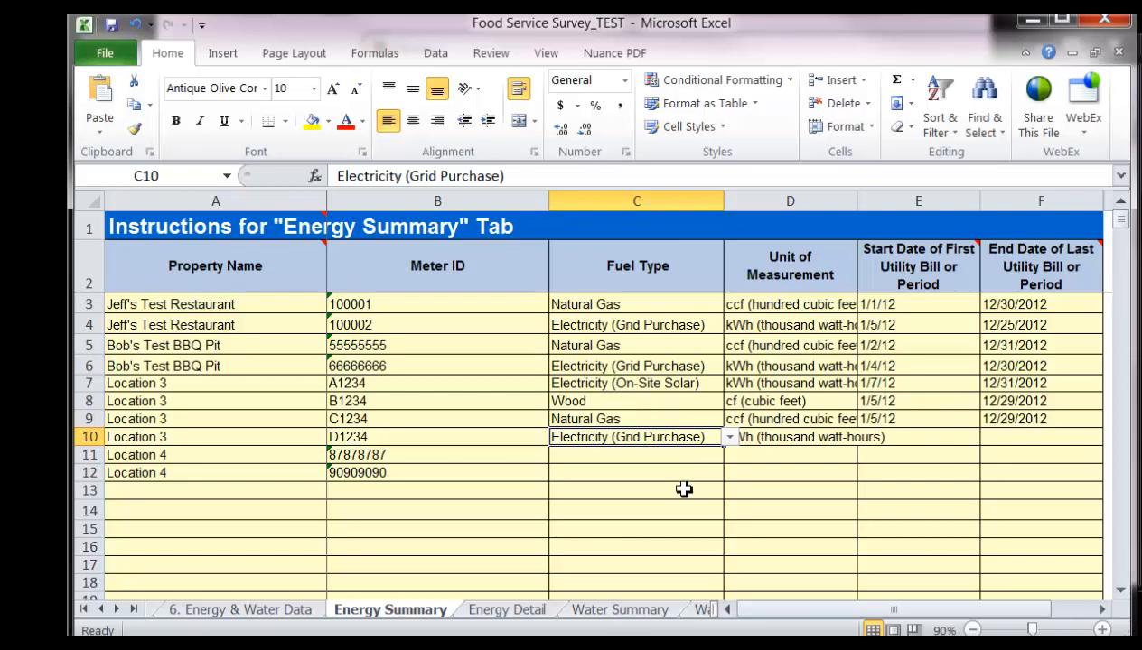
# Enter property names test 2 and test 3 in Energy Summary rows 13–14.
pyautogui.click(215, 492)
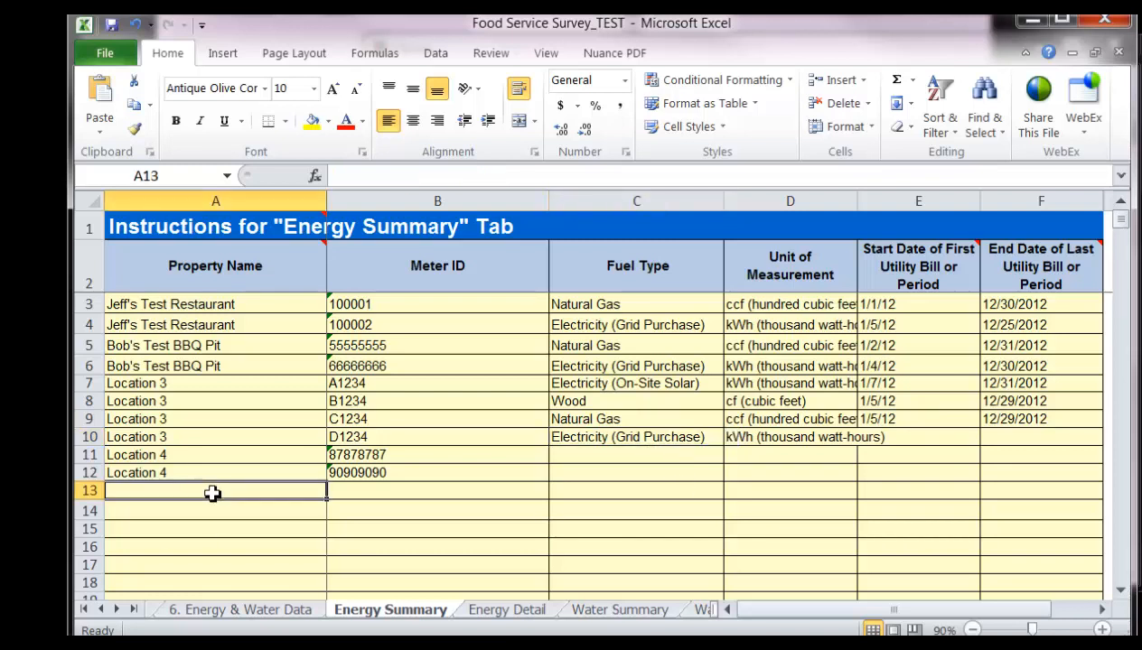
pyautogui.write('test')
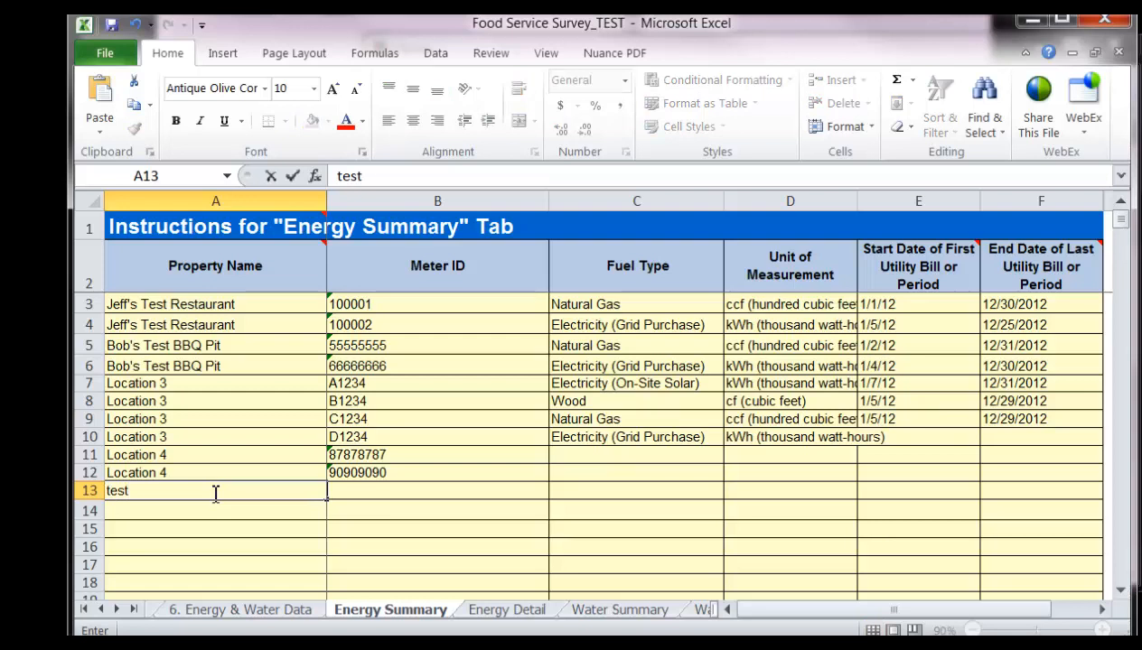
pyautogui.write('test 2')
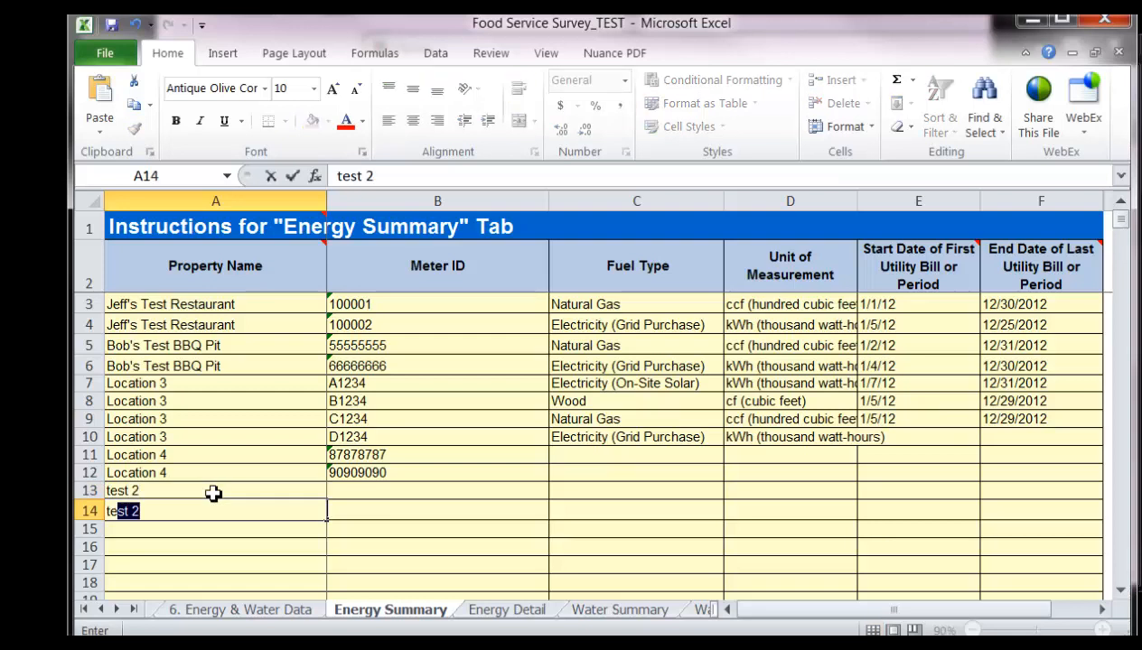
pyautogui.write('st 3')
pyautogui.press('Enter')
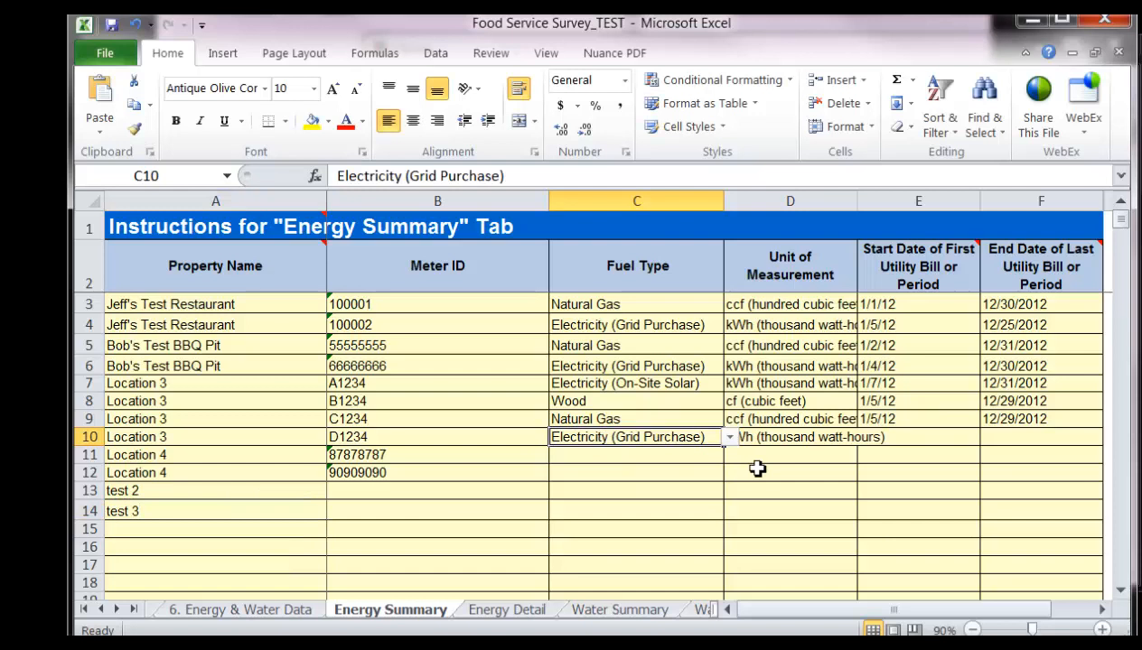
pyautogui.moveTo(744, 468)
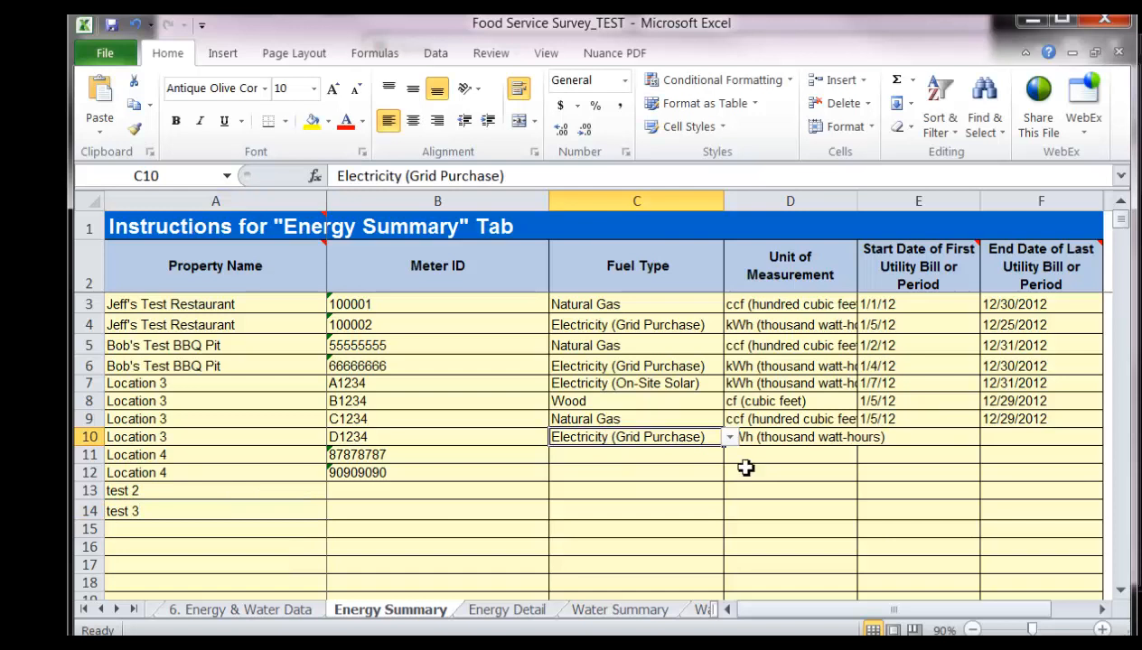
# Copy Electricity (Grid Purchase) into rows 13–14 and row 9's 1/5/12–12/29/2012 dates into rows 11–14.
pyautogui.press('ctrl+c')
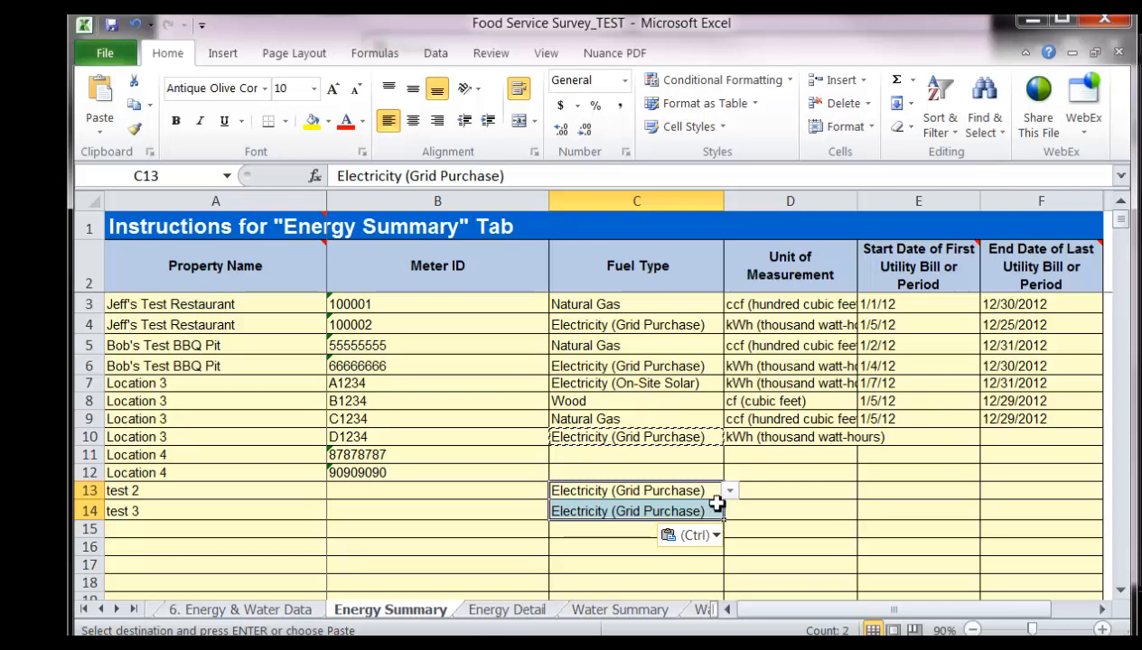
pyautogui.click(790, 437)
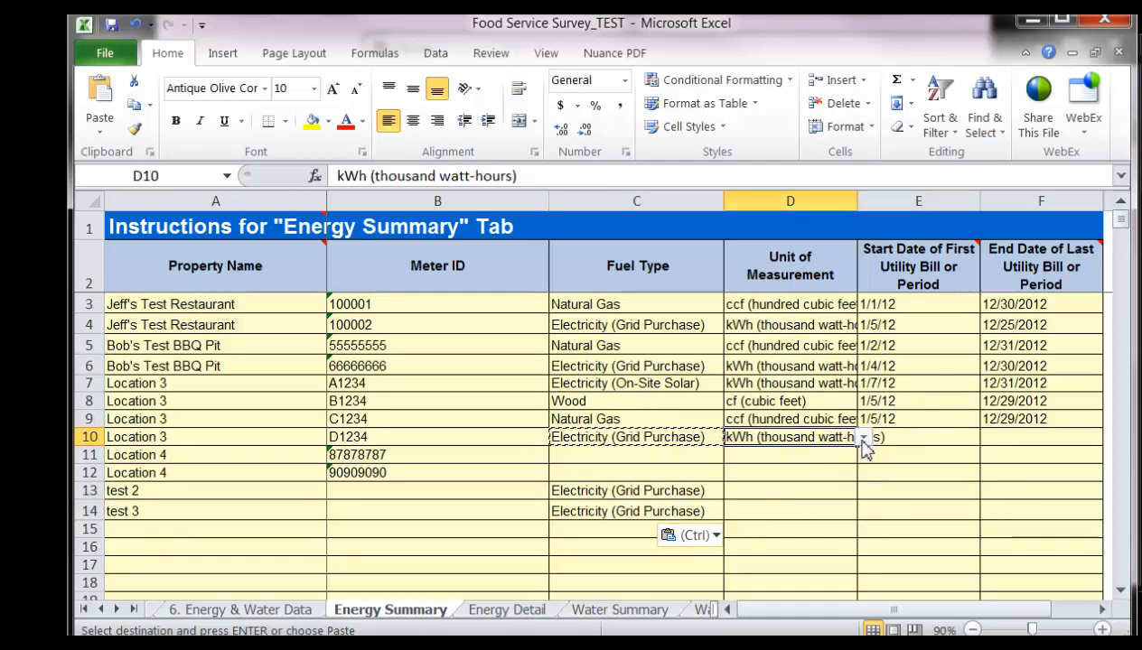
pyautogui.moveTo(918, 419); pyautogui.dragTo(1041, 419)
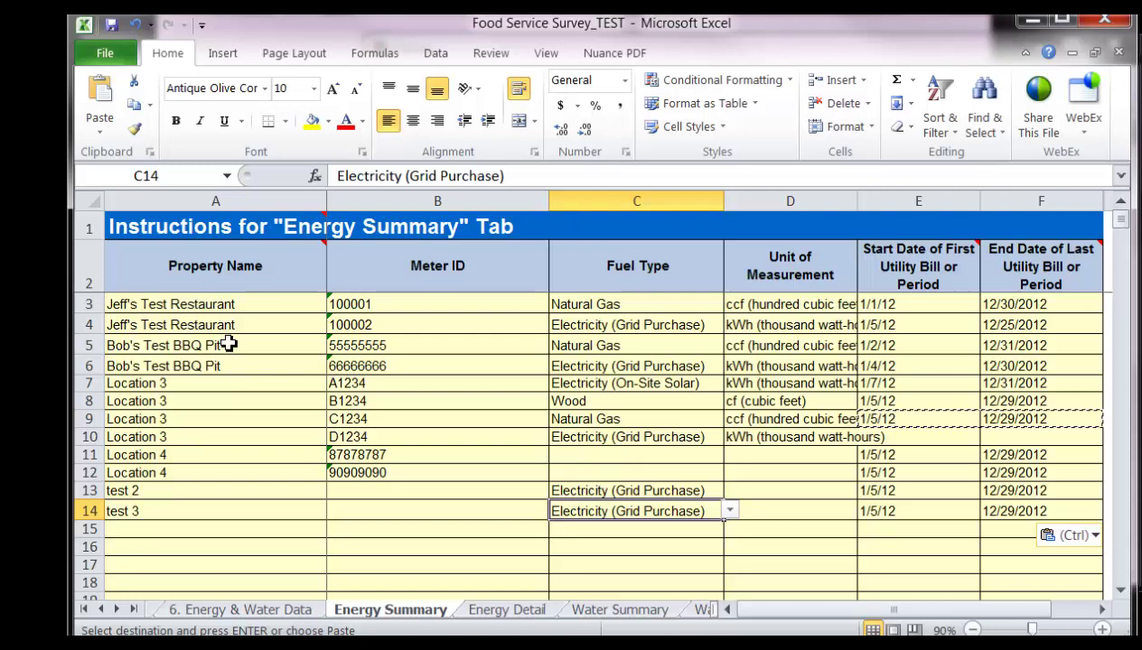
pyautogui.moveTo(217, 303)
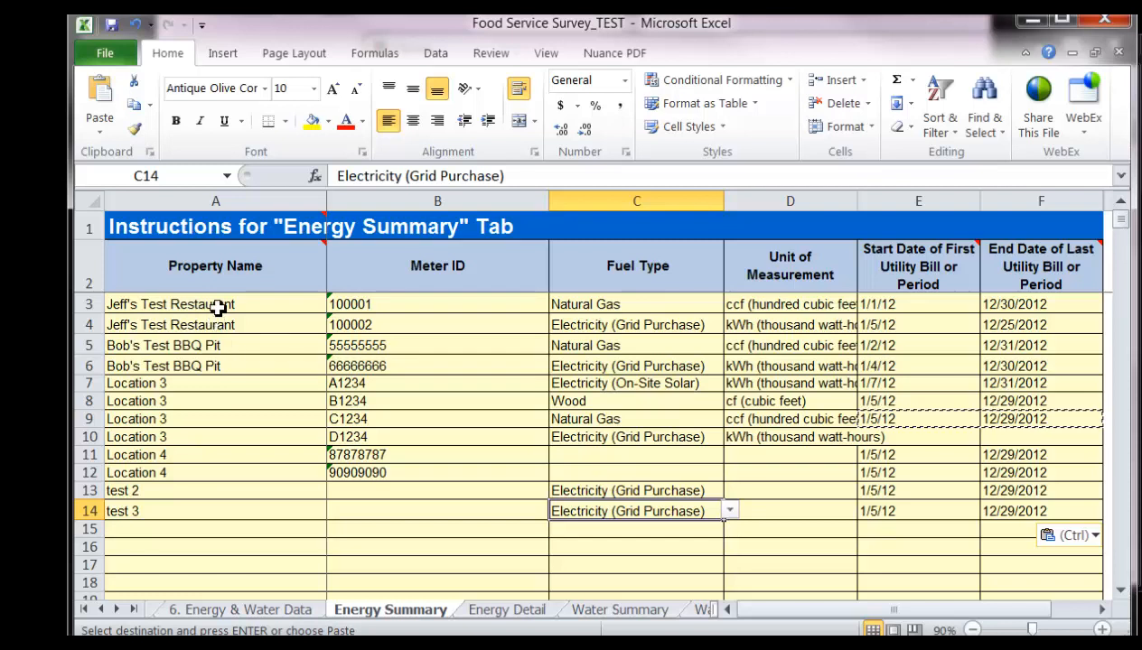
# Show the Data ribbon's sorting and filtering tools.
pyautogui.click(438, 304)
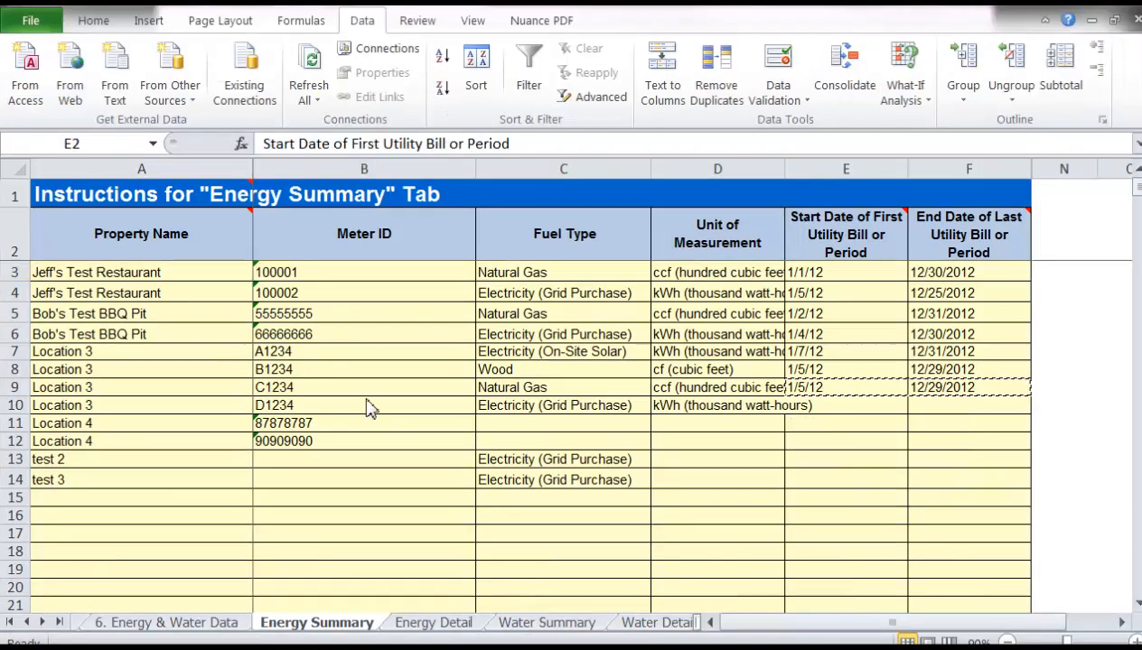
pyautogui.moveTo(376, 639)
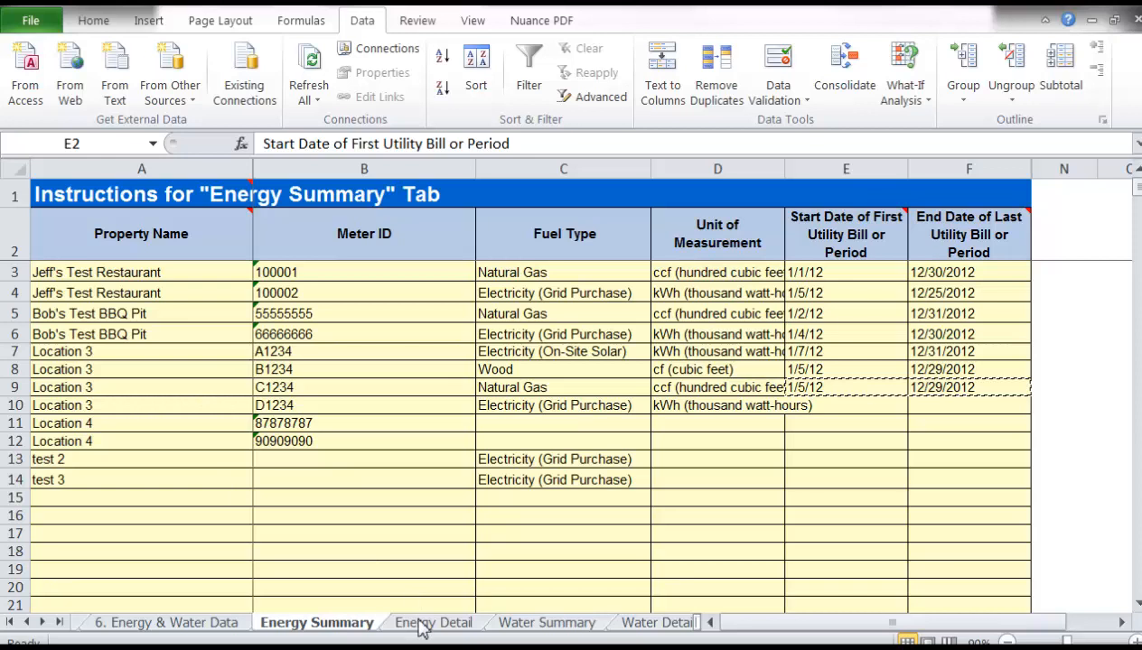
# Compare the filled Energy Summary rows with the empty Energy Detail sheet and return to Energy Summary.
pyautogui.click(434, 621)
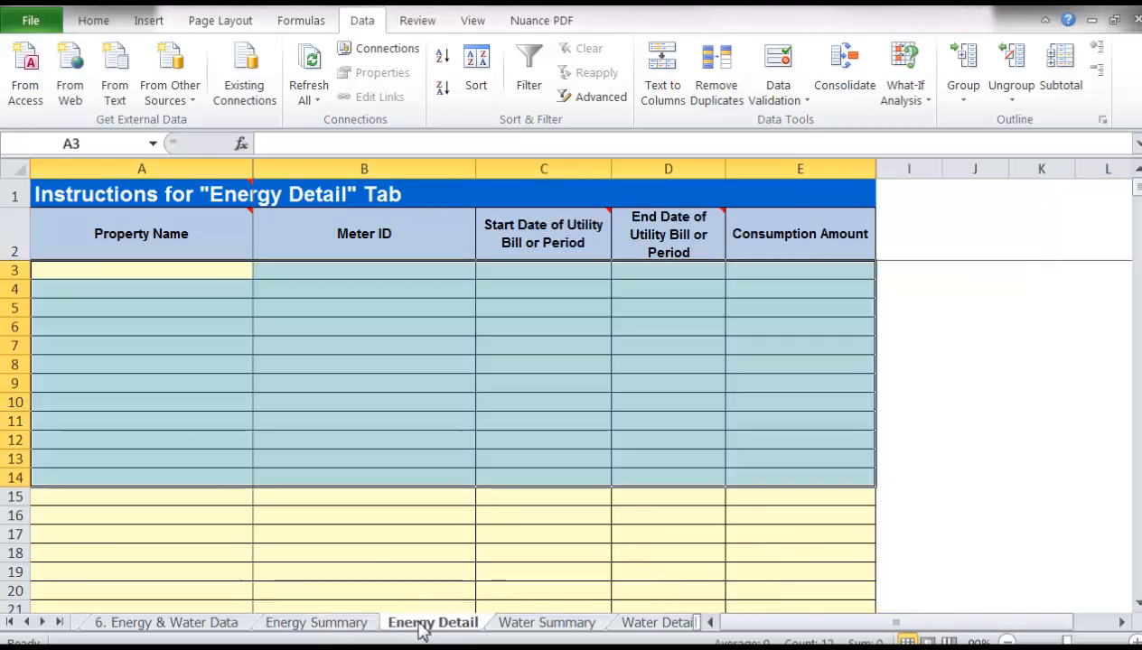
pyautogui.click(545, 622)
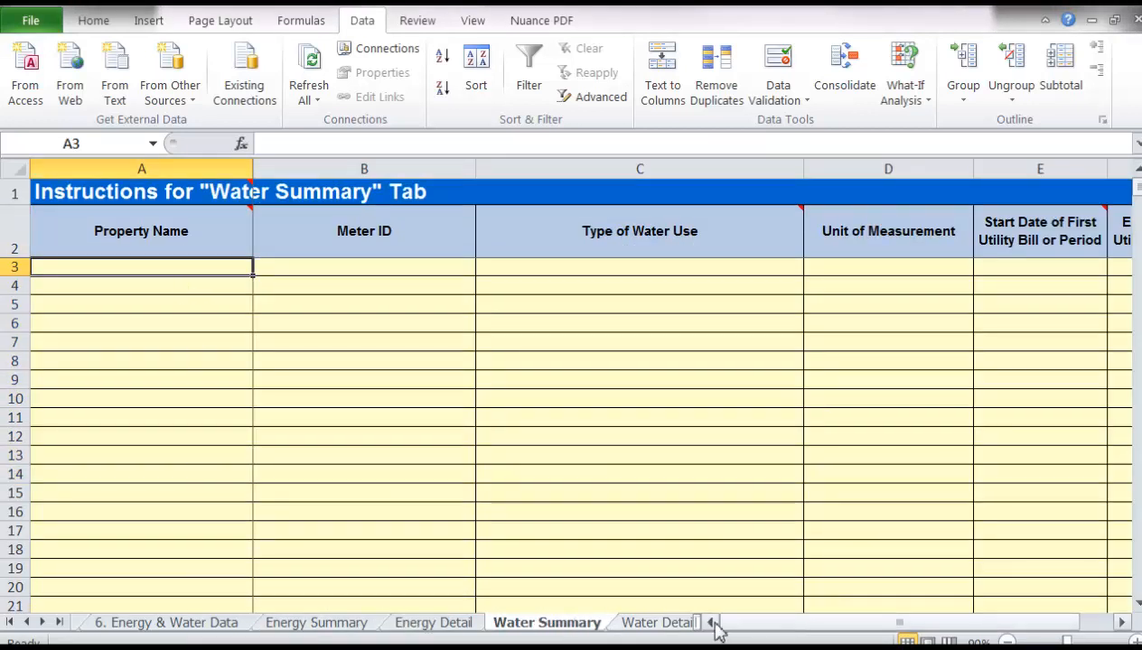
pyautogui.click(316, 622)
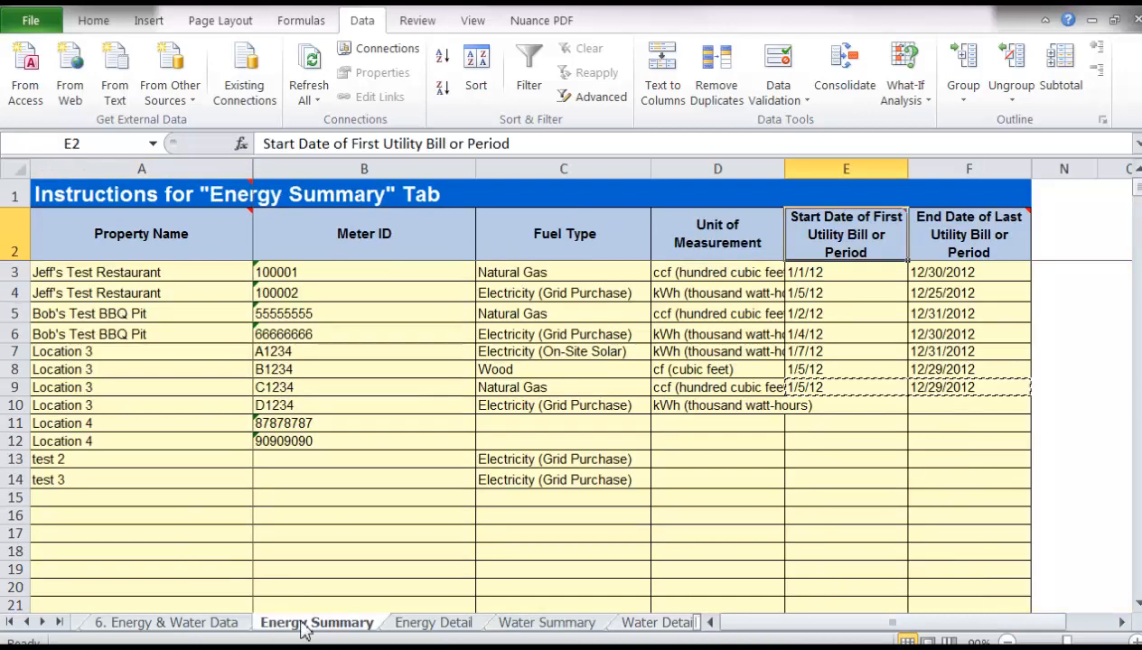
pyautogui.moveTo(372, 473)
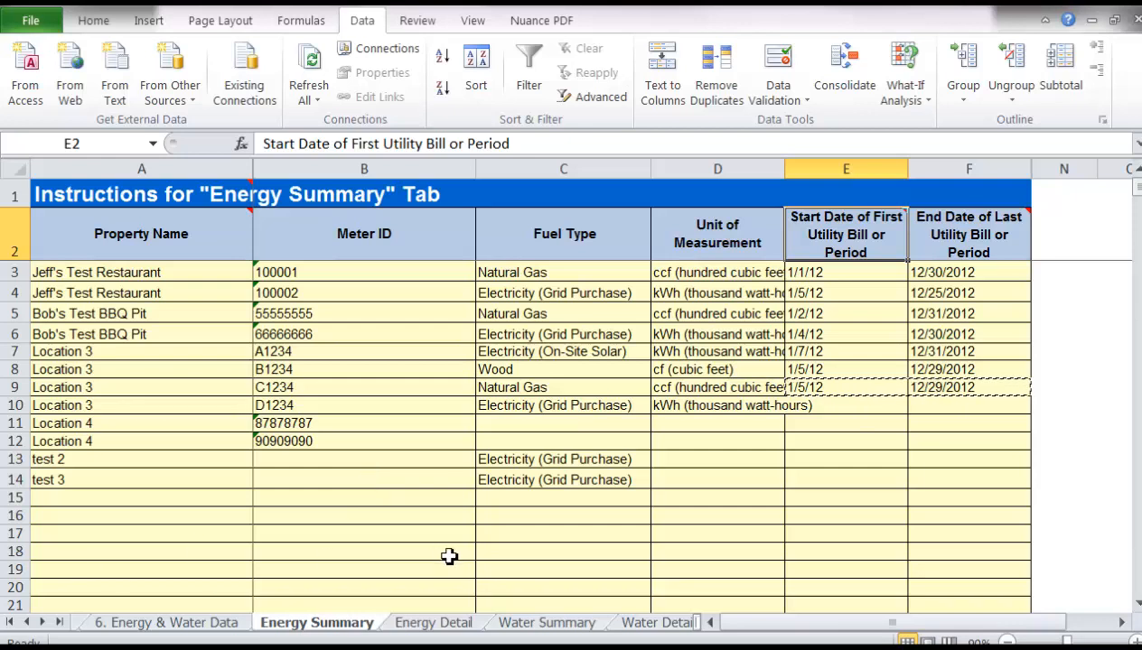
pyautogui.moveTo(141, 282)
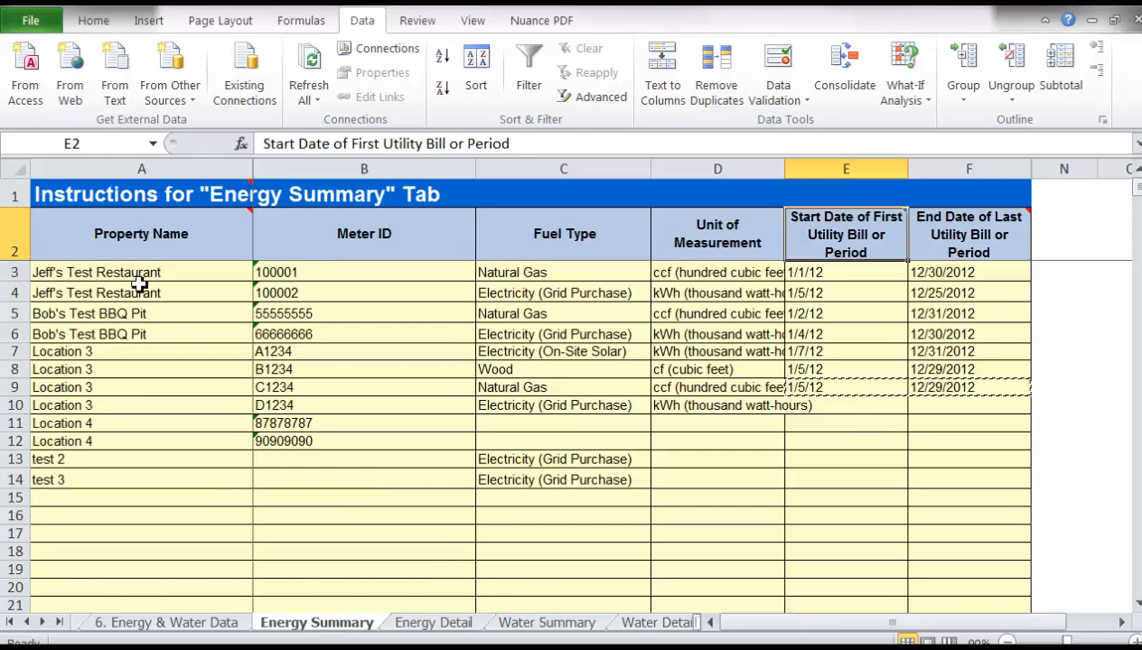
pyautogui.click(432, 621)
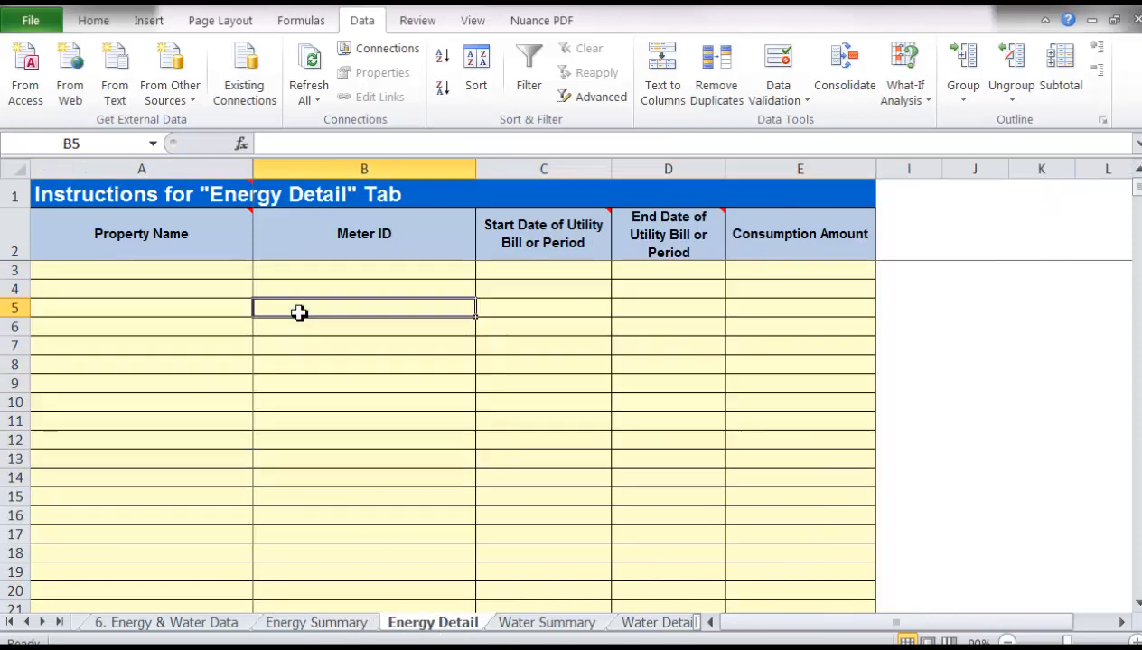
pyautogui.click(365, 271)
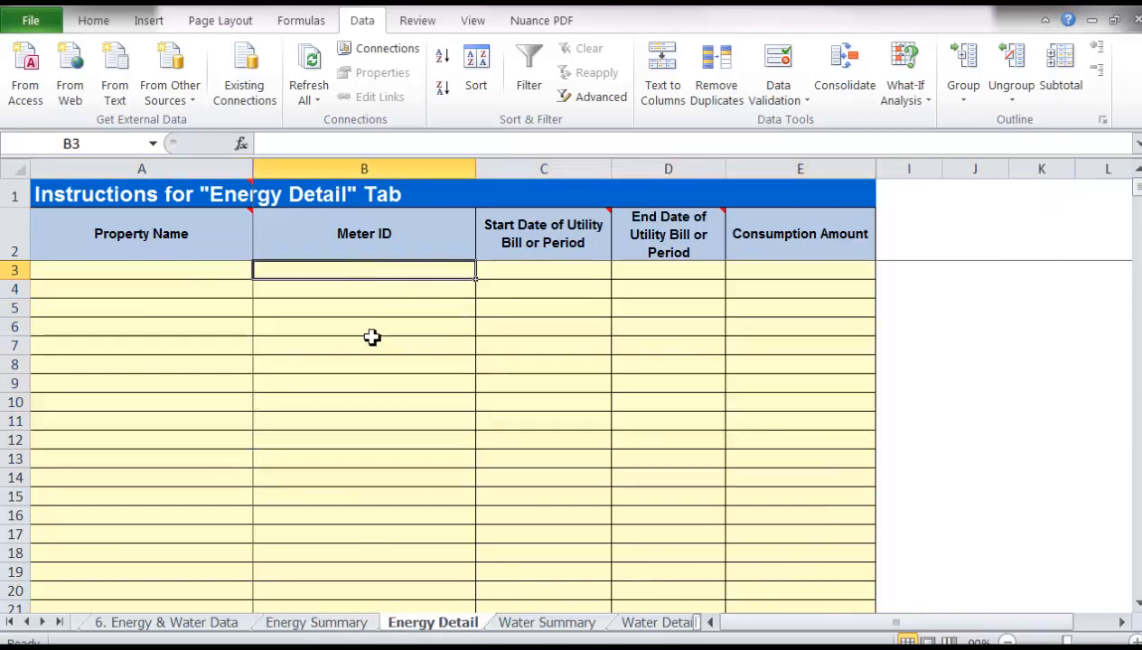
pyautogui.click(315, 622)
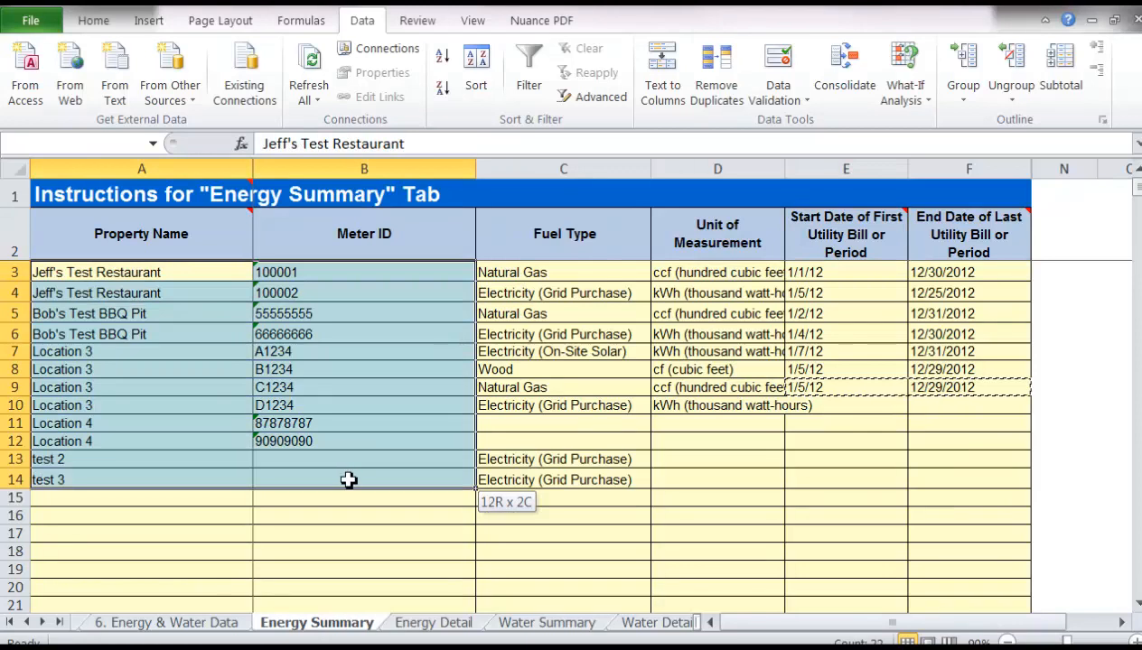
# Paste the twelve property names and meter IDs into Energy Detail rows 3–14.
pyautogui.click(94, 20)
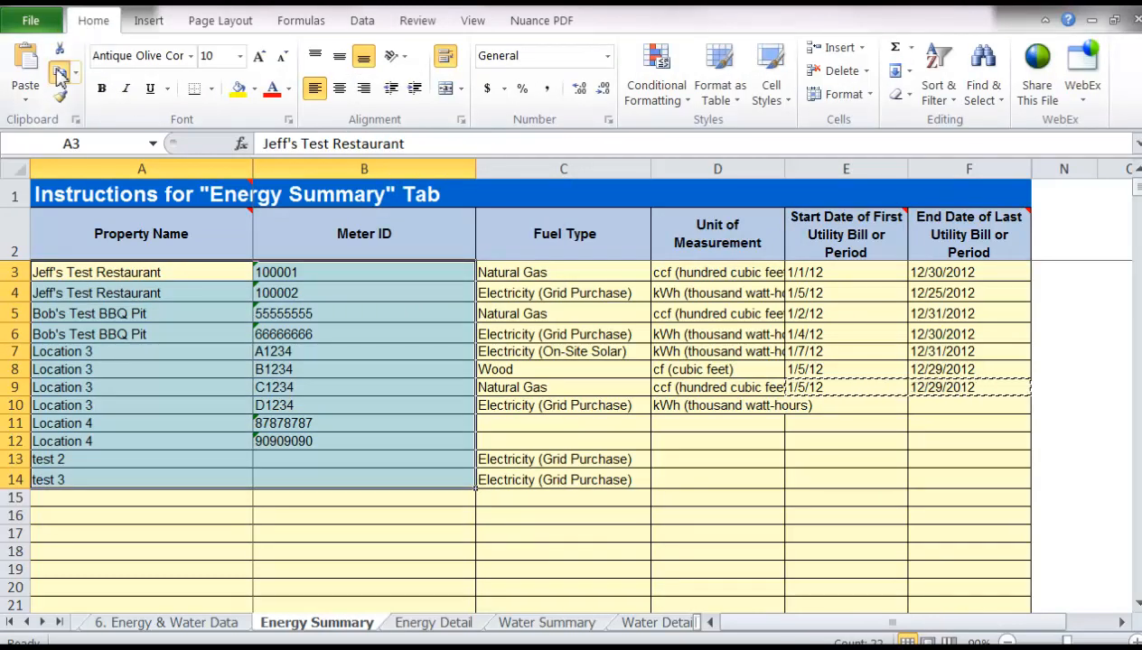
pyautogui.click(434, 622)
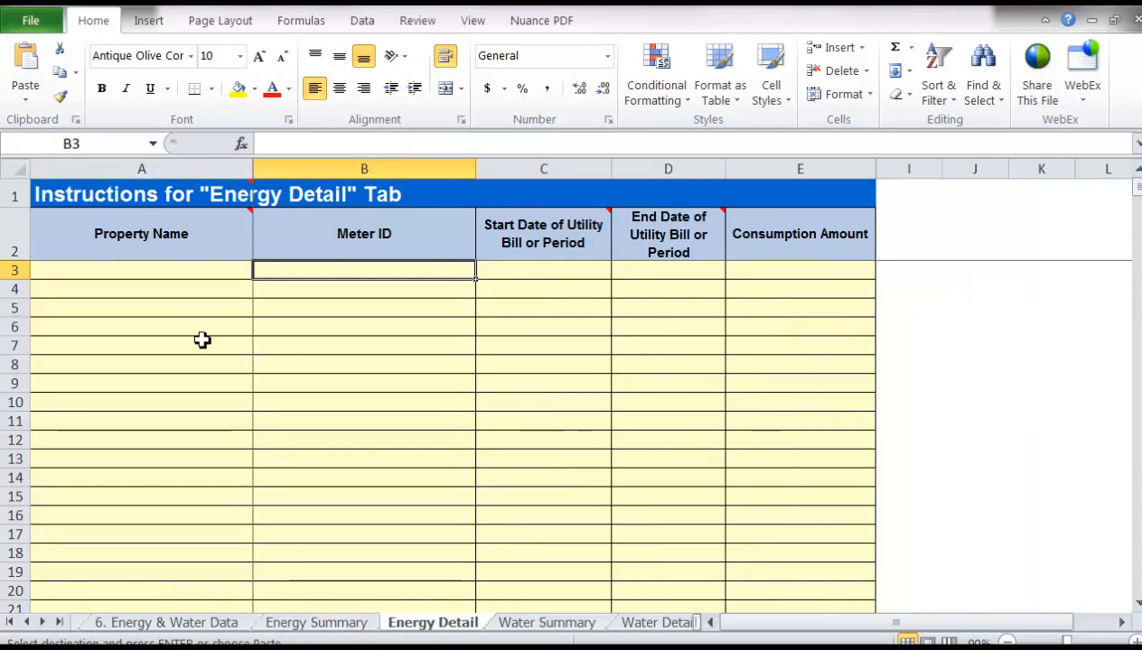
pyautogui.press('ctrl+v')
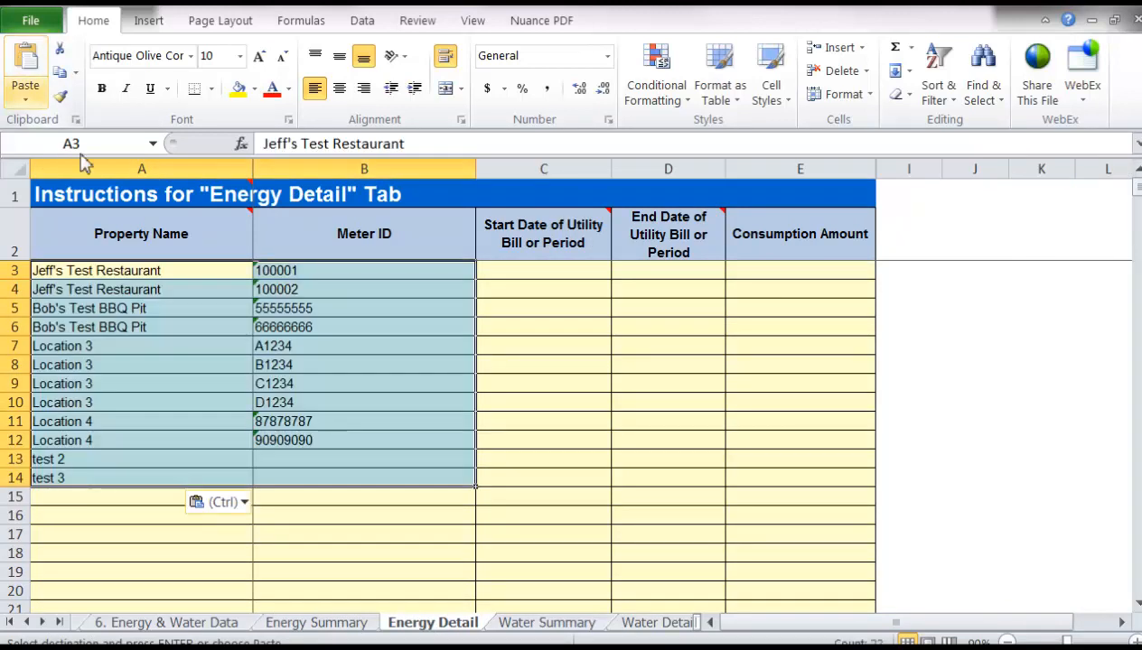
pyautogui.click(314, 621)
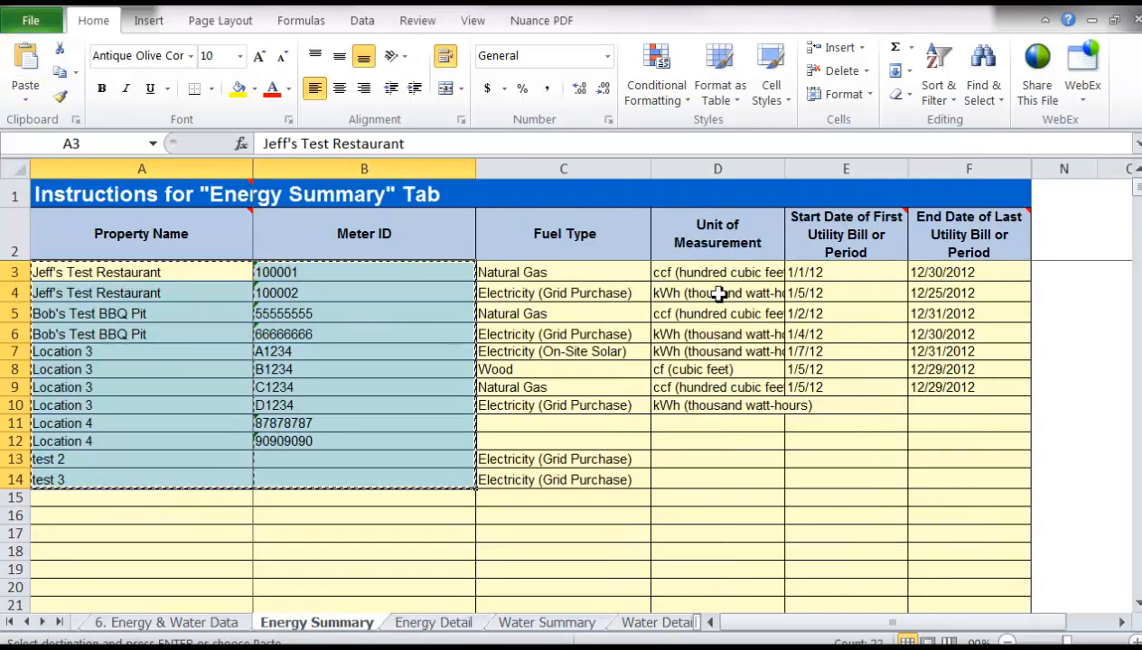
pyautogui.moveTo(622, 233)
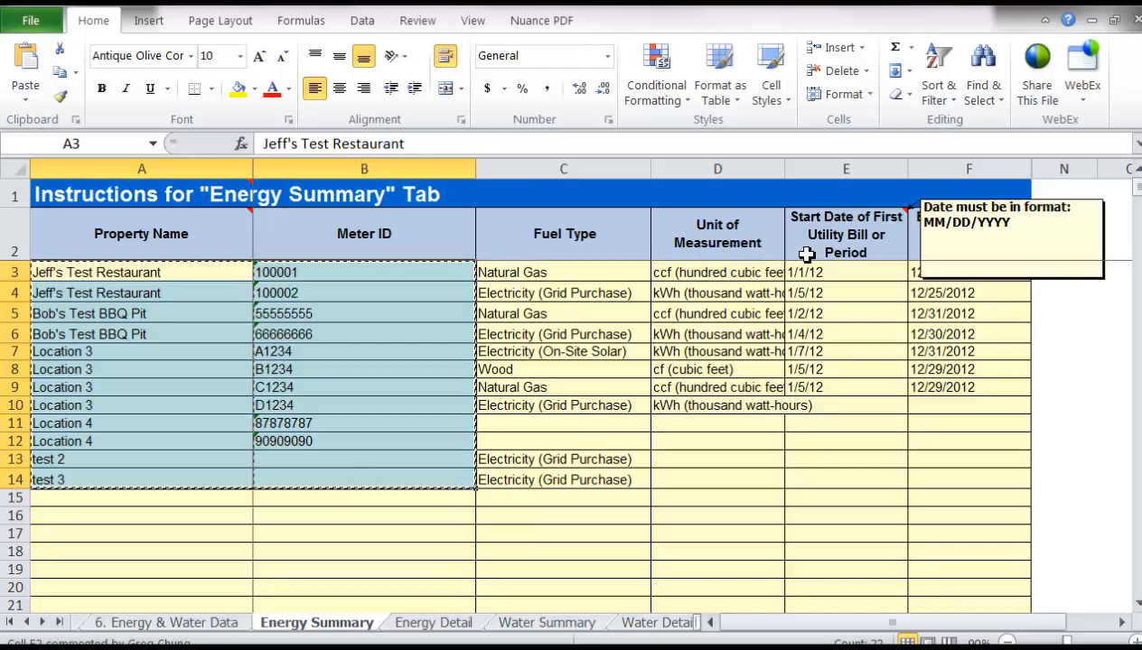
pyautogui.click(432, 622)
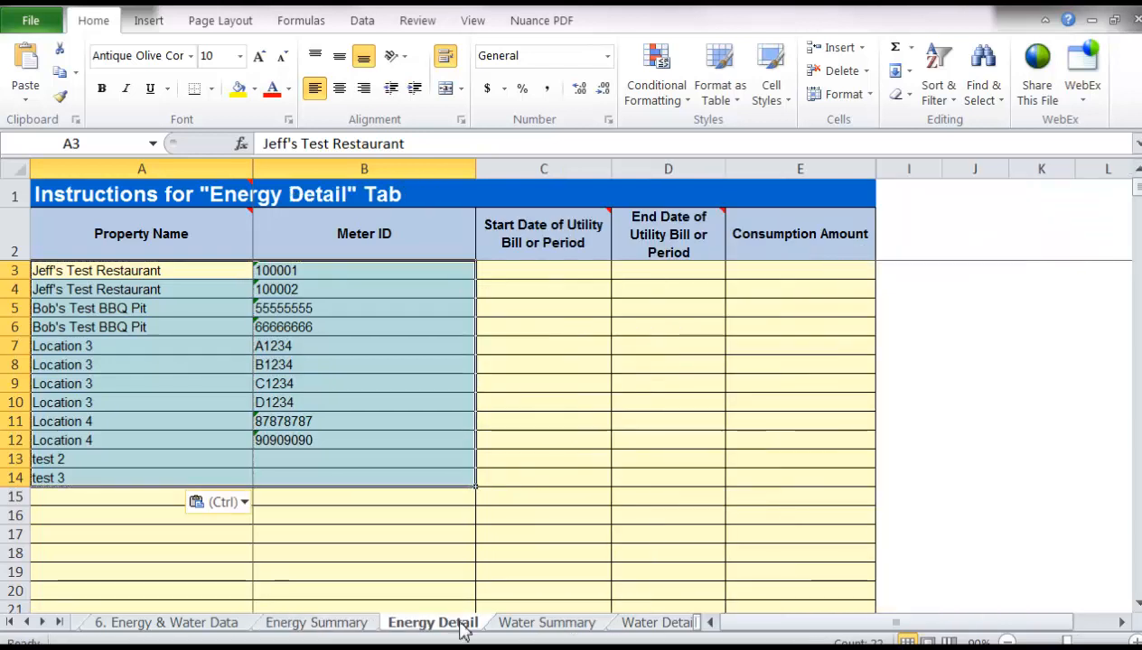
pyautogui.click(316, 622)
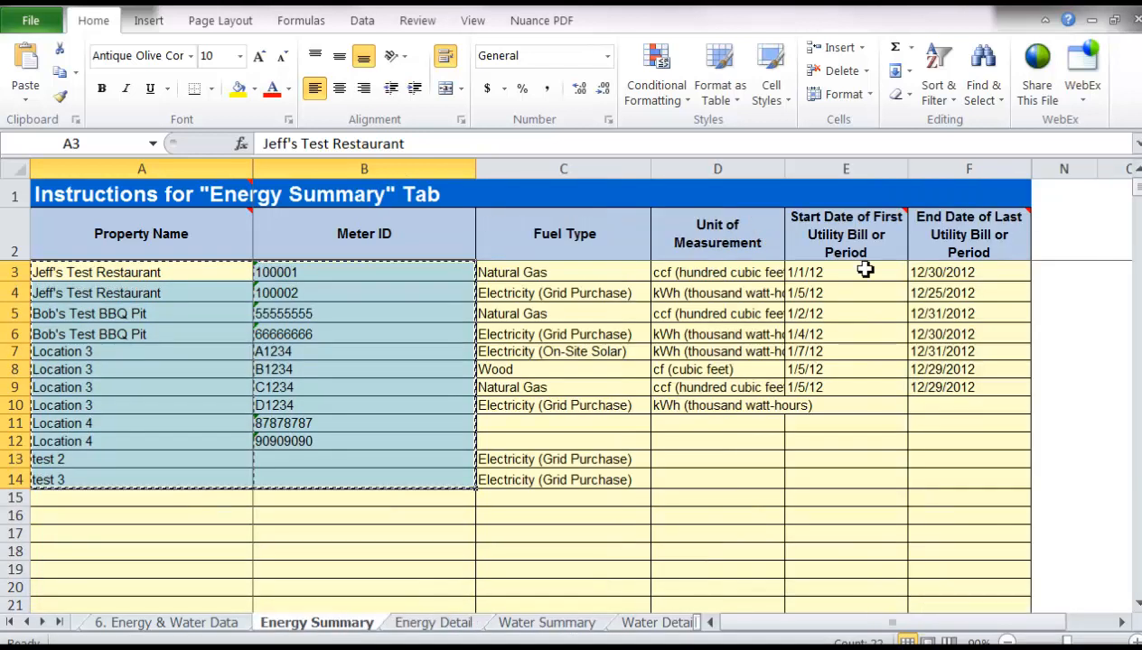
# Copy the start and end dates E3:F9 from Energy Summary into Energy Detail C3:D14.
pyautogui.moveTo(846, 271); pyautogui.dragTo(968, 405)
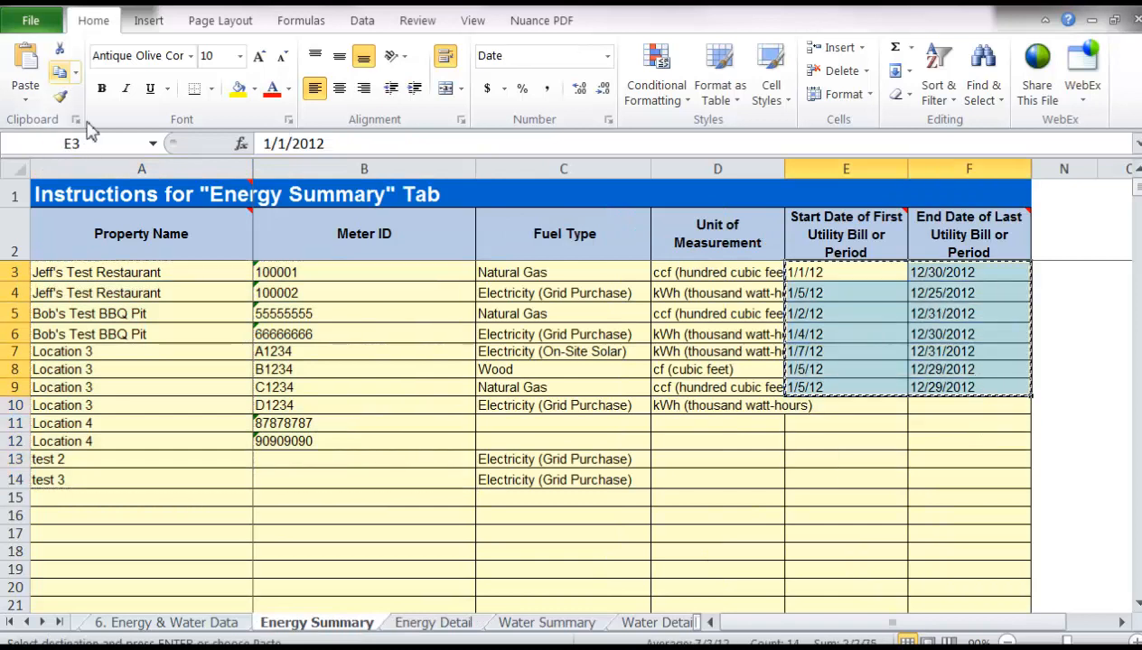
pyautogui.click(433, 621)
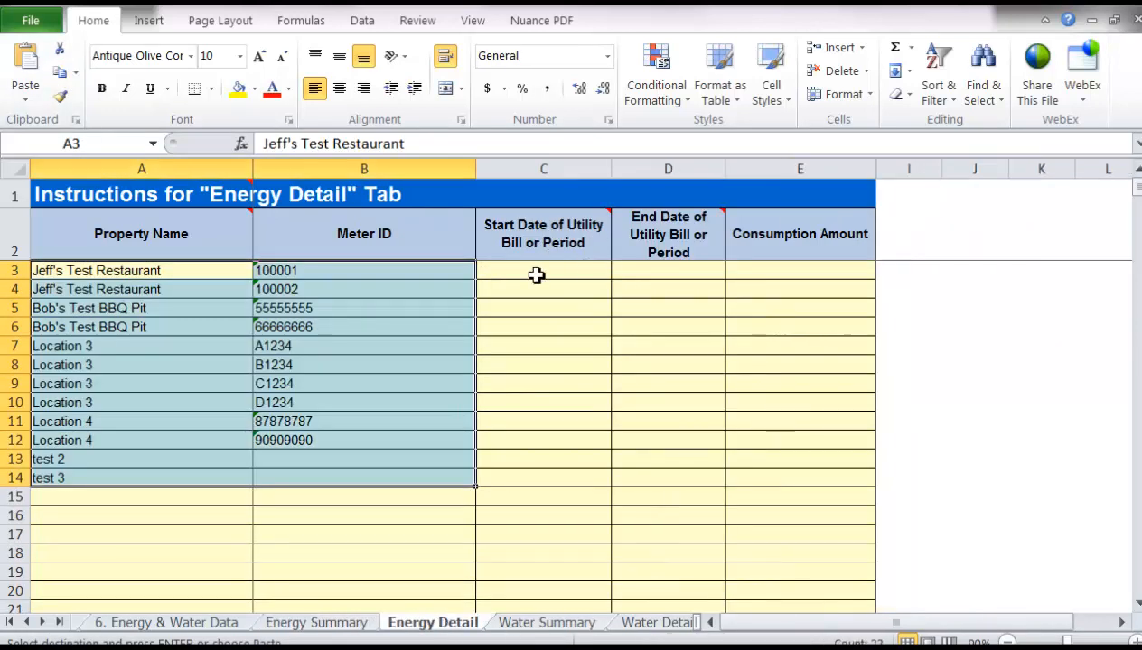
pyautogui.click(542, 271)
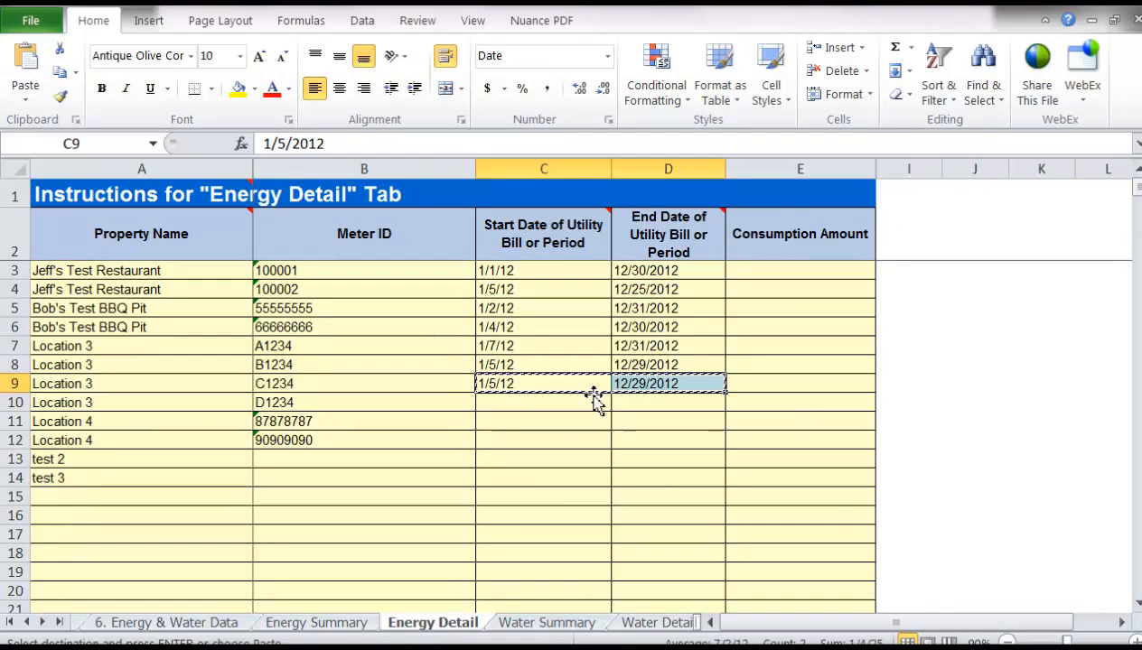
pyautogui.click(542, 401)
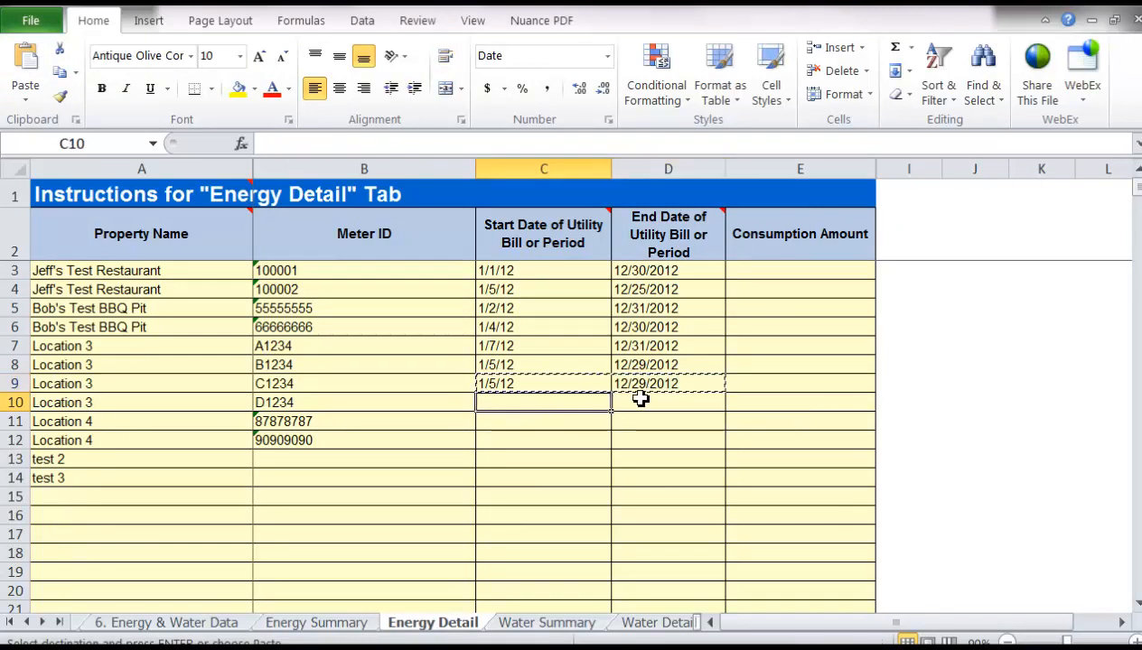
pyautogui.moveTo(542, 401); pyautogui.dragTo(668, 477)
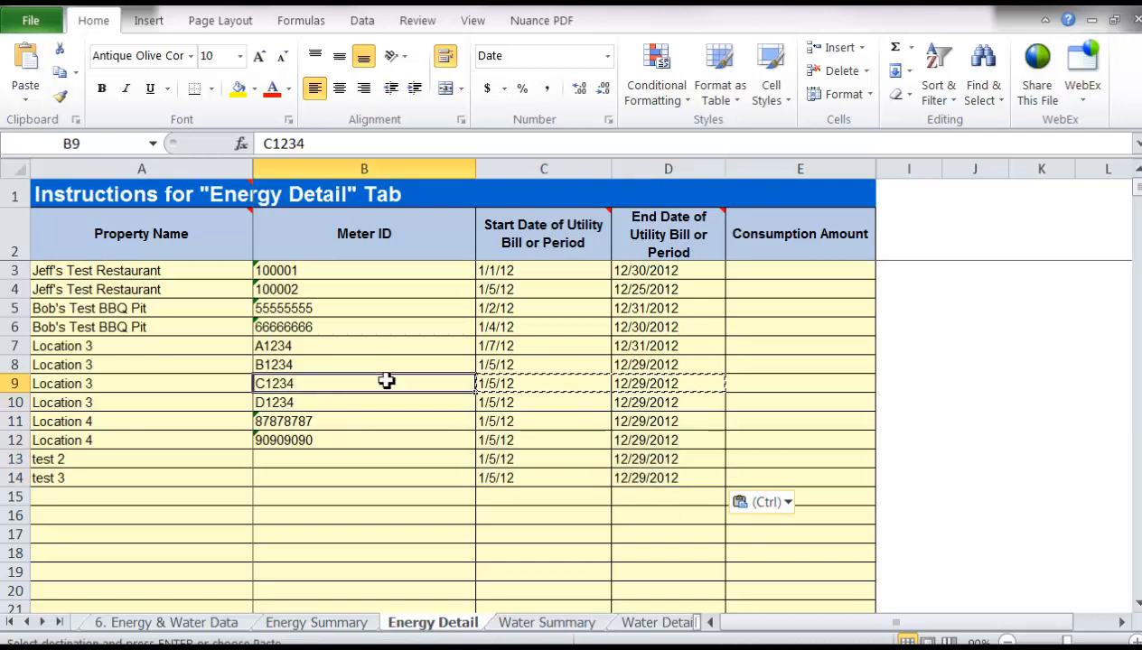
pyautogui.click(798, 271)
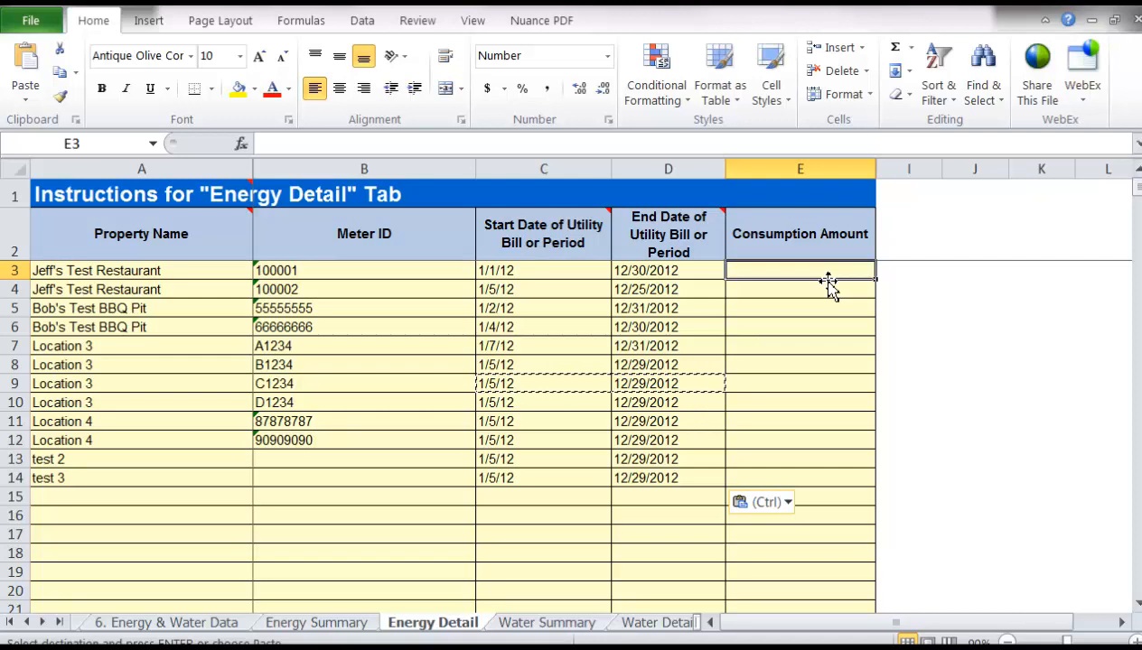
# Enter =123+200+129 in E3 to get 452 as the first Consumption Amount.
pyautogui.write('=')
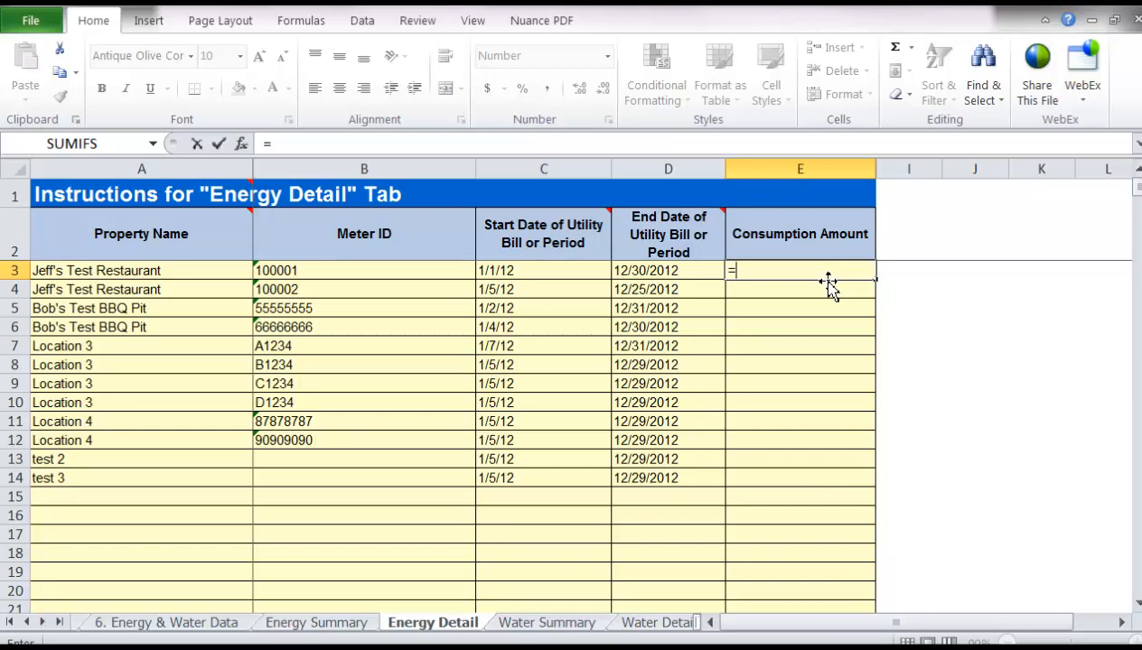
pyautogui.write('123+')
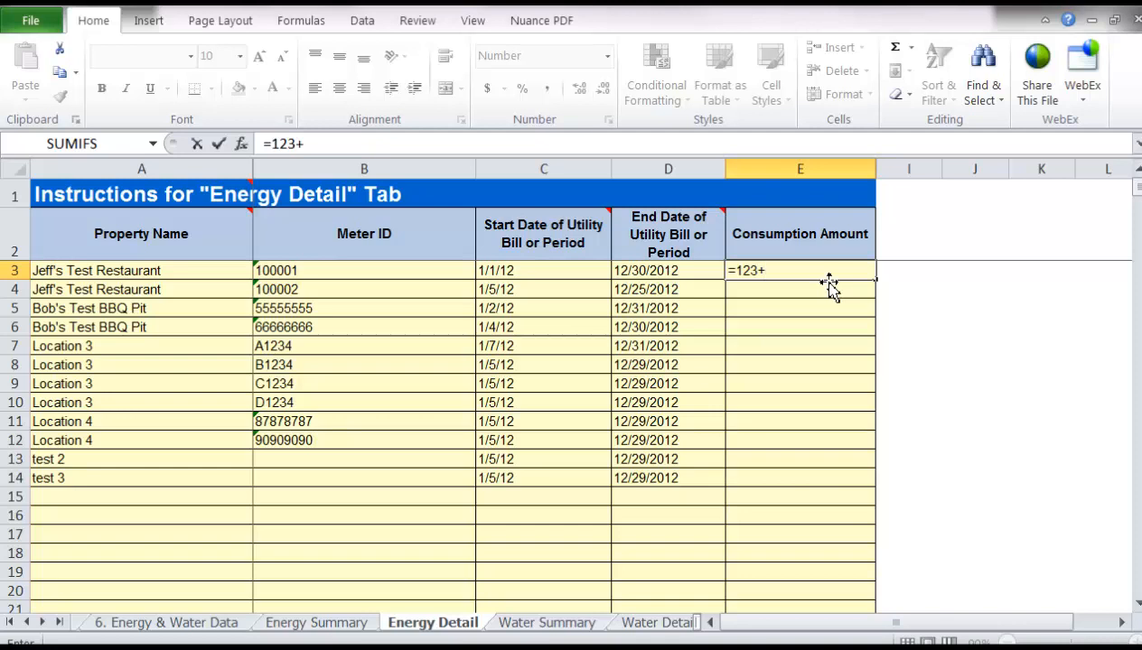
pyautogui.write('200+')
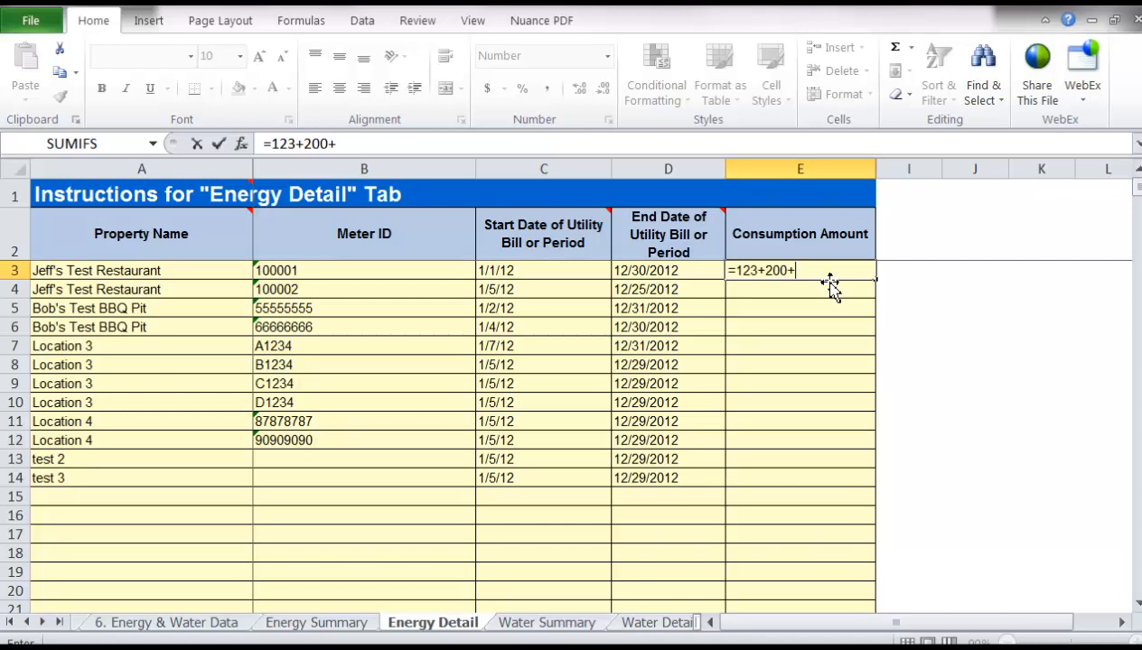
pyautogui.write('129')
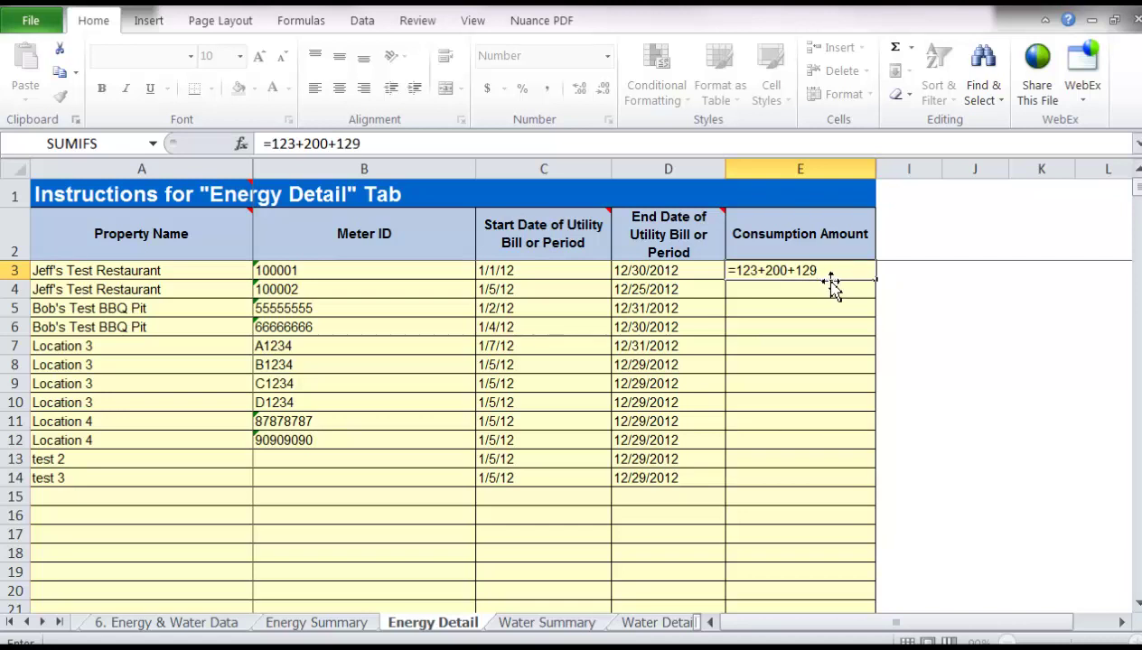
pyautogui.press('Return')
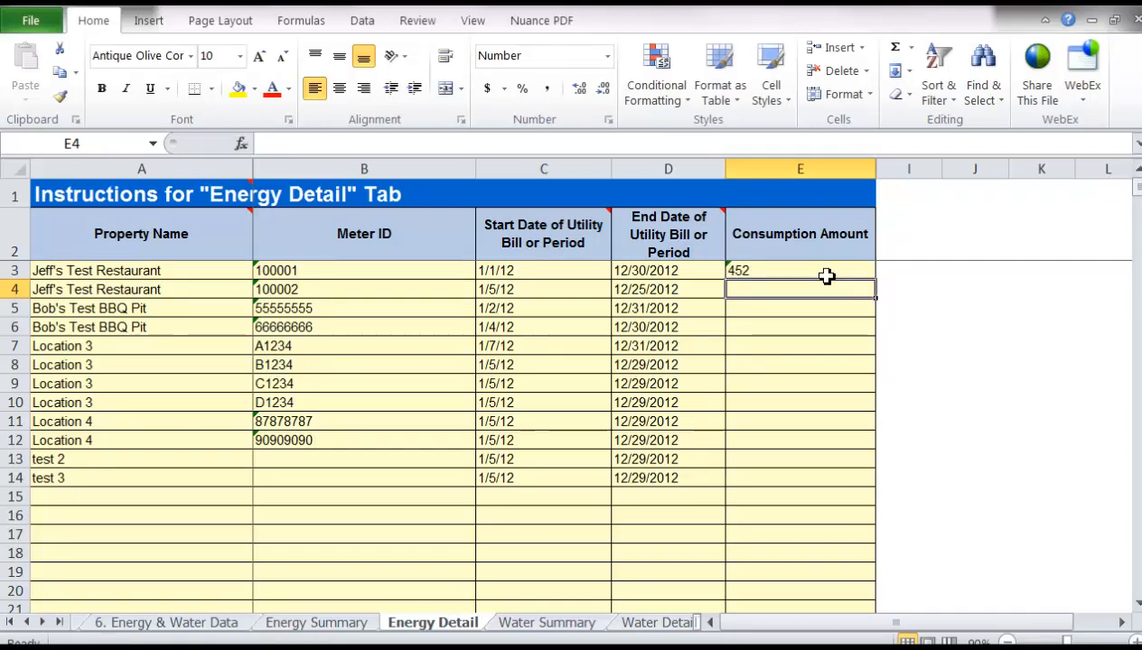
pyautogui.click(799, 271)
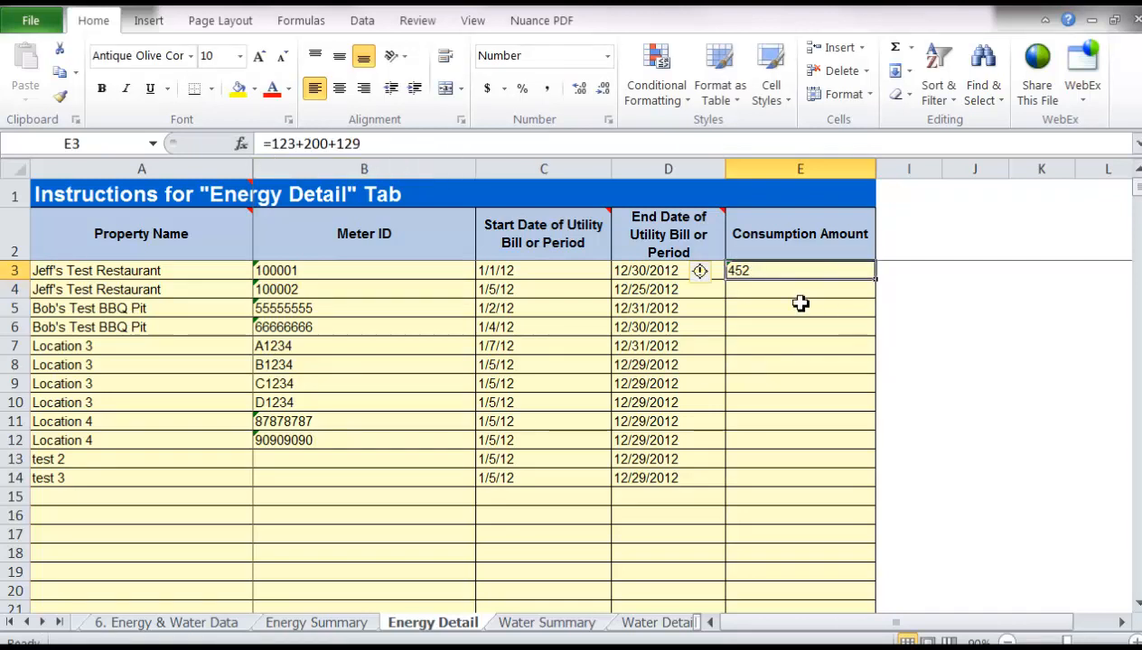
pyautogui.click(799, 423)
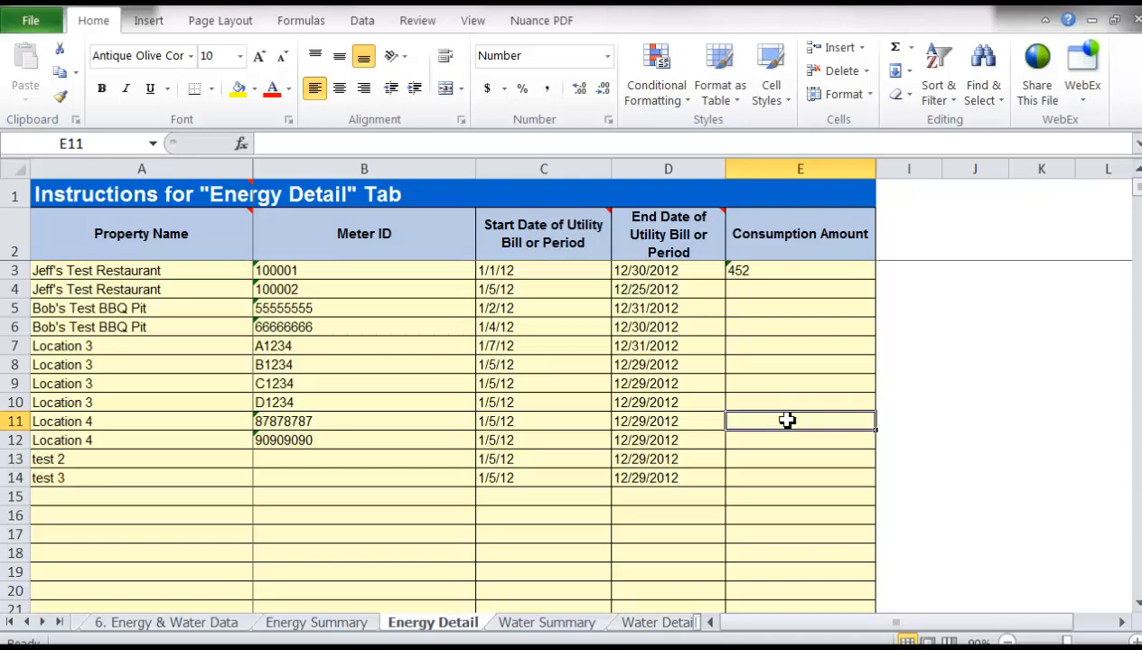
pyautogui.click(799, 533)
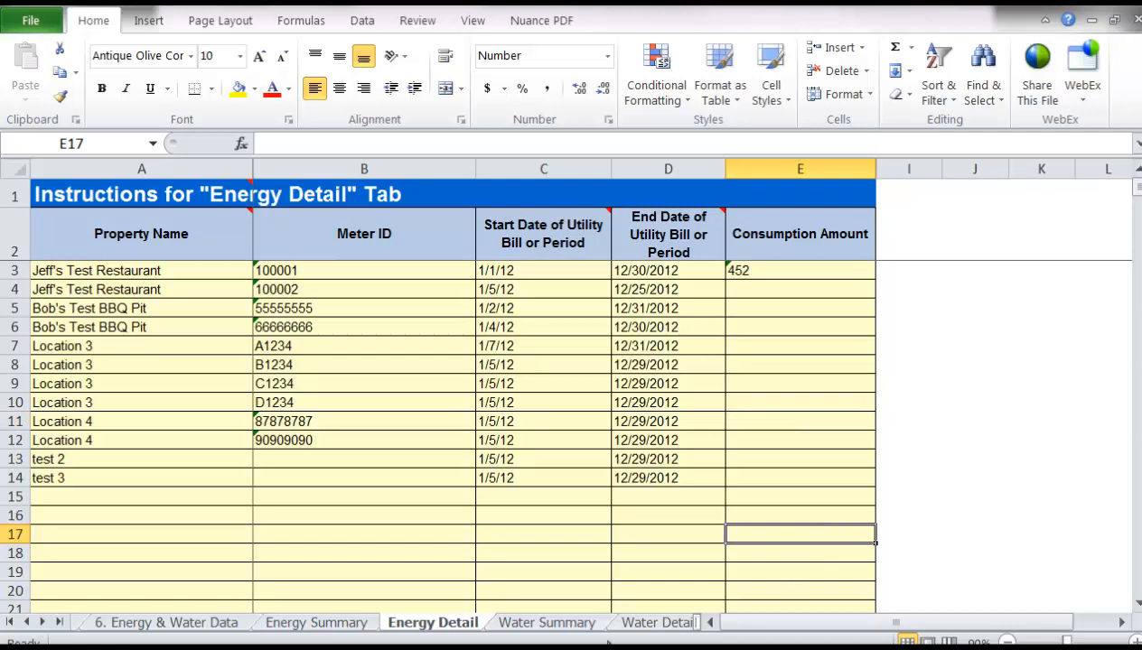
pyautogui.moveTo(205, 473)
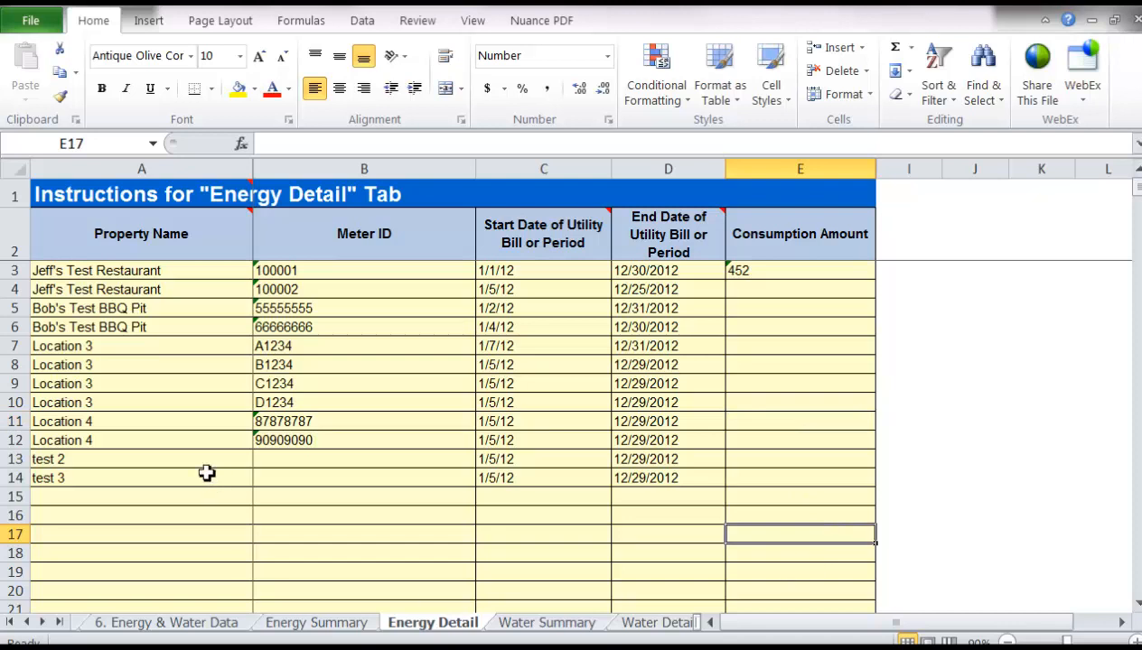
pyautogui.moveTo(162, 271)
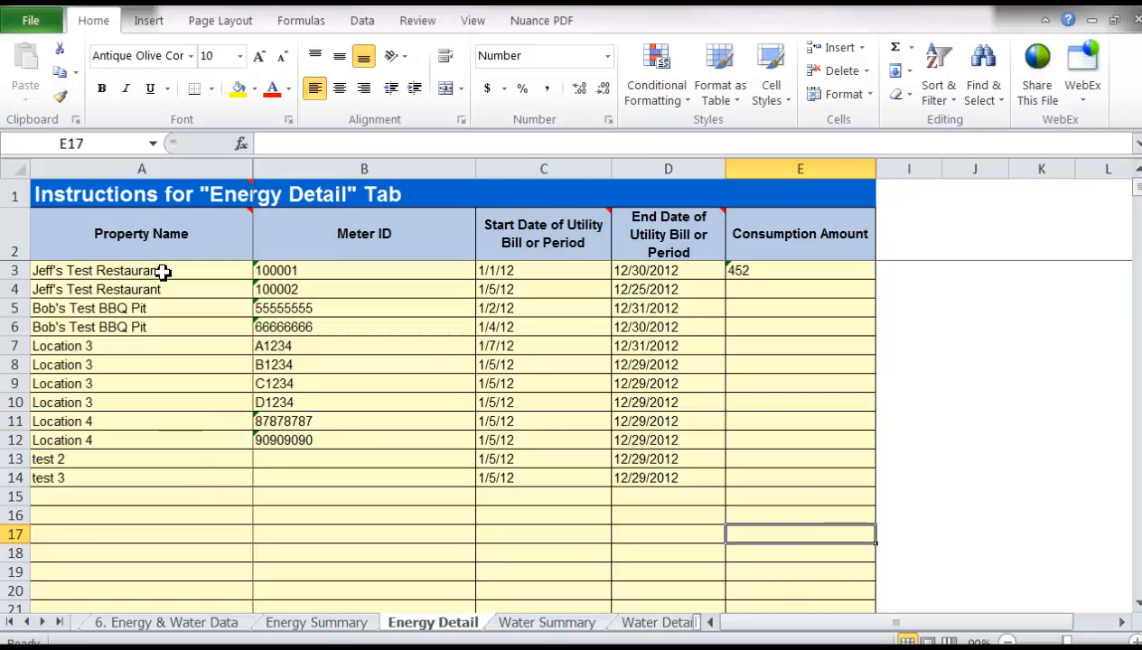
pyautogui.moveTo(146, 271)
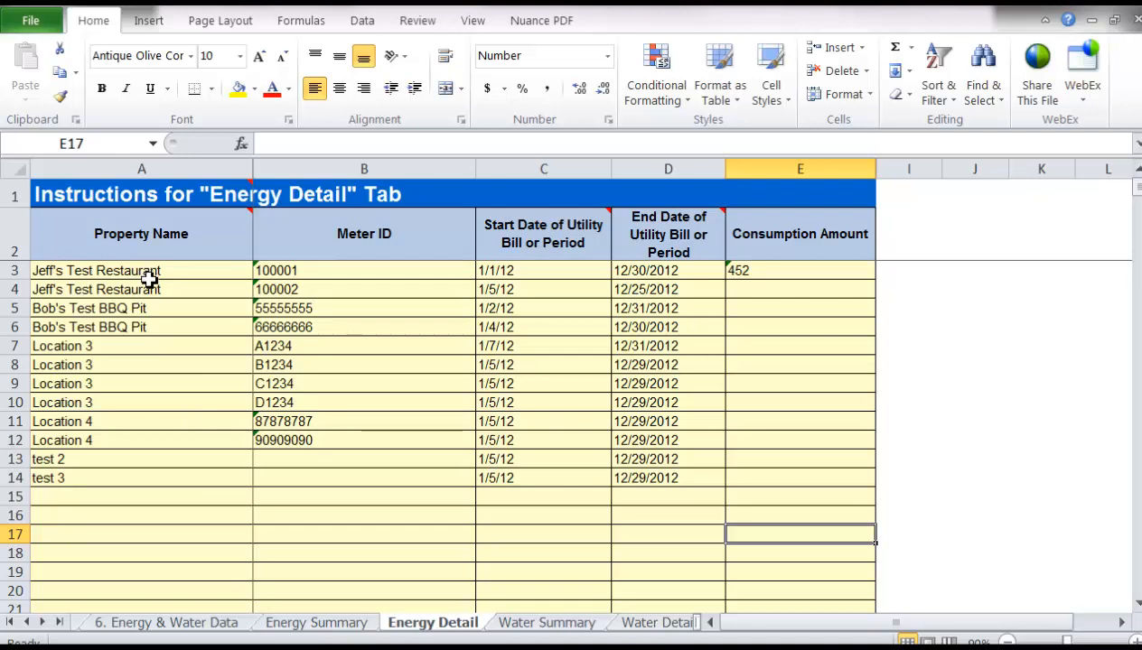
# Check meter ID B4 on Energy Detail, then go to the 1. Contact Info sheet.
pyautogui.click(316, 622)
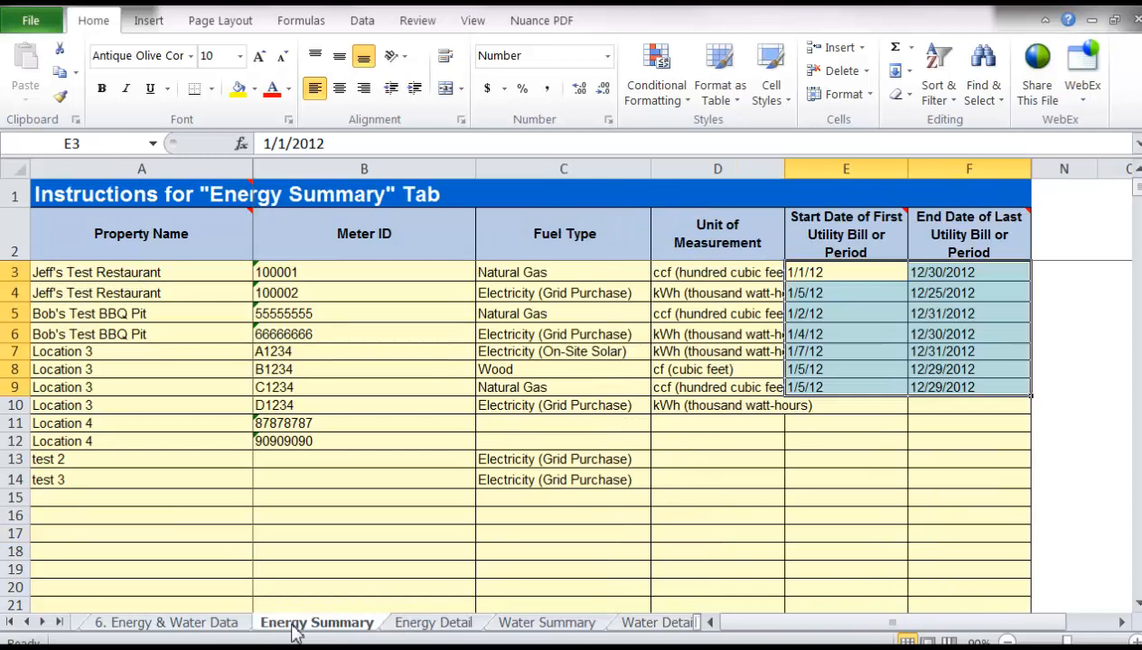
pyautogui.click(432, 622)
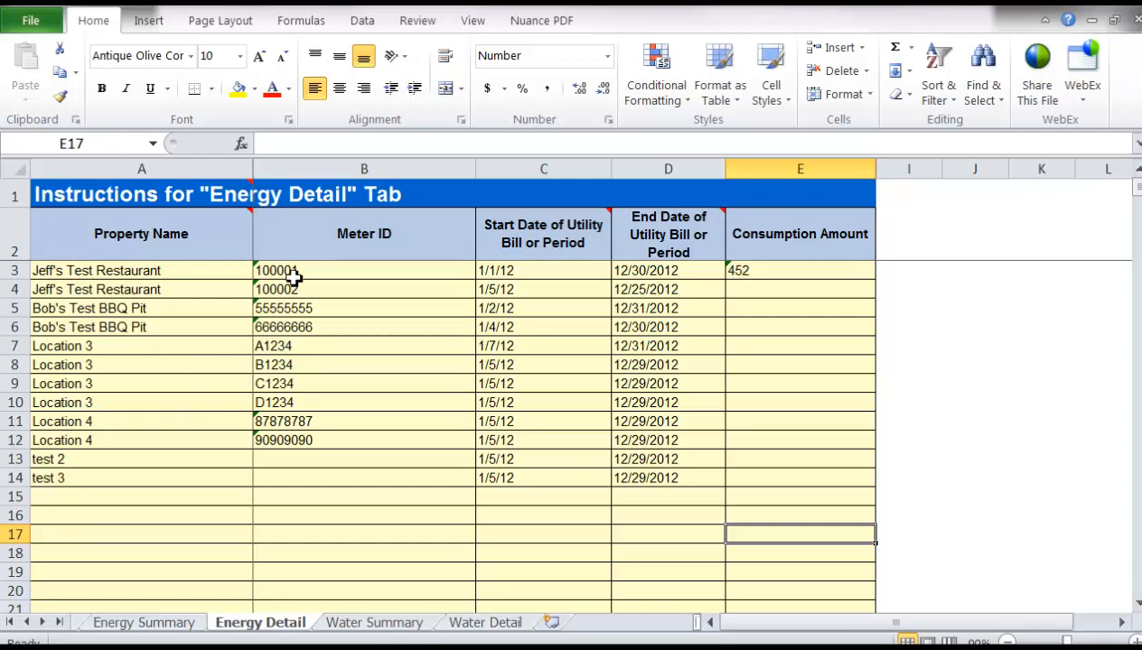
pyautogui.click(365, 290)
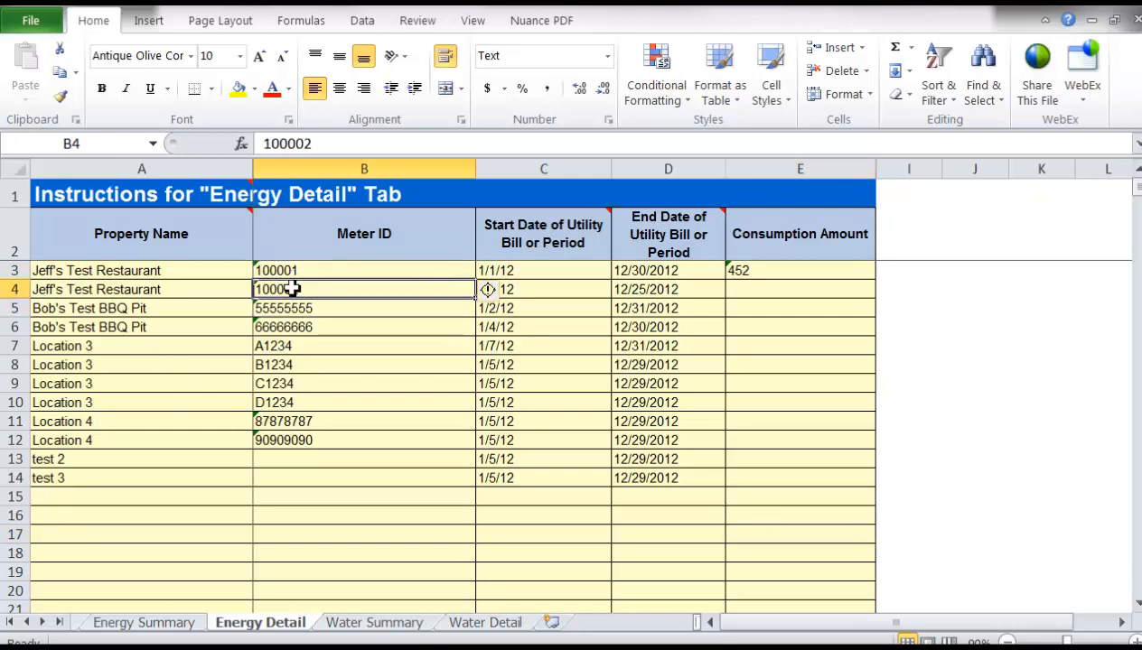
pyautogui.click(11, 621)
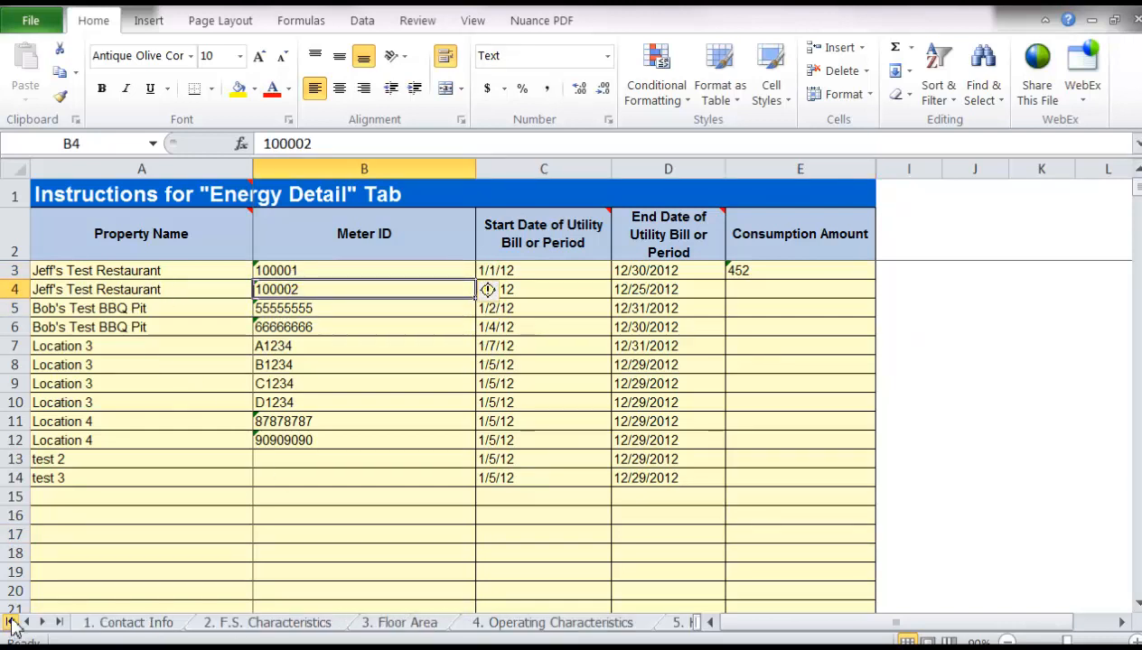
pyautogui.click(128, 621)
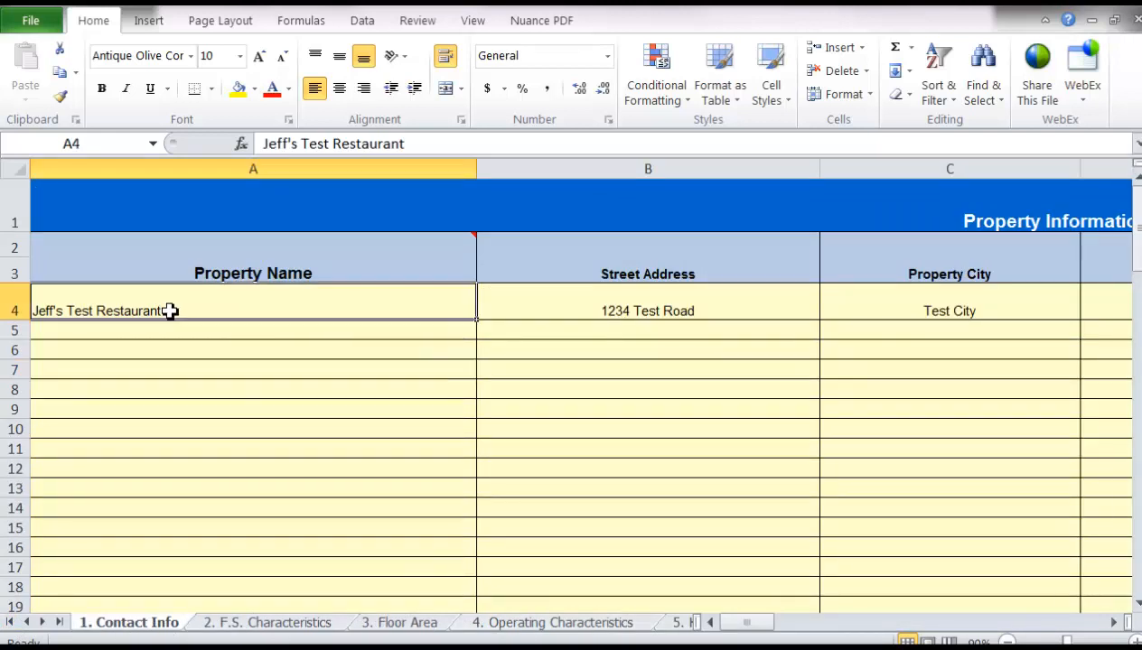
pyautogui.moveTo(491, 321)
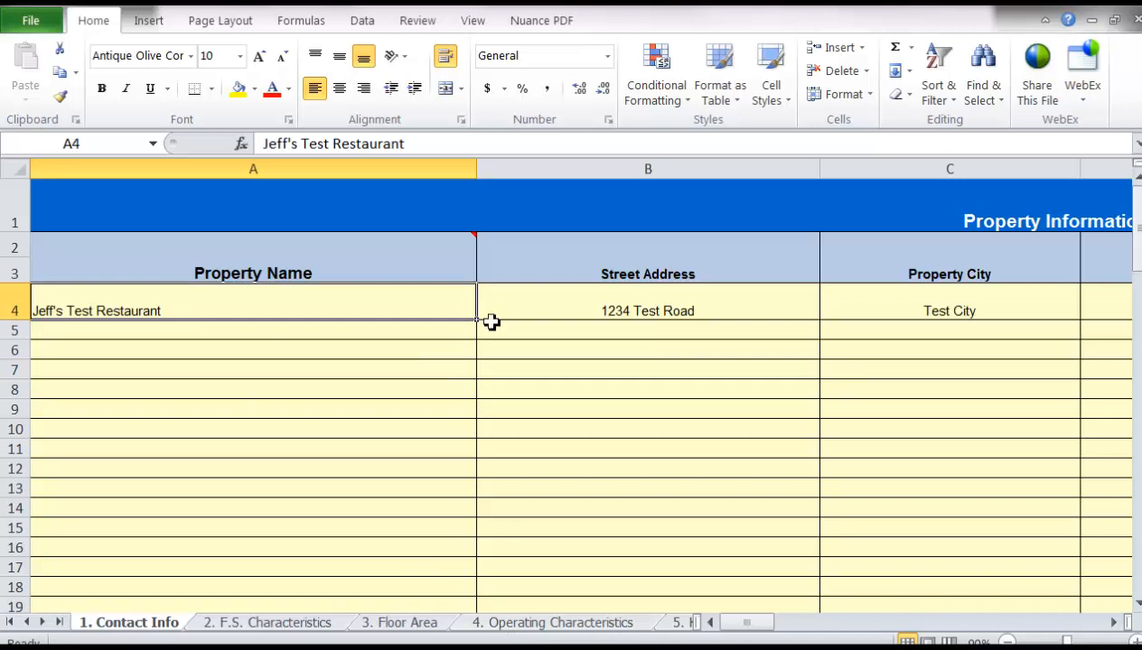
pyautogui.moveTo(434, 318)
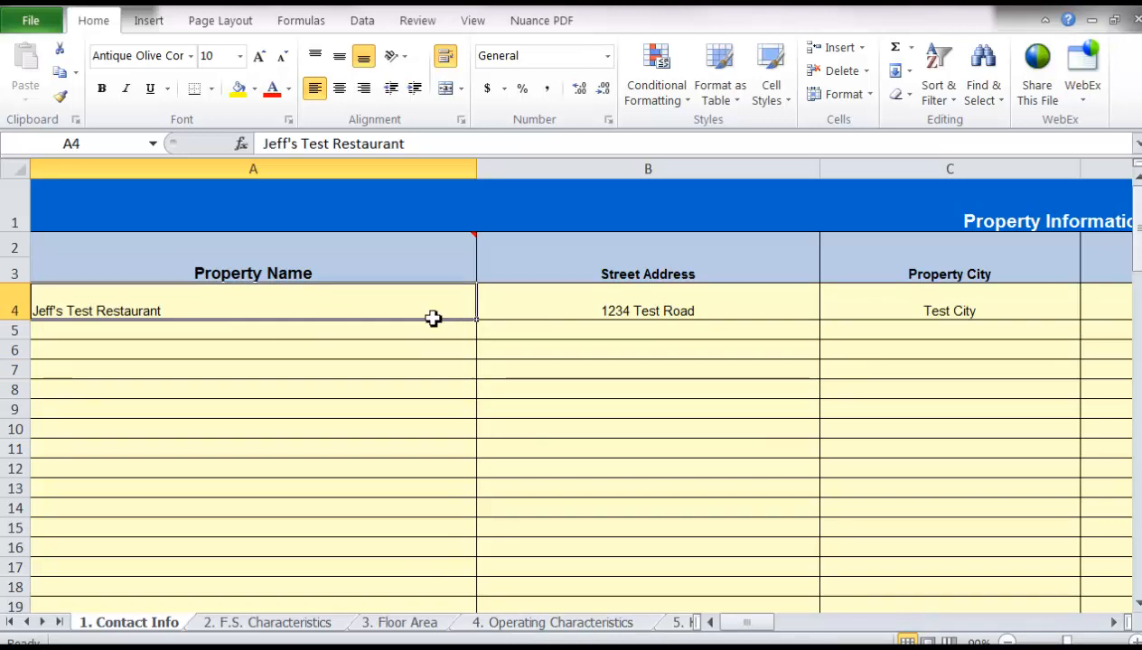
# Copy the property names A3:A14 on Energy Summary.
pyautogui.click(42, 622)
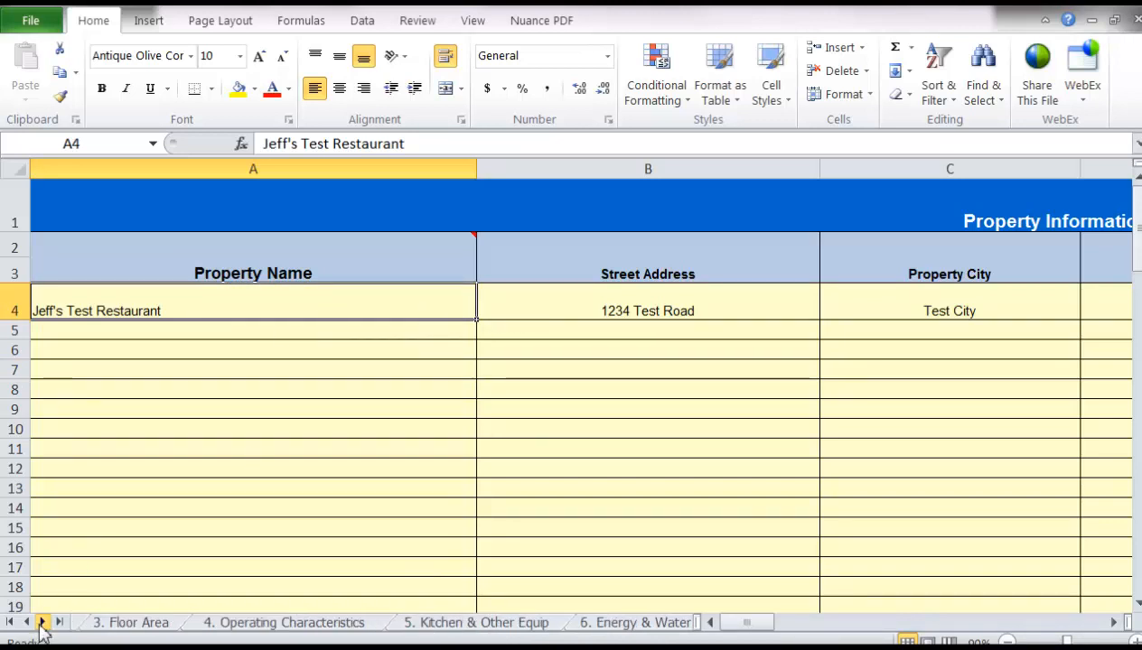
pyautogui.click(316, 622)
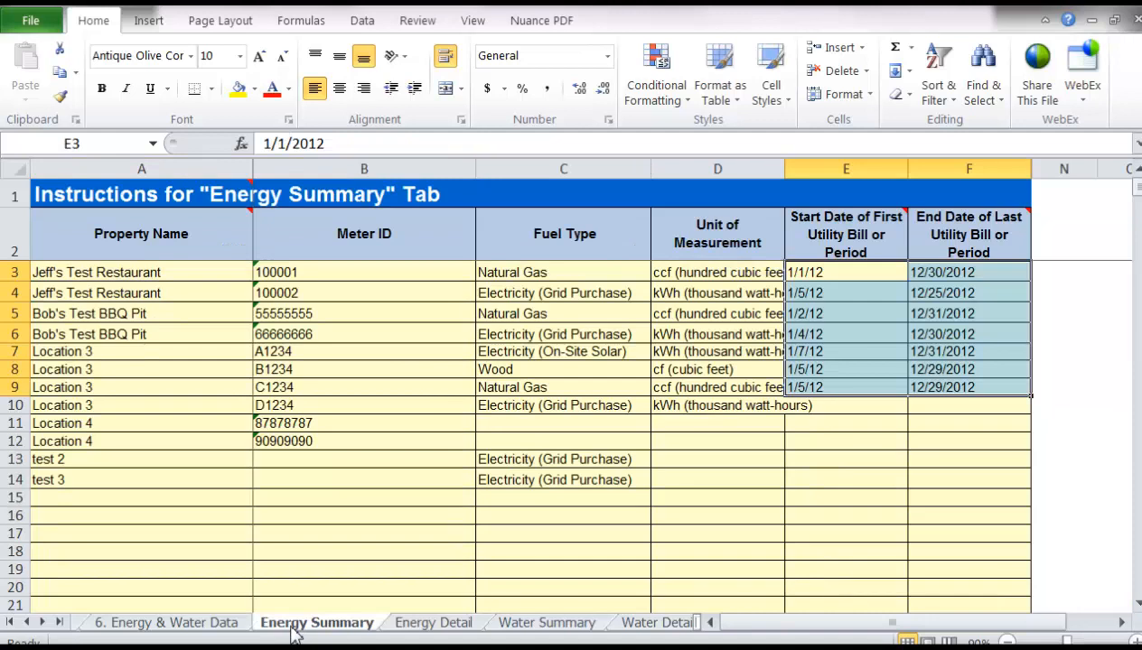
pyautogui.moveTo(141, 271); pyautogui.dragTo(116, 405)
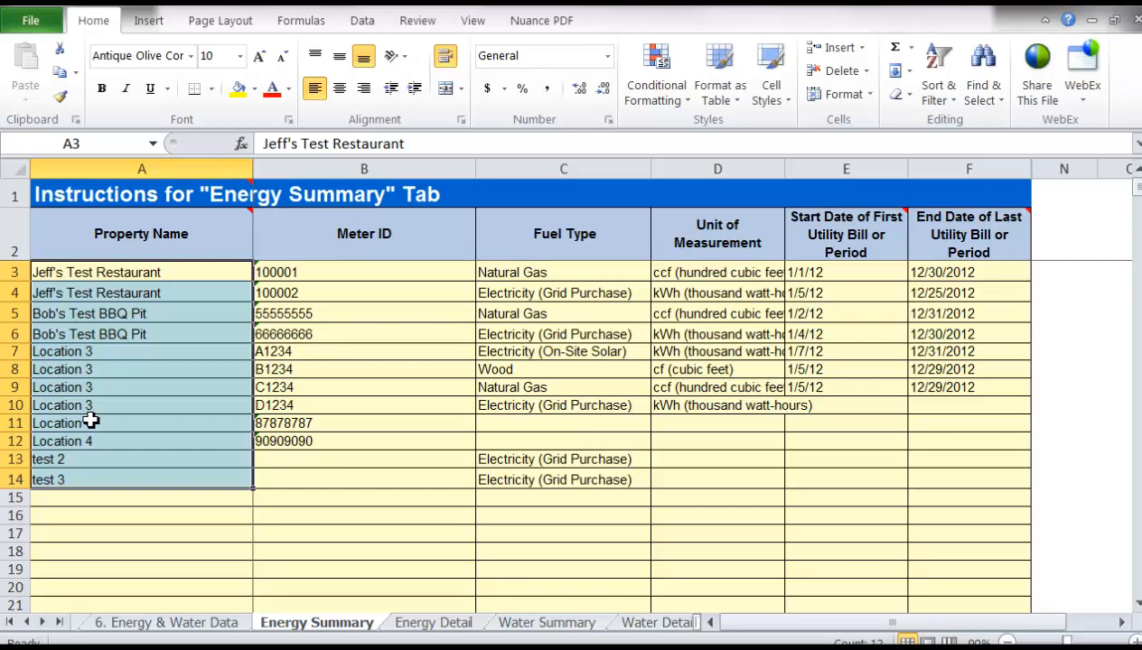
pyautogui.click(58, 72)
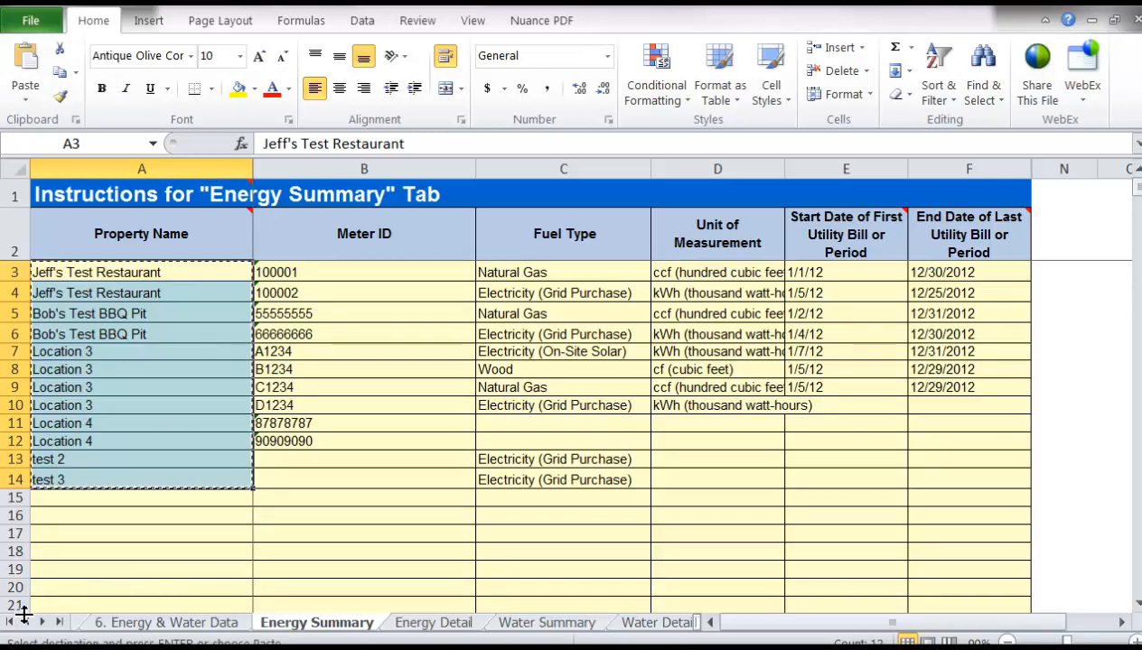
# Paste the twelve names into Contact Info starting at A4.
pyautogui.click(9, 621)
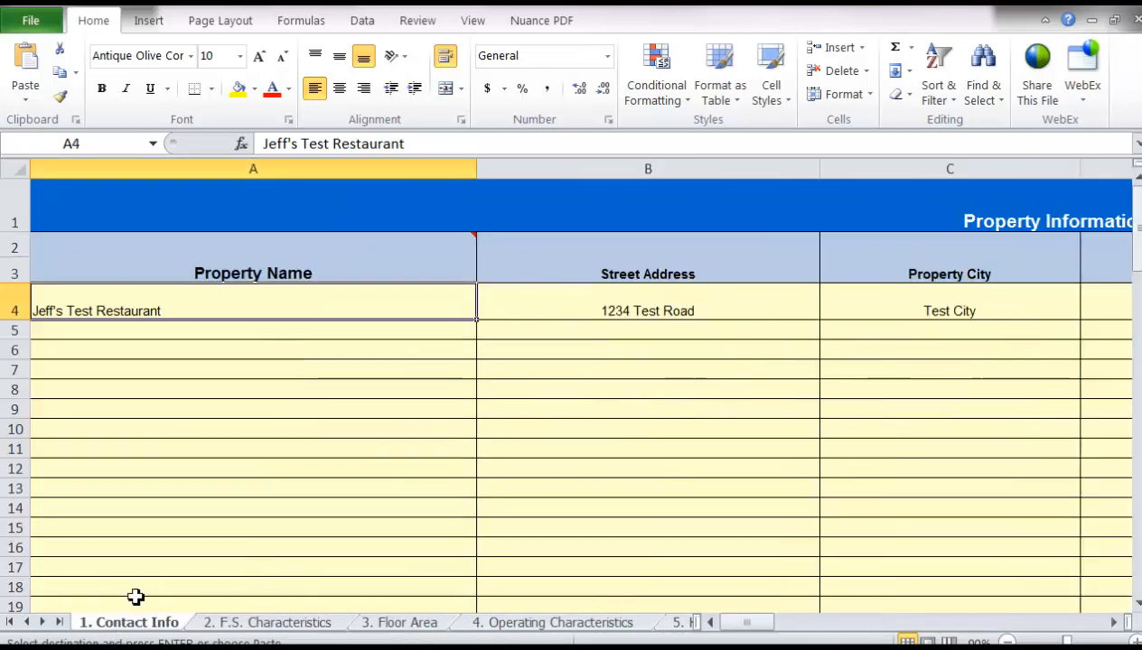
pyautogui.moveTo(198, 341)
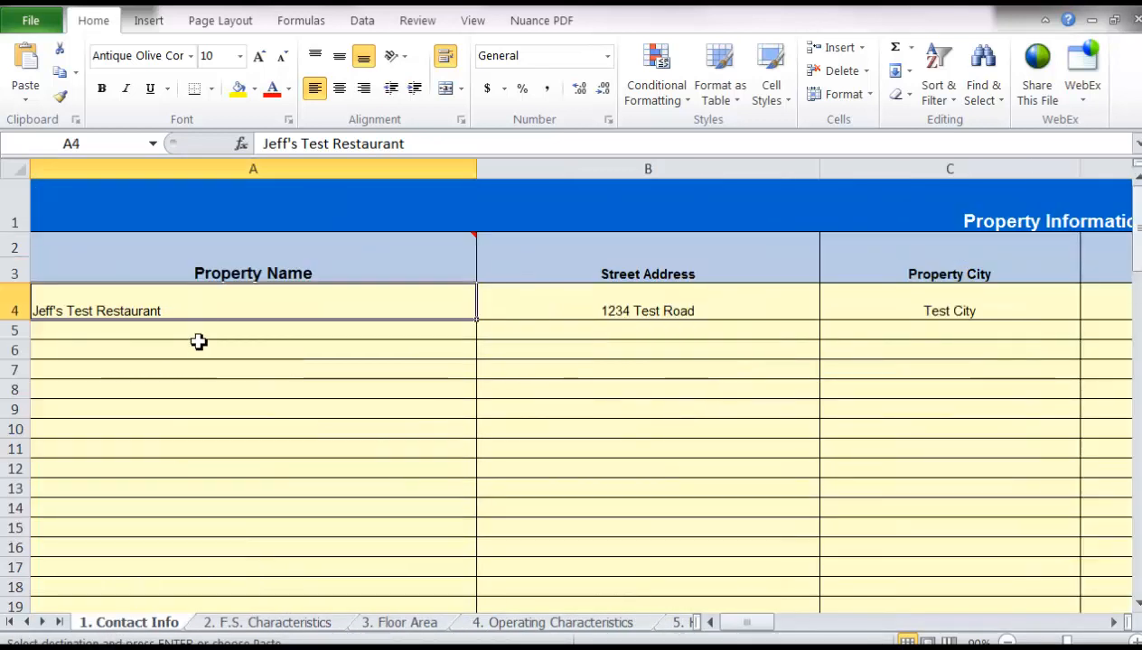
pyautogui.moveTo(228, 191)
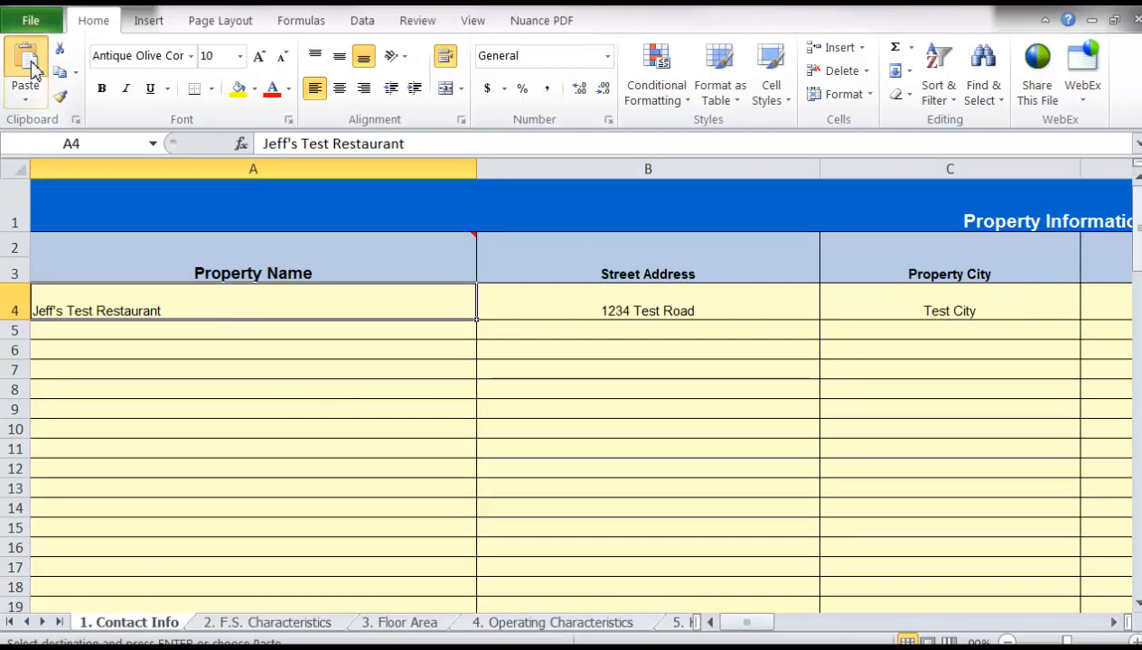
pyautogui.click(25, 56)
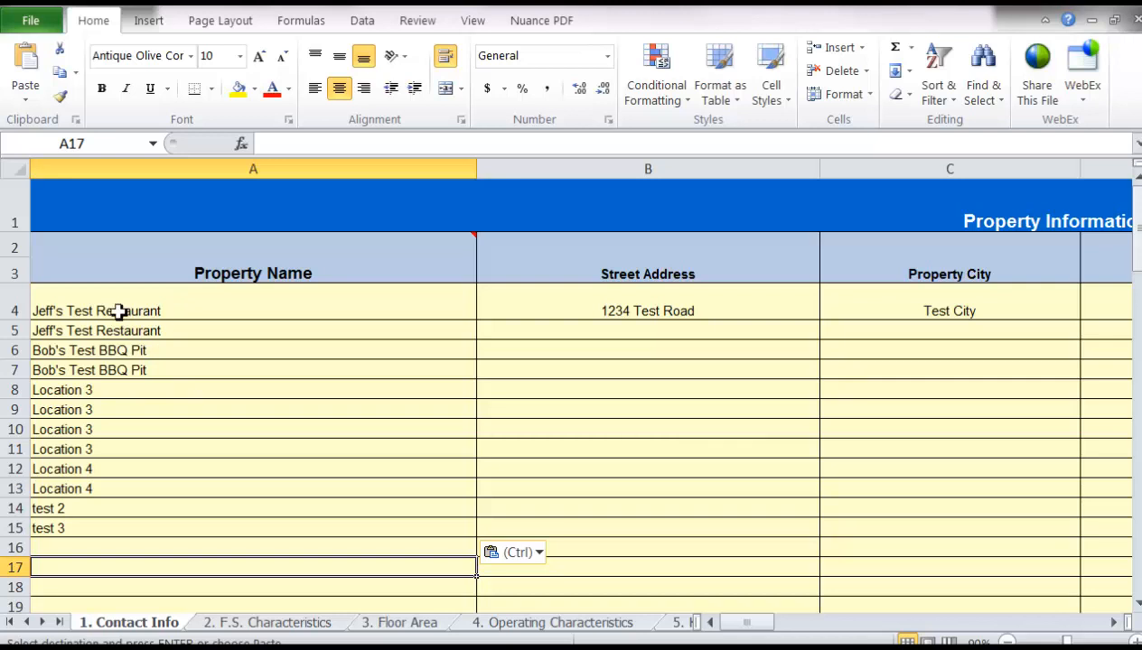
pyautogui.moveTo(97, 318)
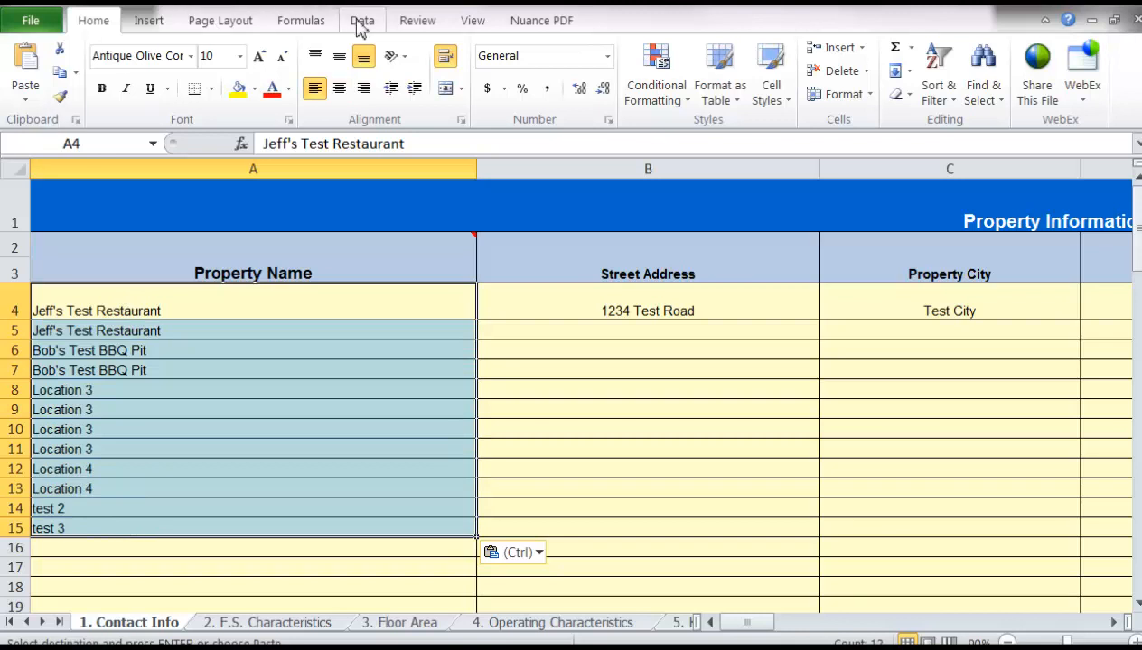
# Remove duplicates from the selected column A names, leaving six unique entries.
pyautogui.click(361, 20)
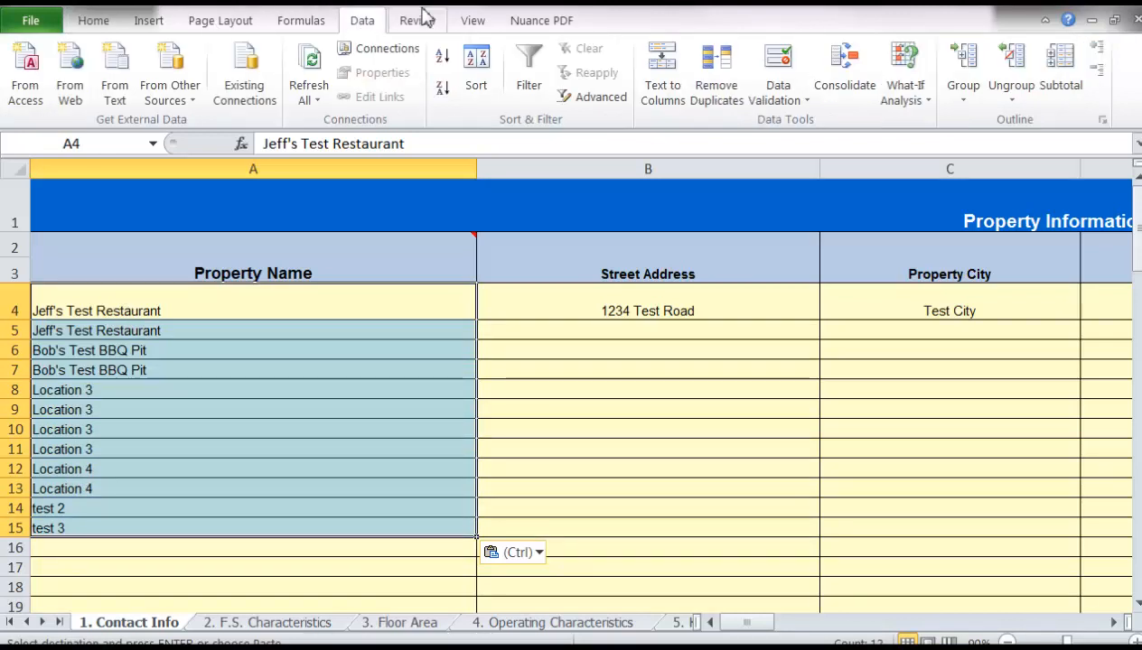
pyautogui.moveTo(716, 72)
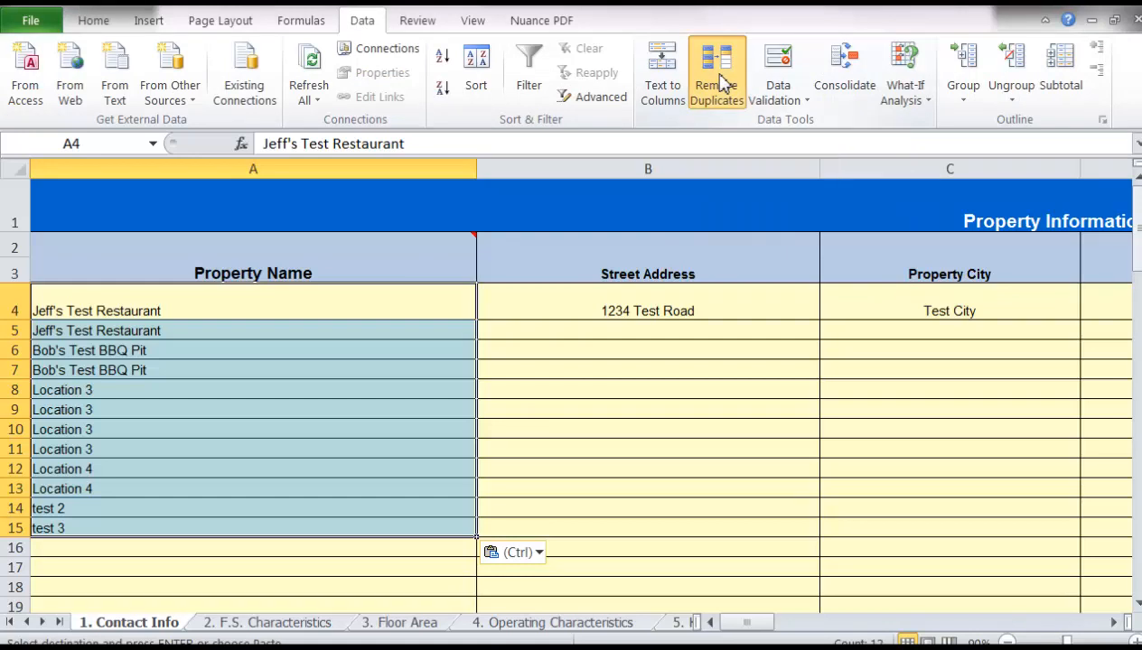
pyautogui.click(715, 69)
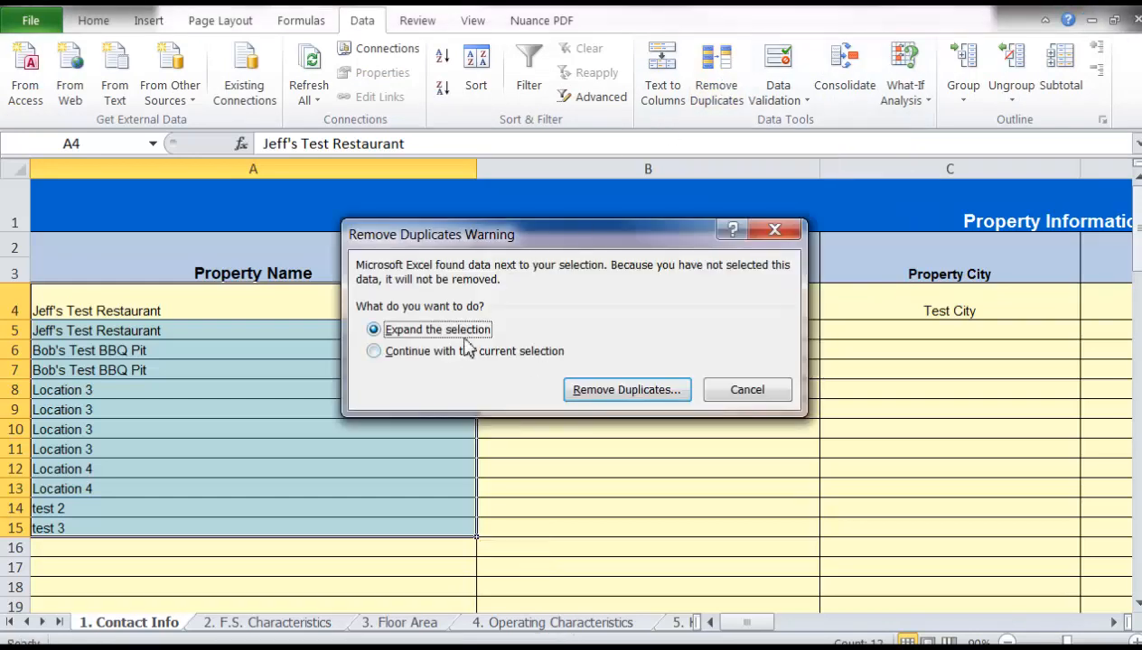
pyautogui.click(372, 351)
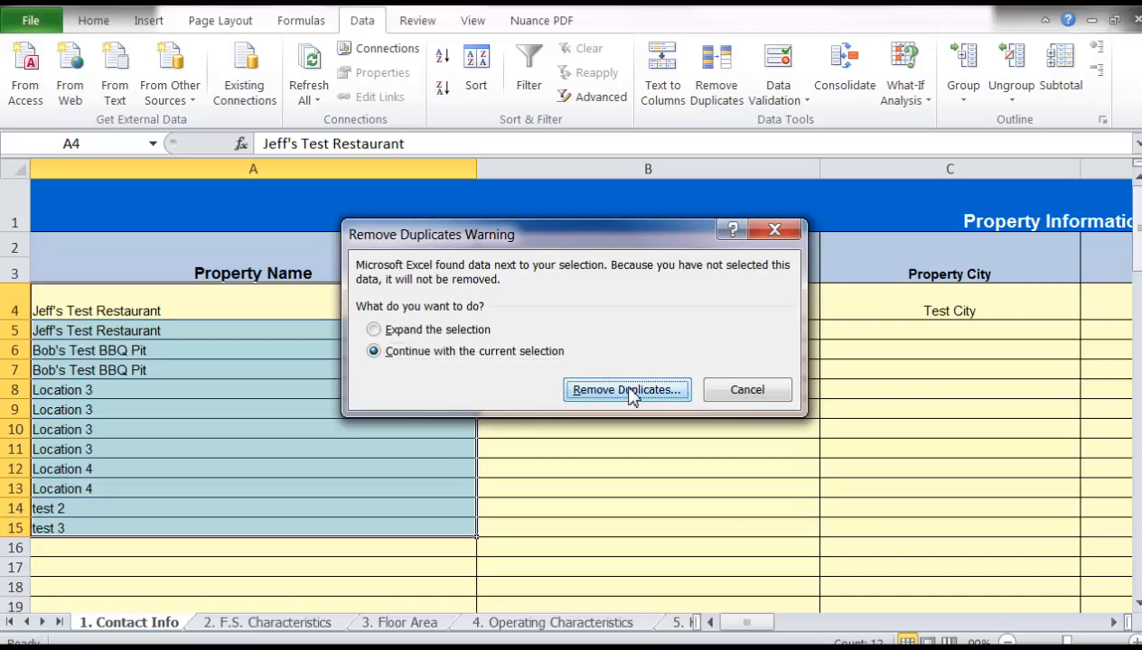
pyautogui.click(627, 390)
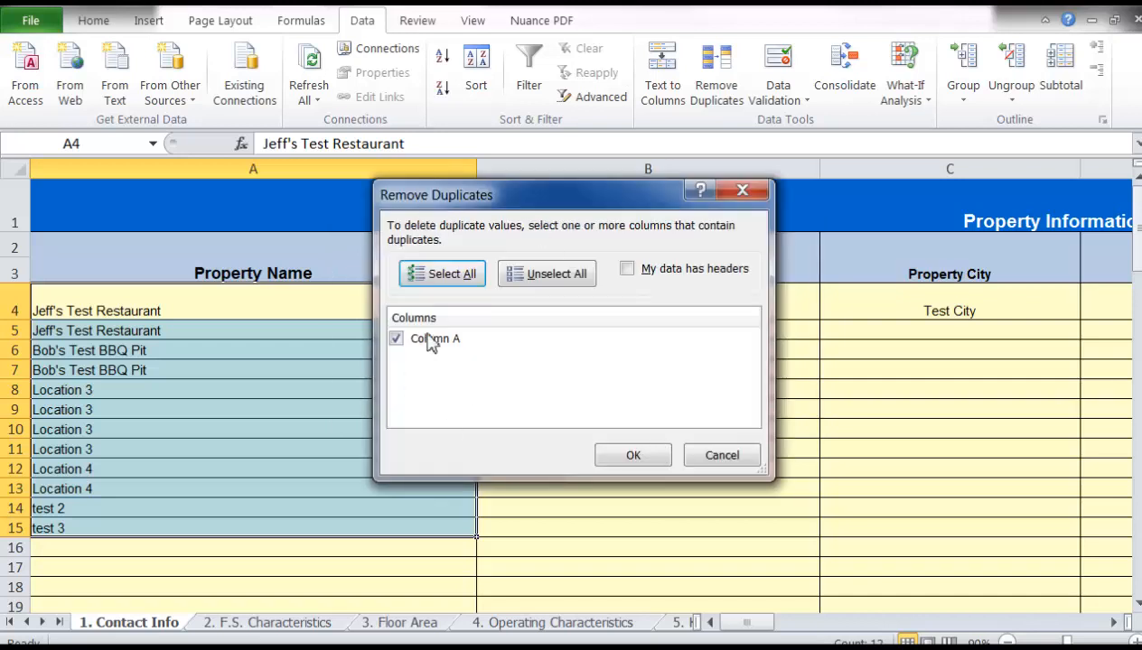
pyautogui.click(633, 455)
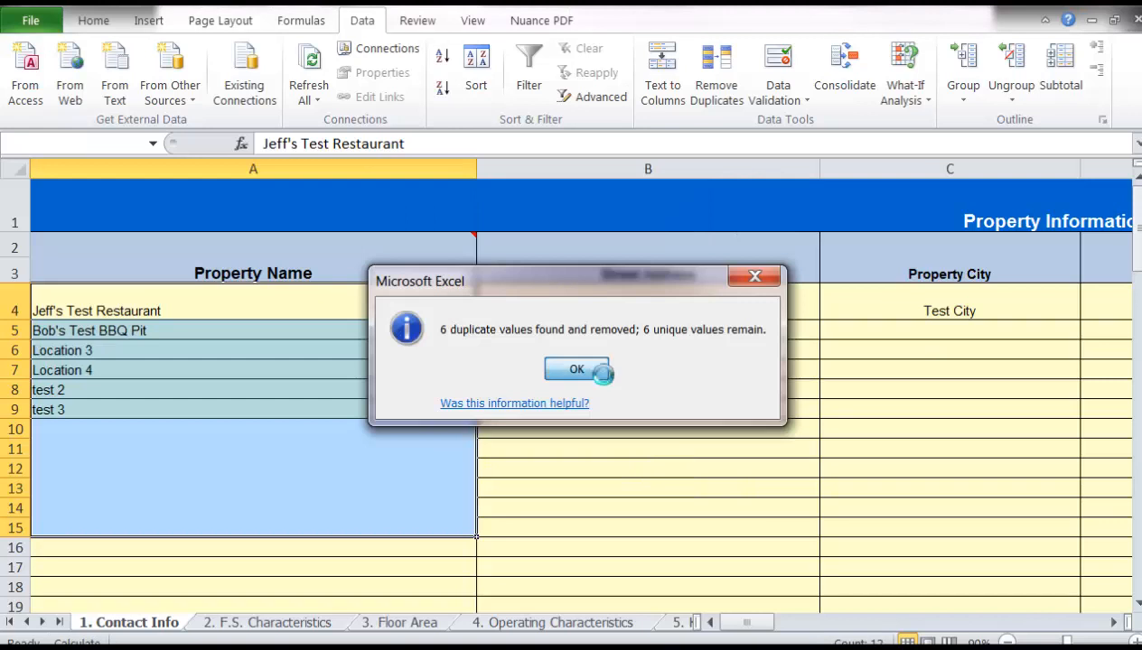
pyautogui.click(576, 368)
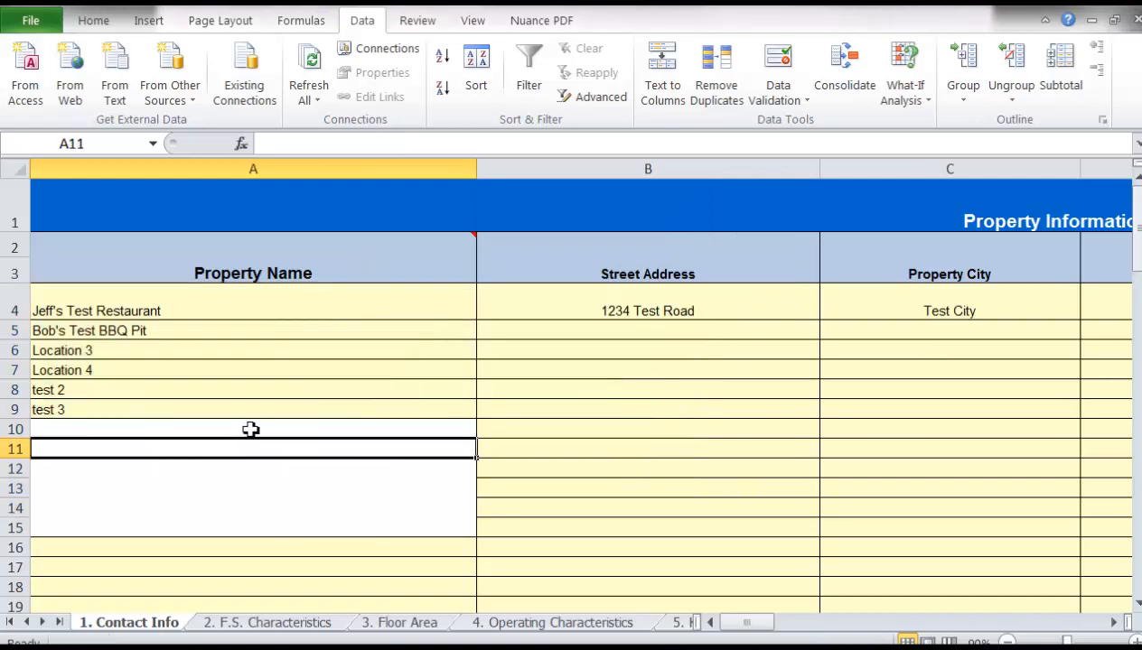
# Format-paint the yellow striped cell formatting back onto blank cells A10:A15.
pyautogui.click(262, 468)
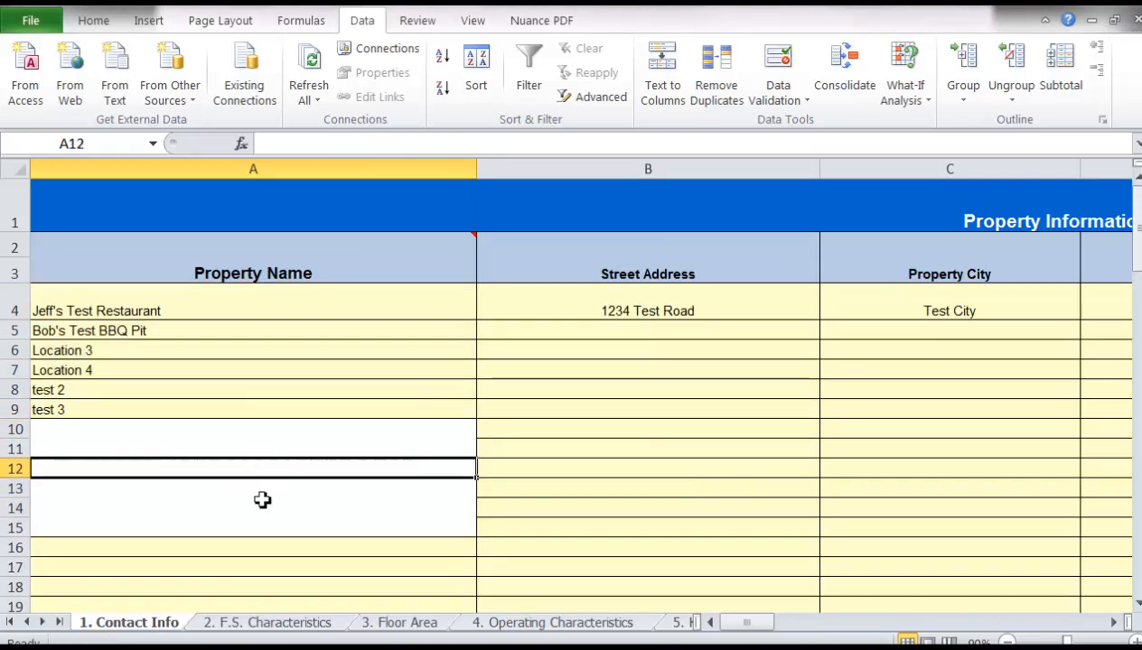
pyautogui.click(252, 547)
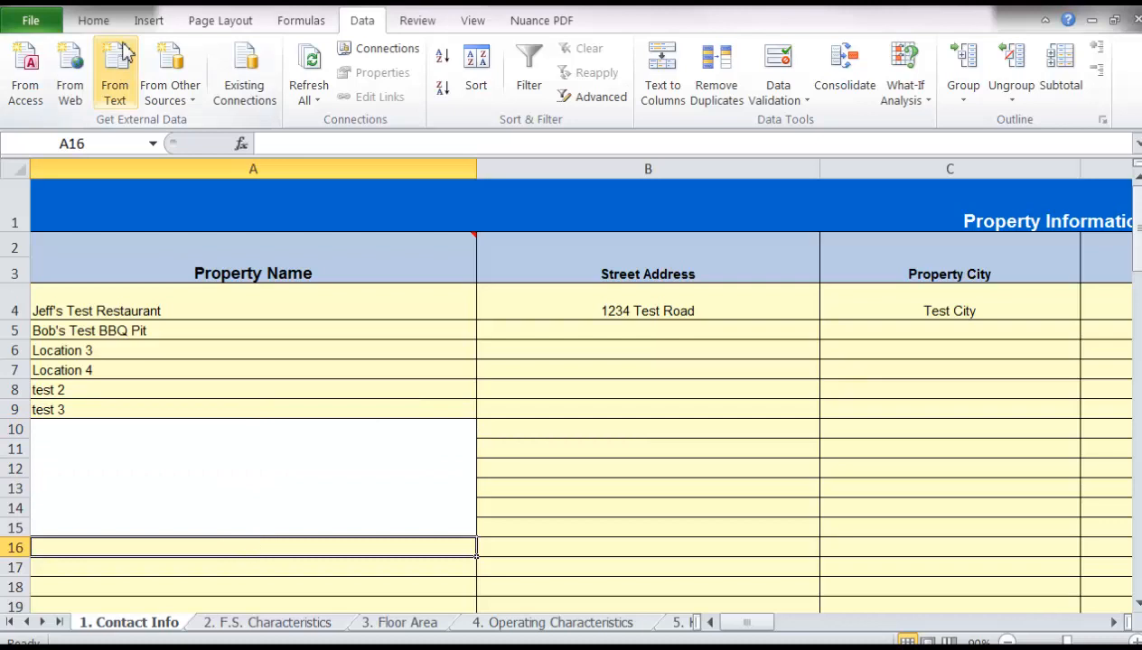
pyautogui.click(94, 20)
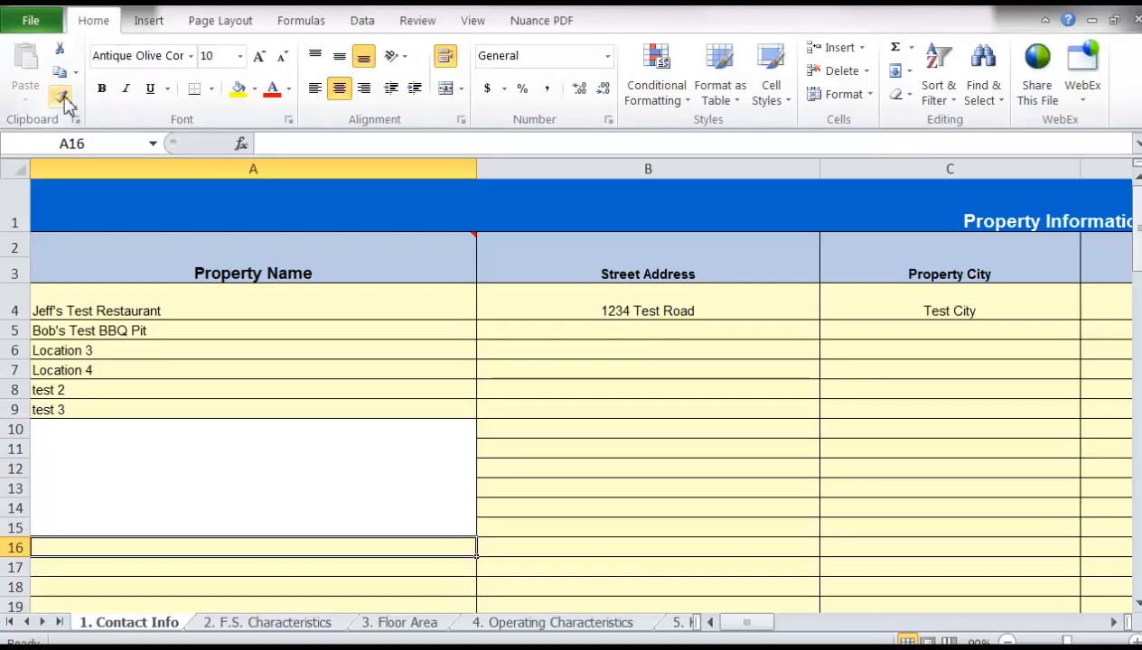
pyautogui.click(62, 98)
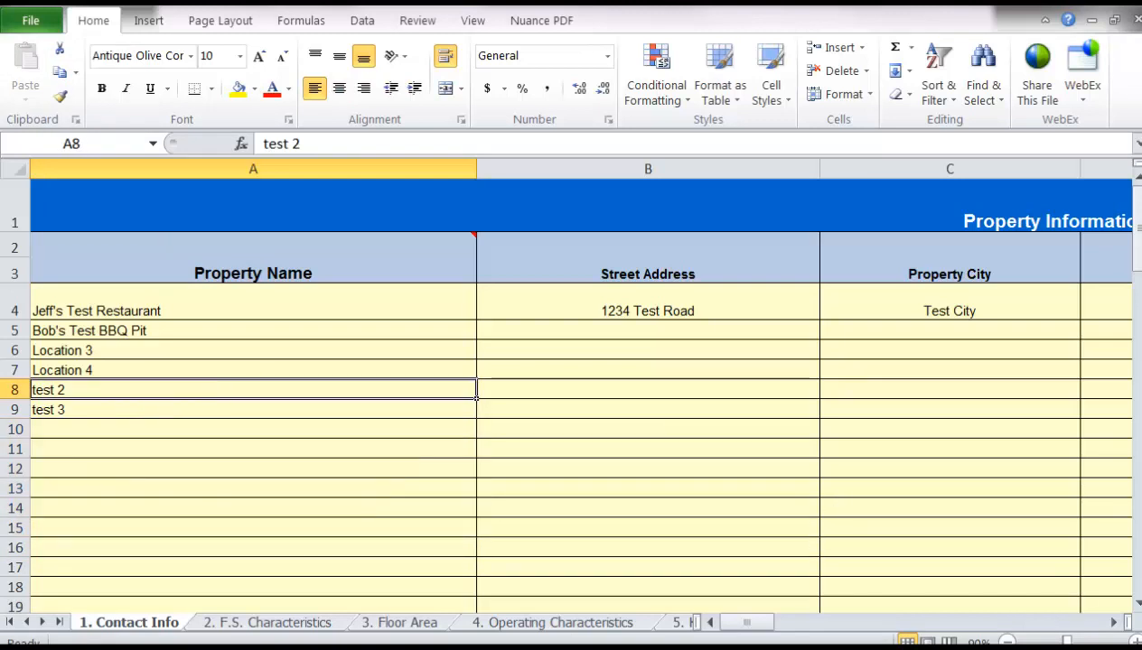
pyautogui.moveTo(302, 356)
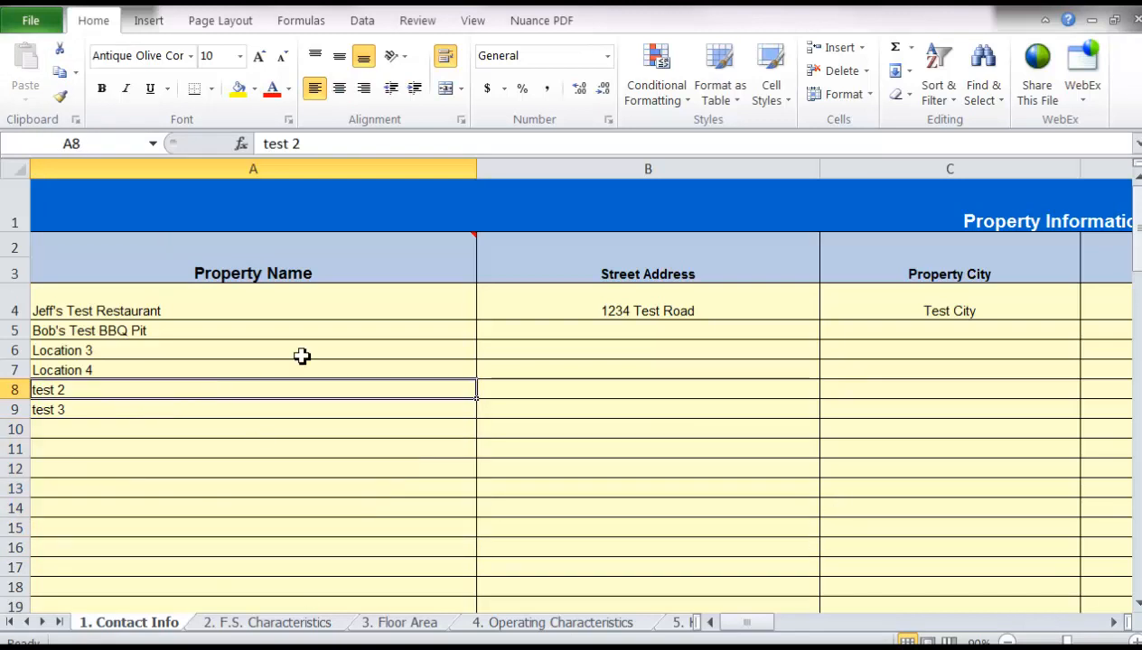
pyautogui.moveTo(285, 580)
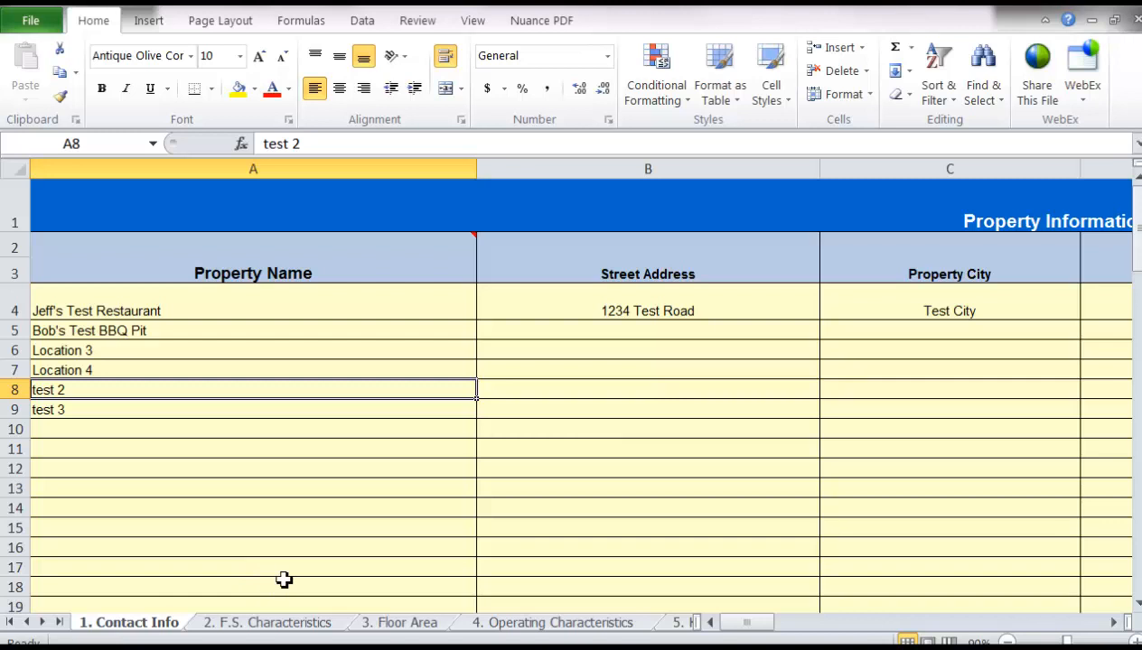
pyautogui.moveTo(90, 303)
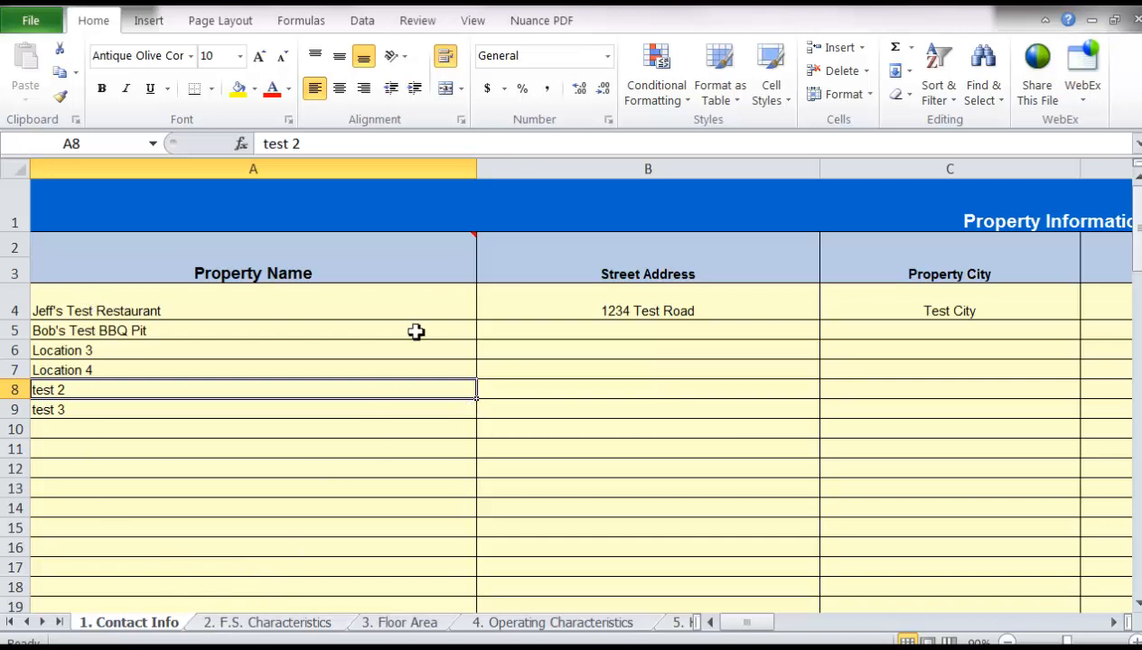
pyautogui.moveTo(260, 303)
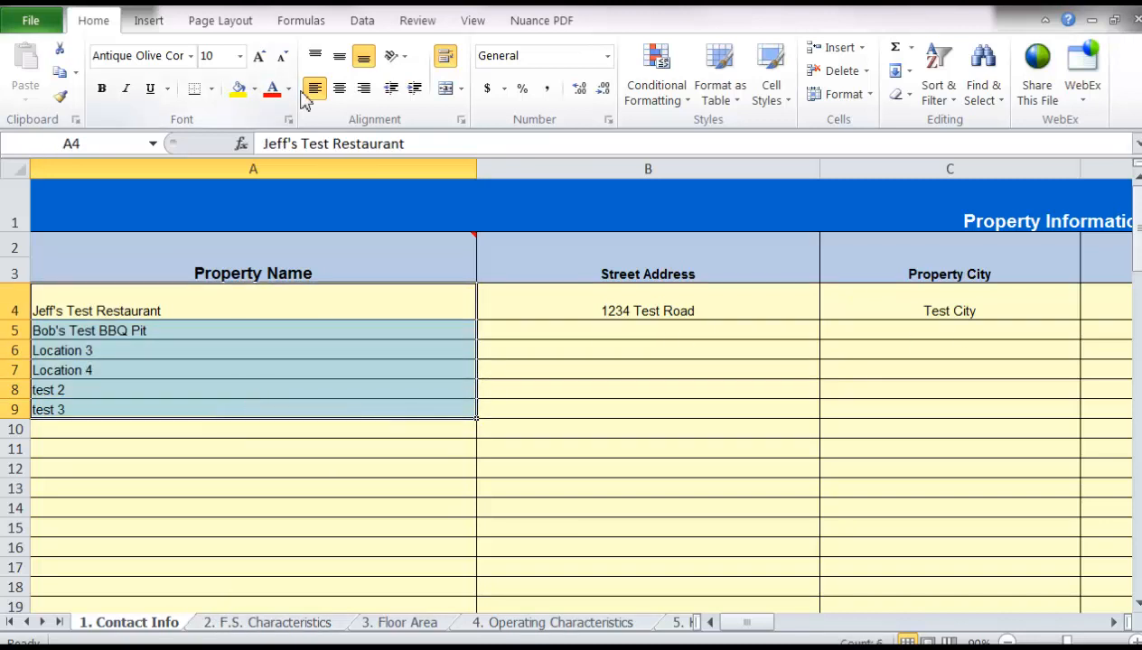
pyautogui.moveTo(937, 69)
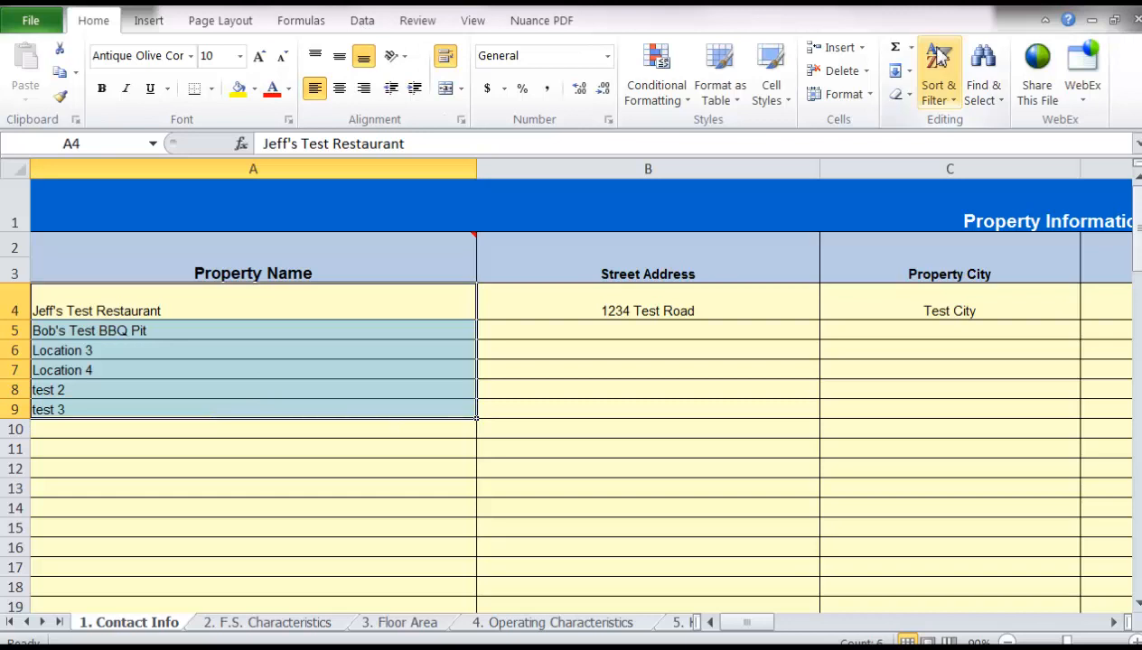
# Sort A4:A9 A to Z within the selection, so Bob's Test BBQ Pit comes first.
pyautogui.click(938, 72)
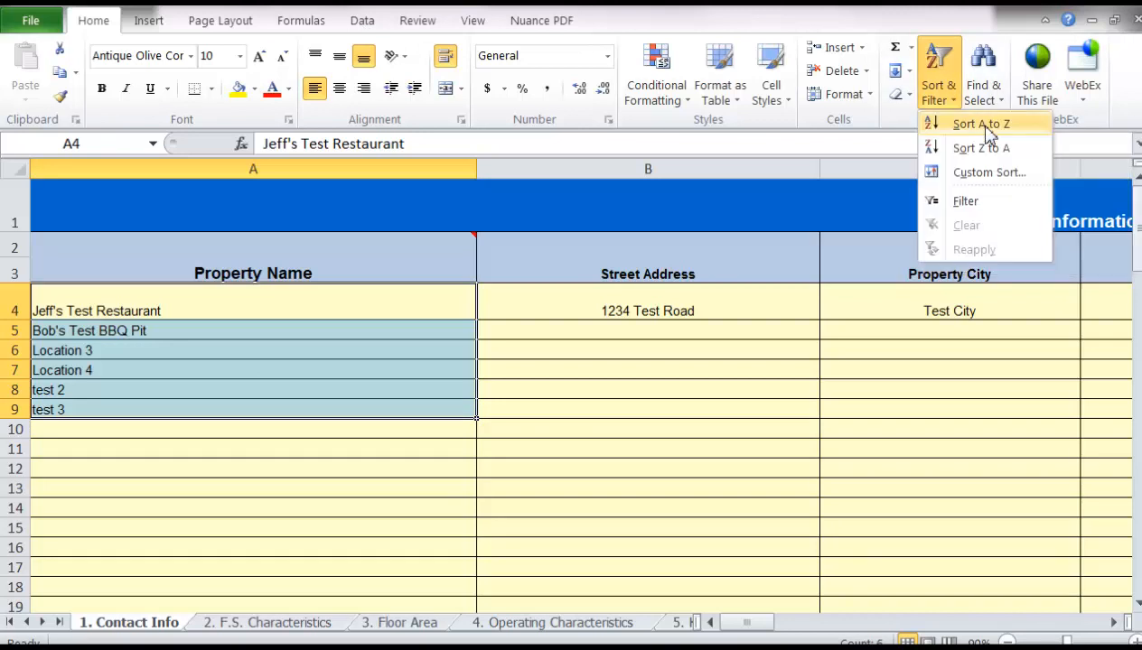
pyautogui.click(978, 123)
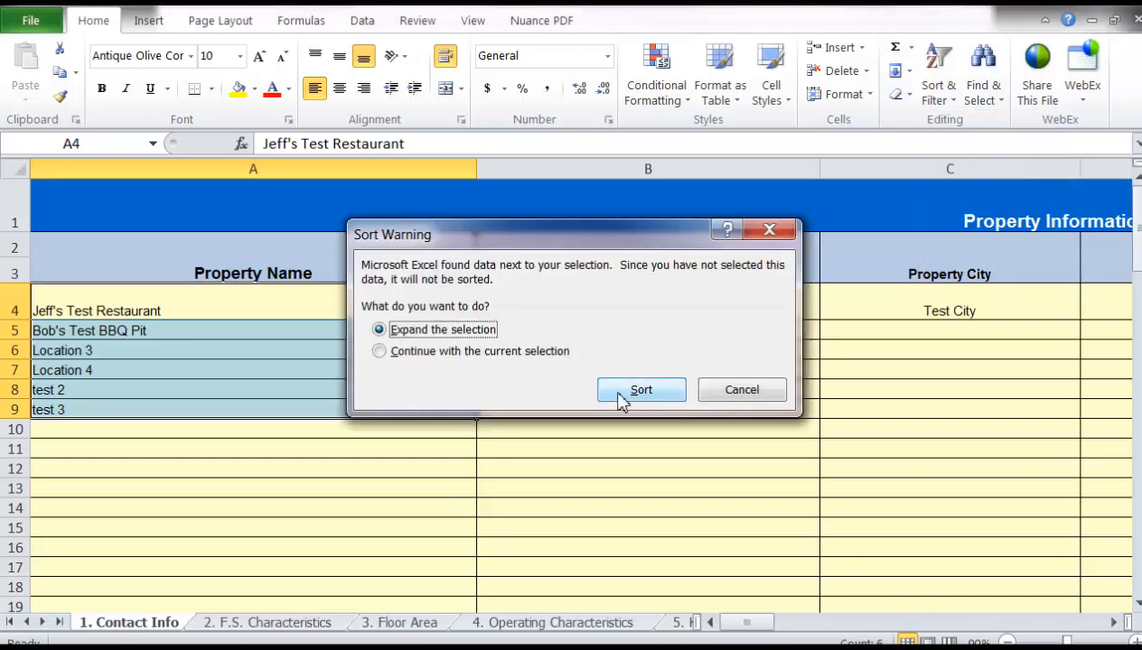
pyautogui.click(379, 351)
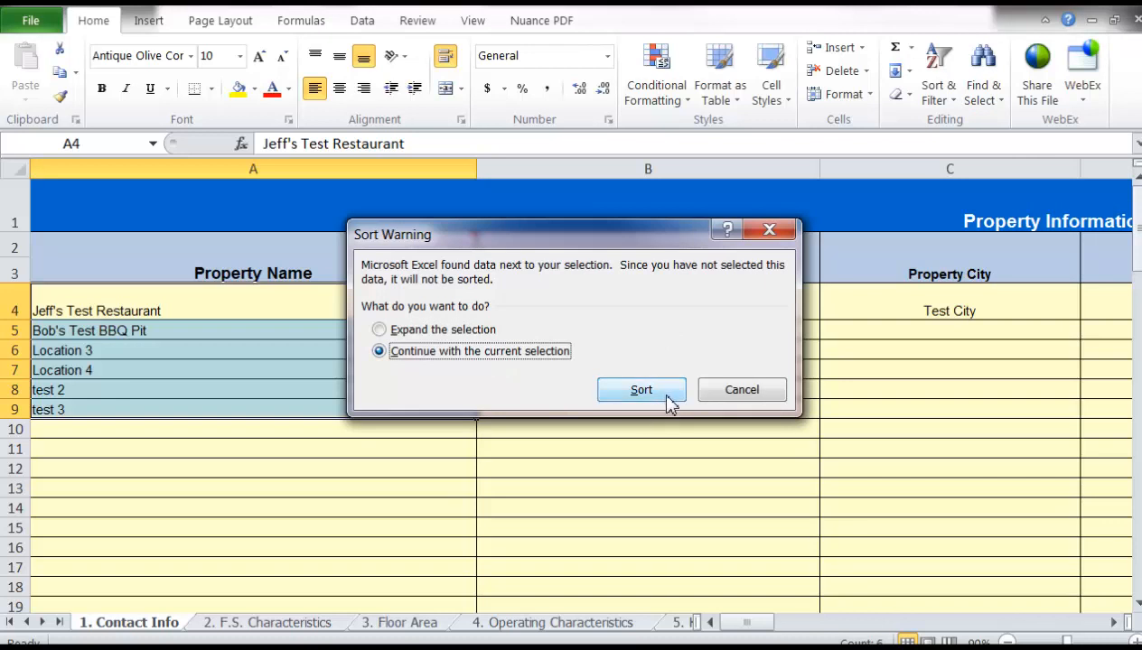
pyautogui.click(639, 390)
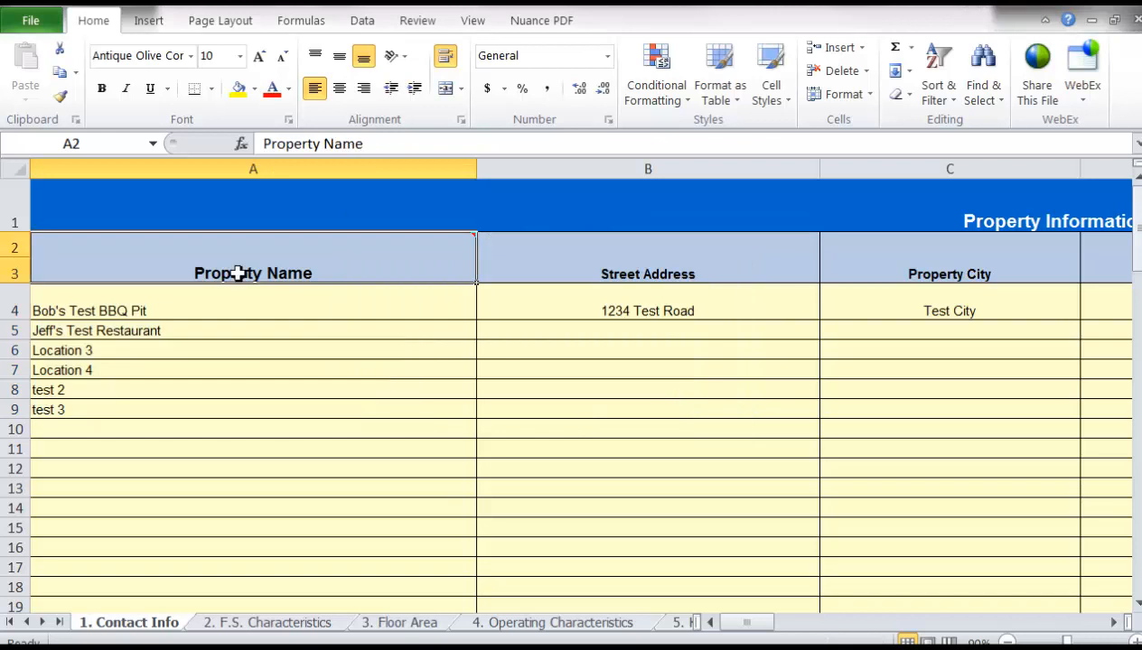
pyautogui.click(206, 369)
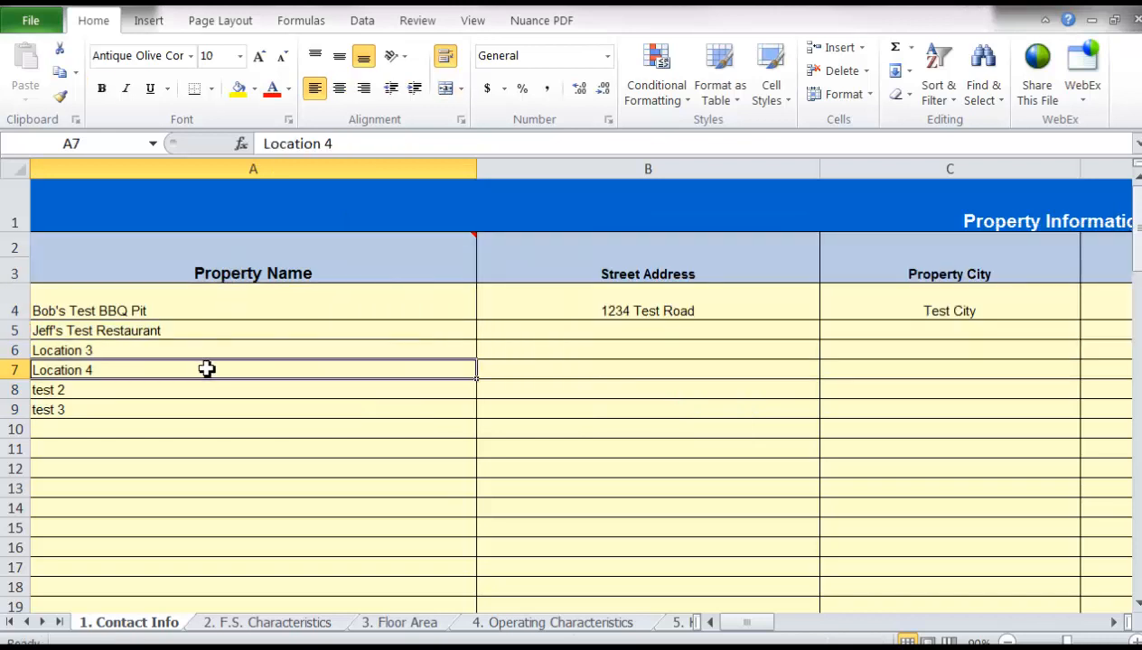
pyautogui.click(646, 311)
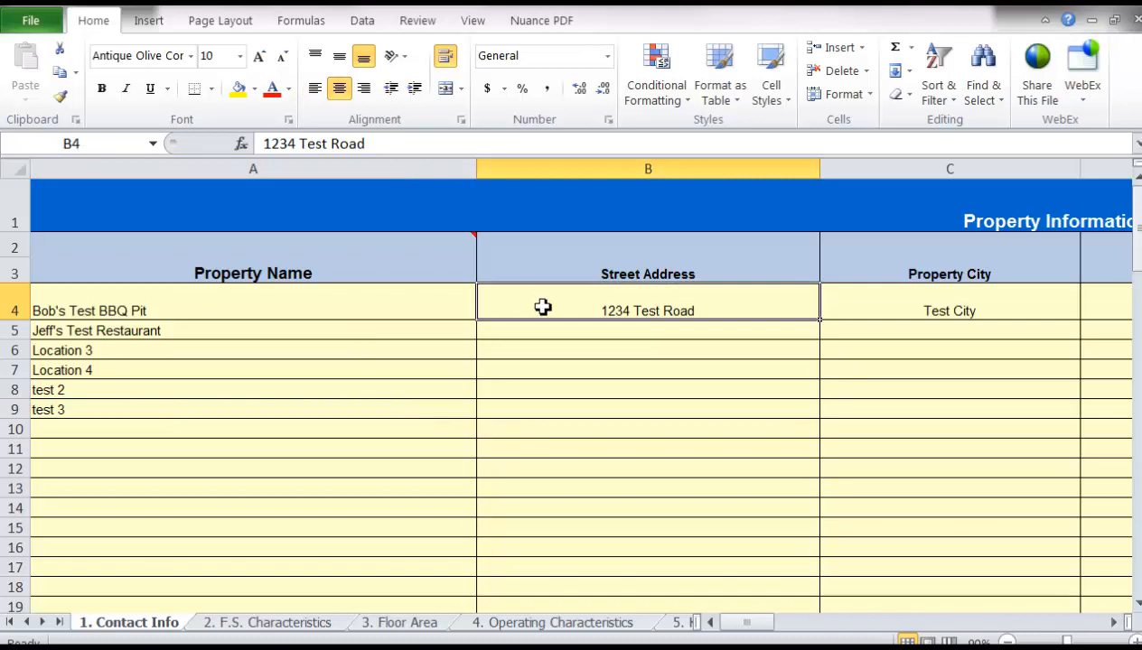
pyautogui.click(266, 622)
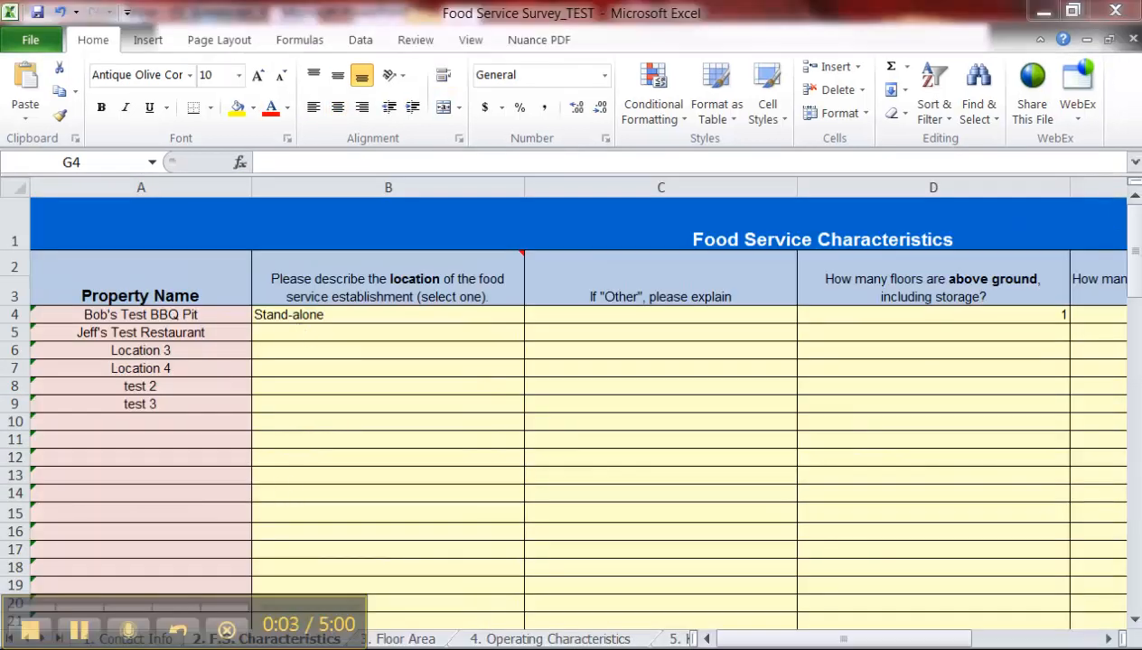
# Review Bob's Test BBQ Pit's hood length, broiler counts and zero entries across the equipment columns.
pyautogui.click(388, 585)
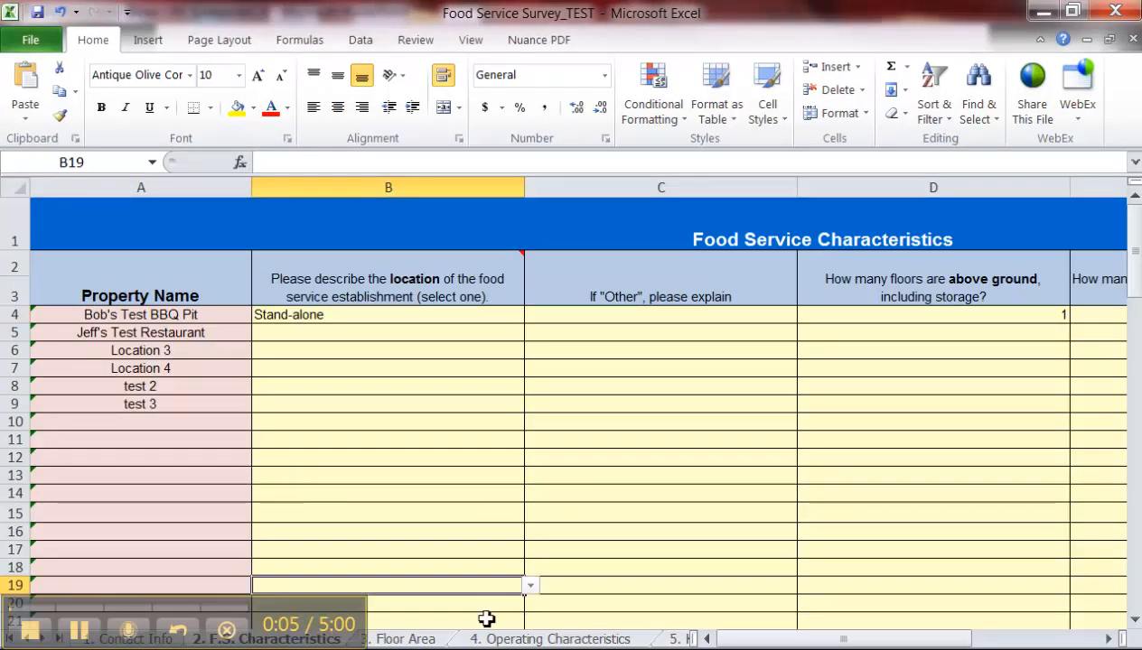
pyautogui.click(474, 639)
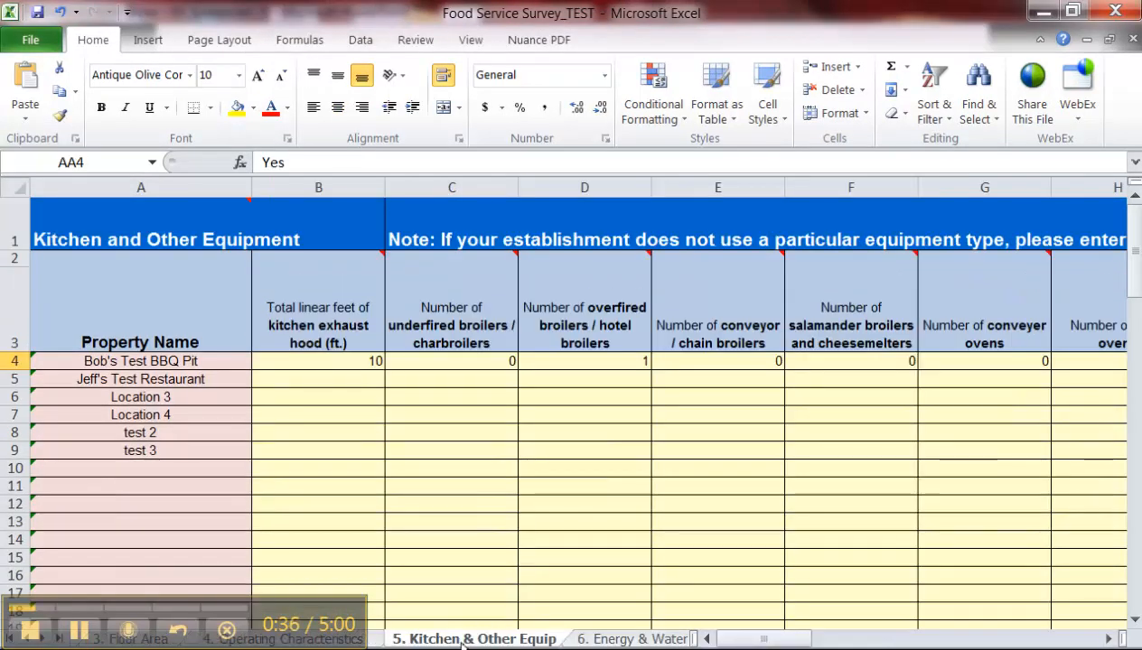
pyautogui.click(318, 361)
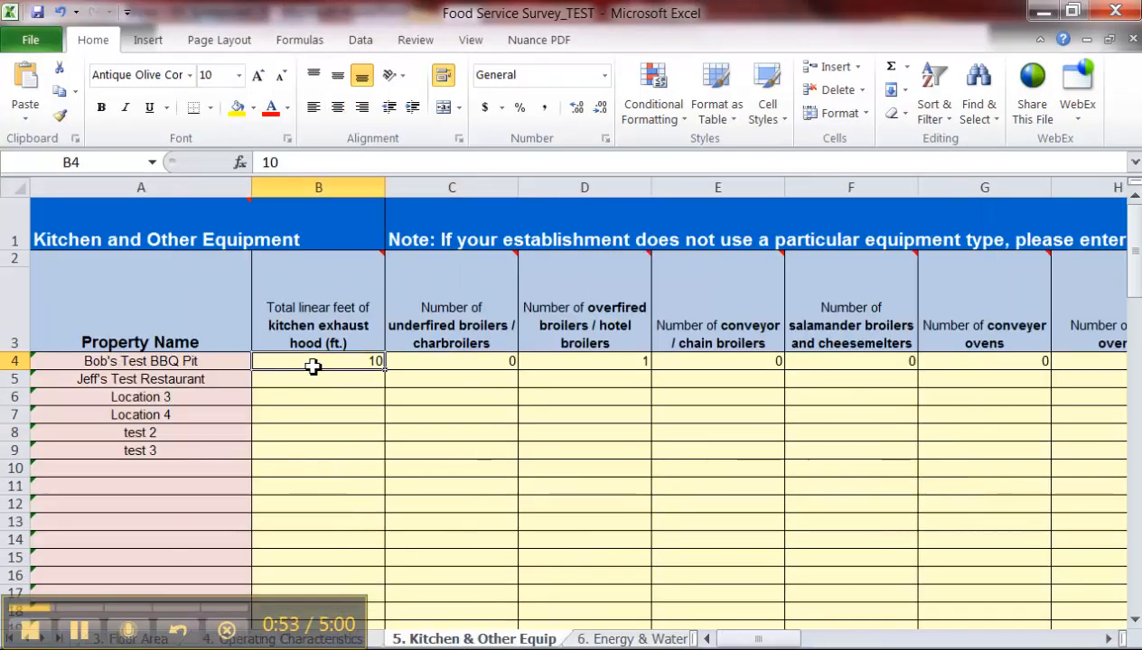
pyautogui.click(451, 361)
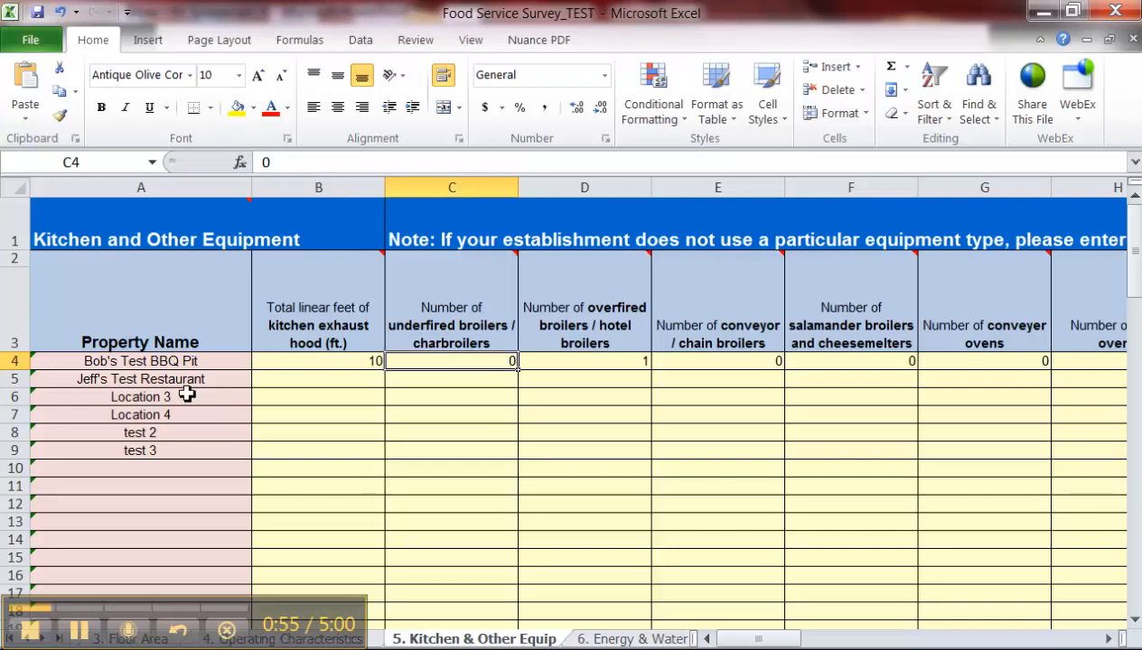
pyautogui.click(318, 361)
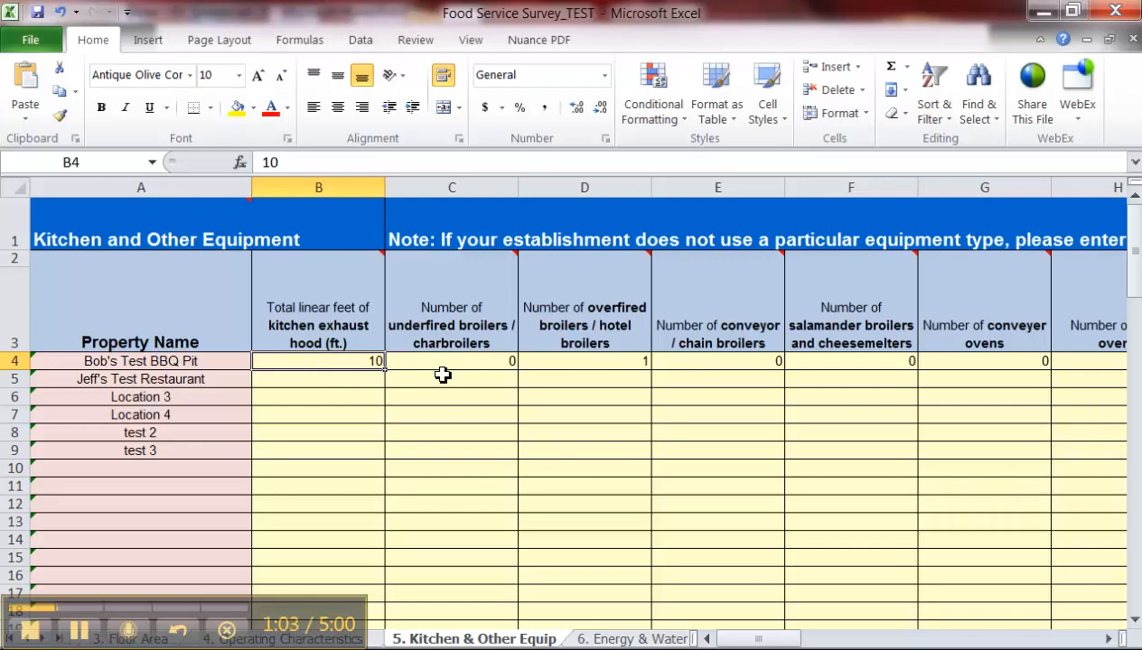
pyautogui.moveTo(477, 336)
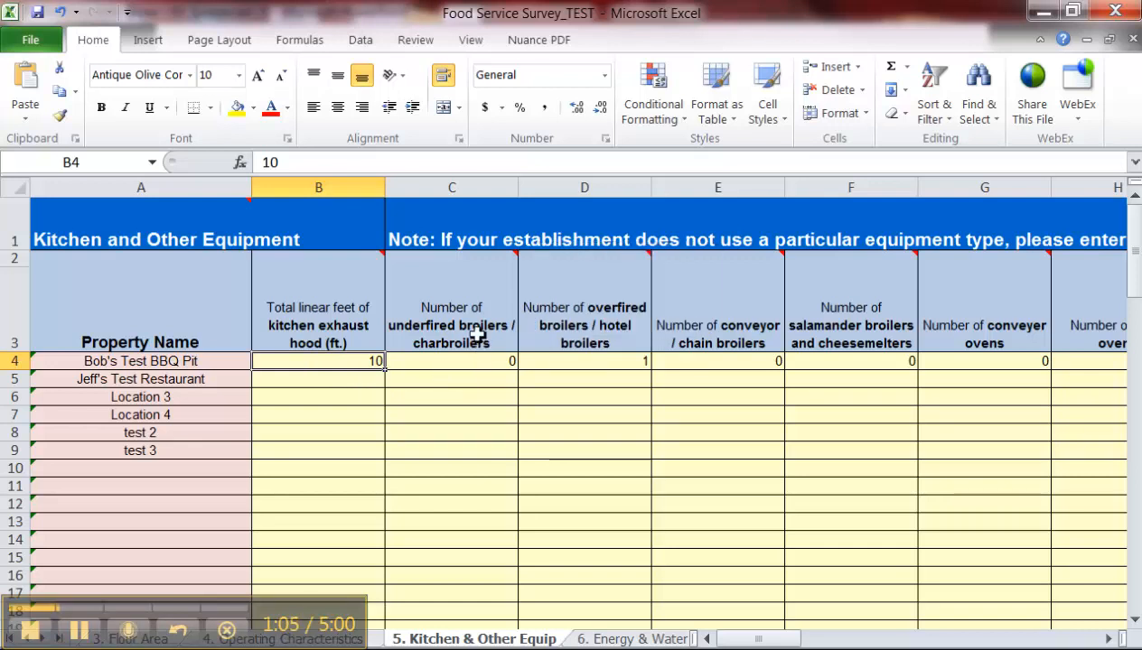
pyautogui.click(451, 361)
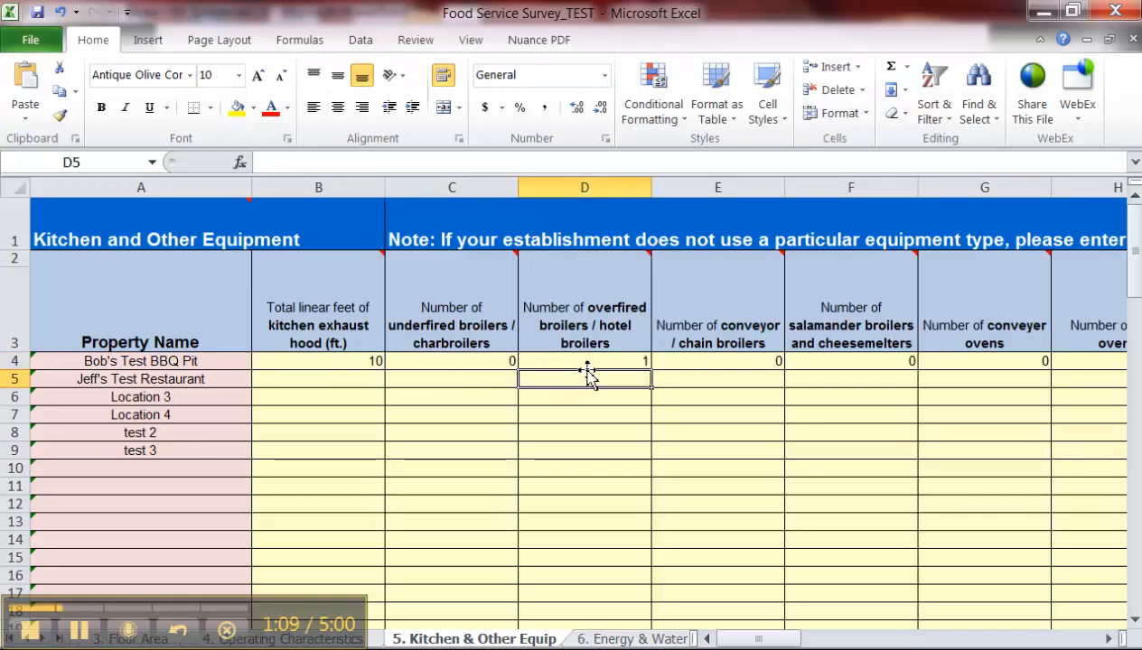
pyautogui.click(583, 361)
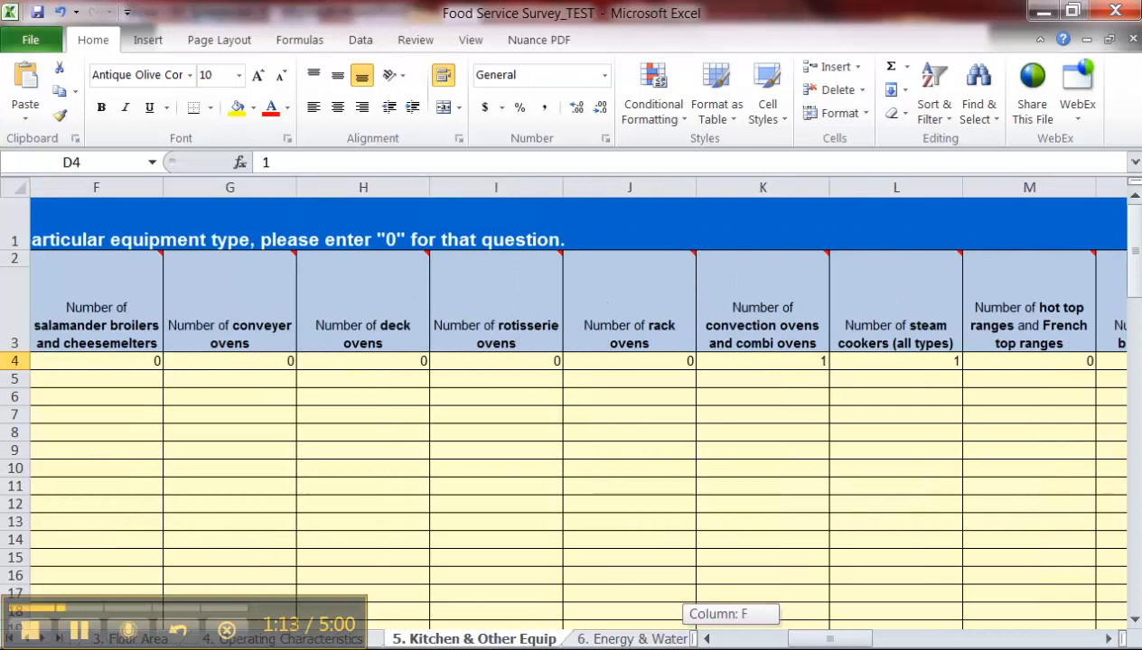
pyautogui.hscroll(3)
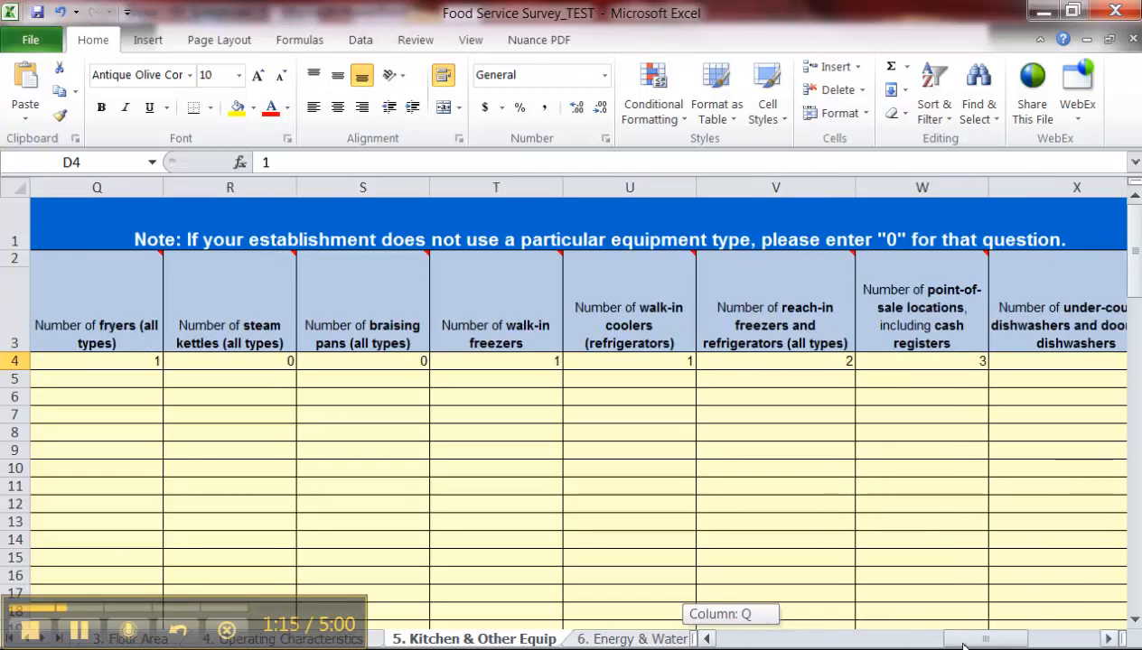